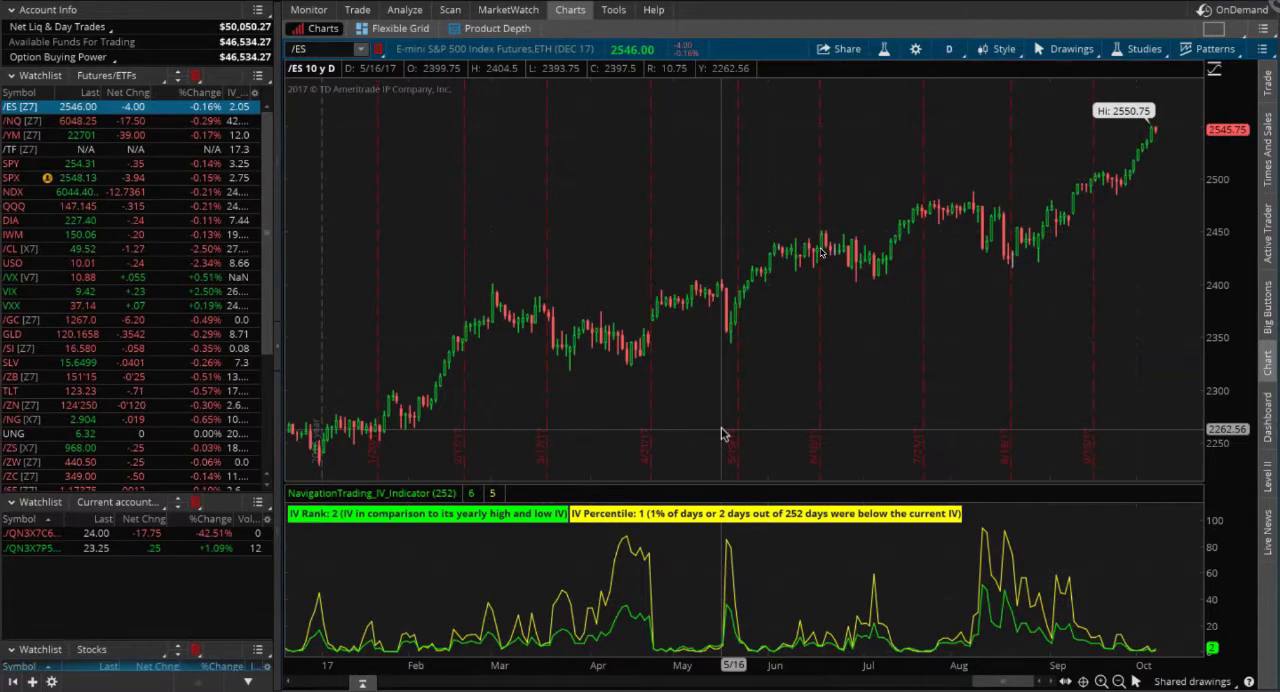
mouse_move(878, 422)
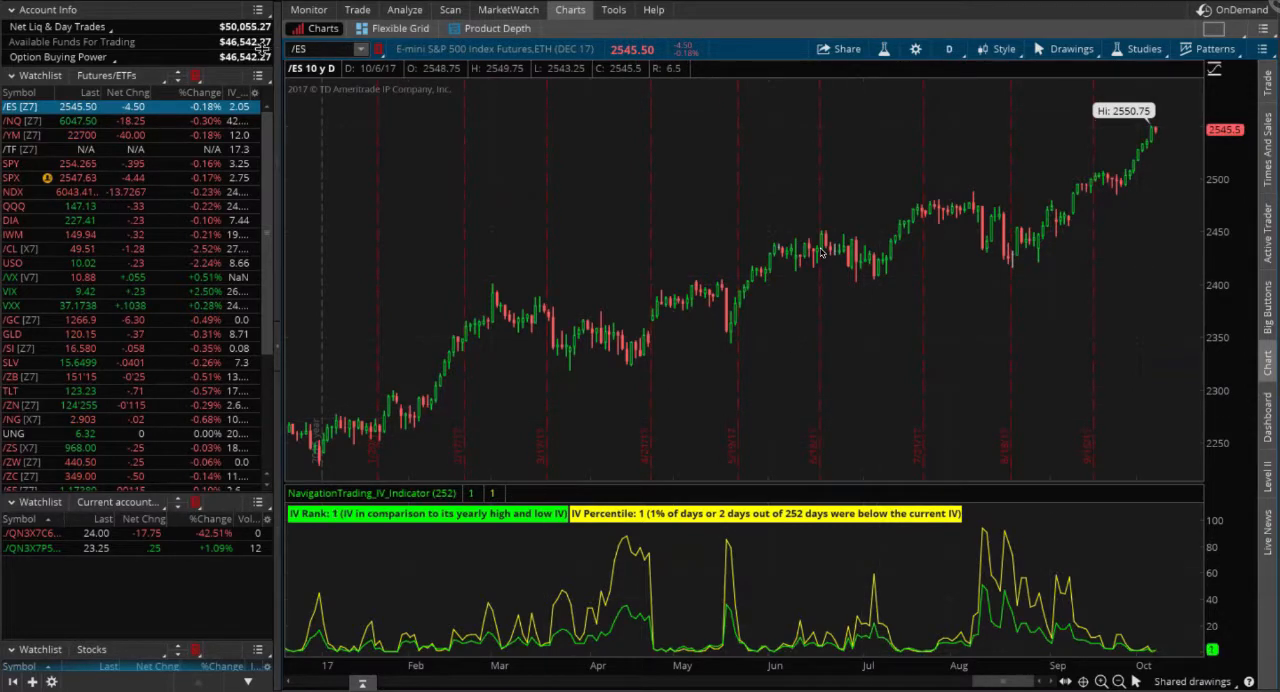
mouse_move(484, 284)
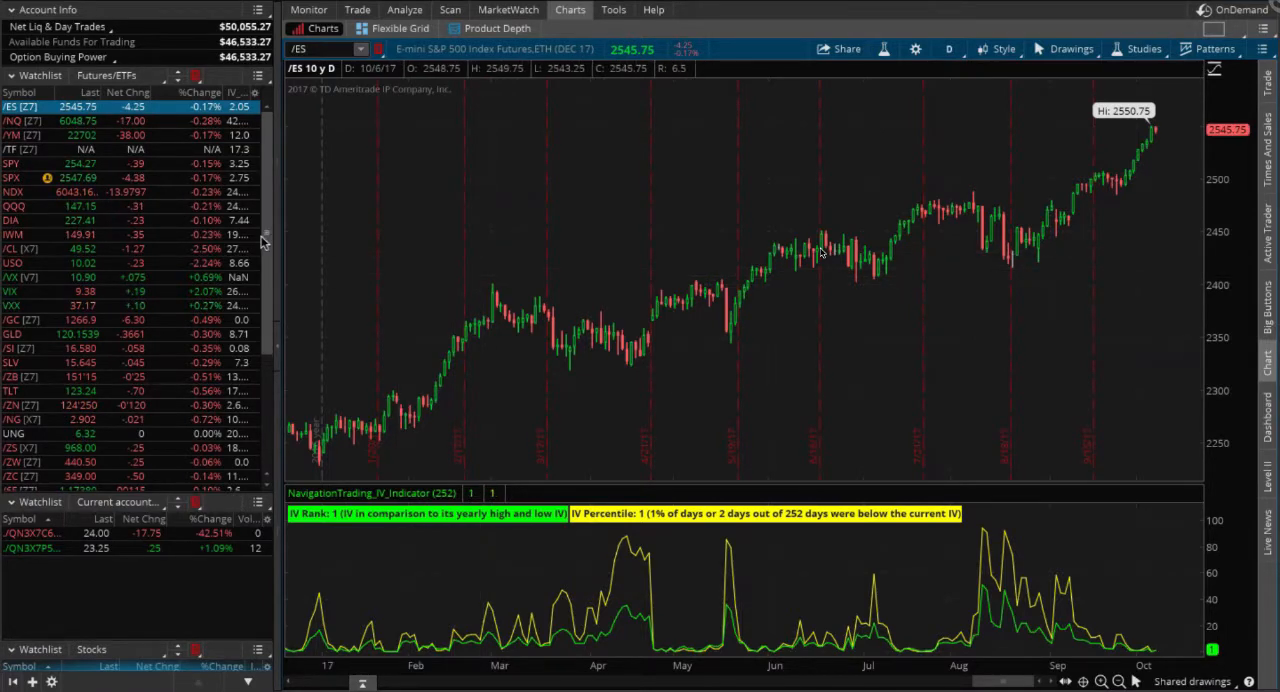
mouse_move(404, 252)
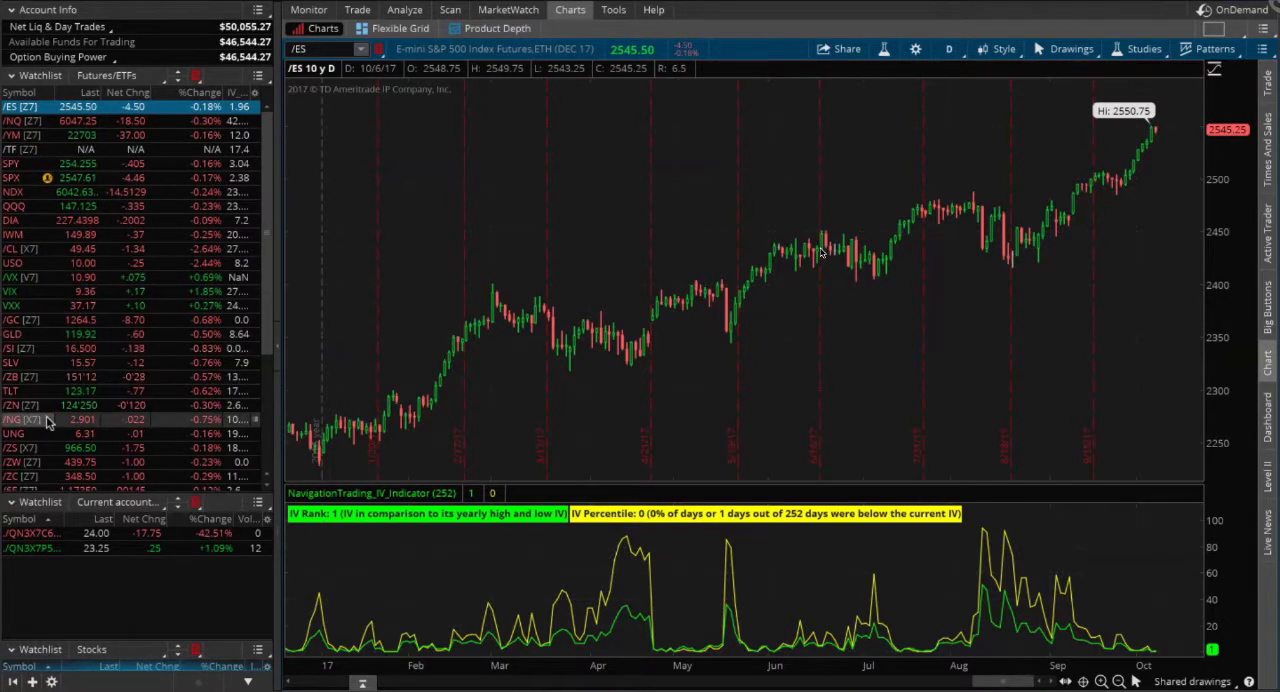
Step: Load the UNG natural gas fund chart from the Futures/ETFs watchlist, showing IV Rank 20 and Percentile 31
click(22, 420)
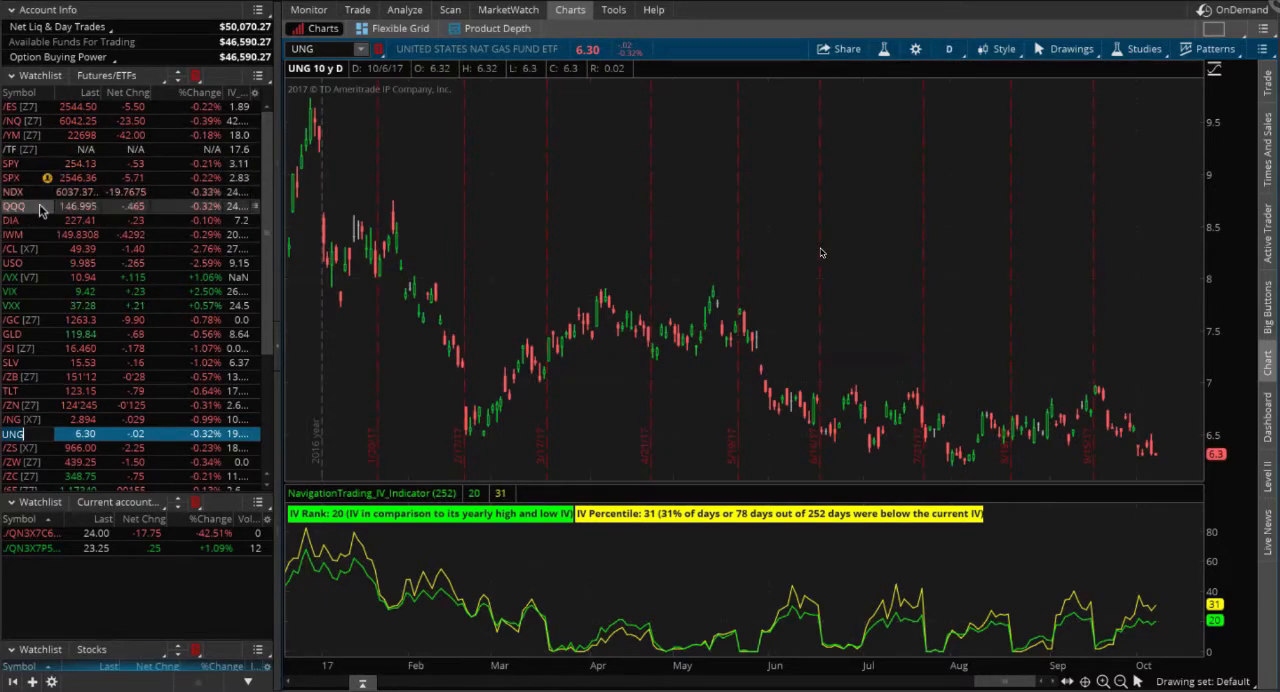
Step: Chart QQQ, then NDX, then /NQ Nasdaq 100 futures, where the IV indicator reads N/A
click(14, 206)
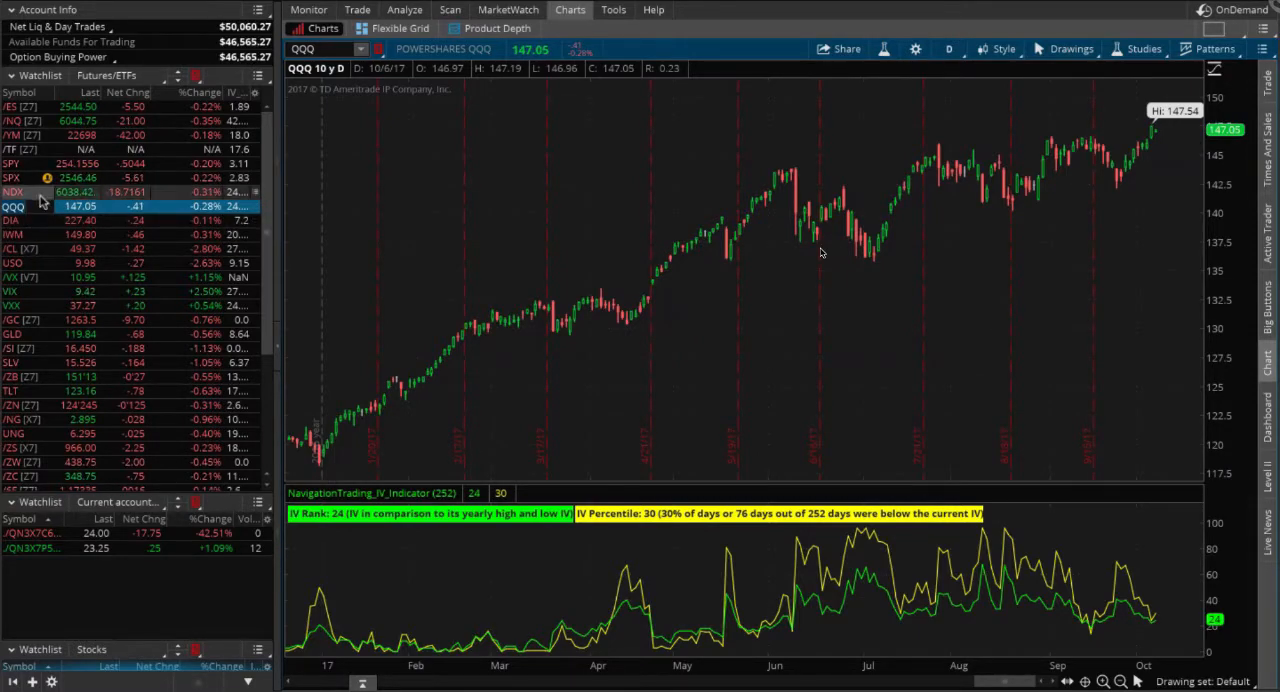
click(12, 192)
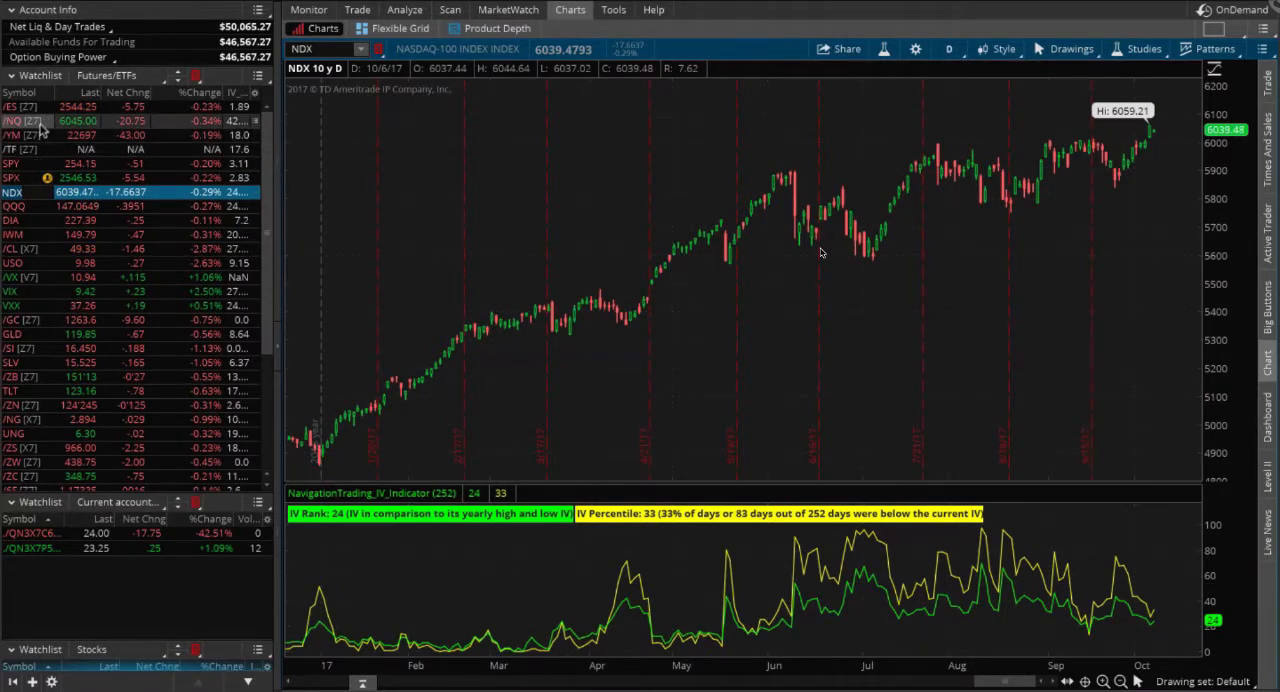
click(20, 120)
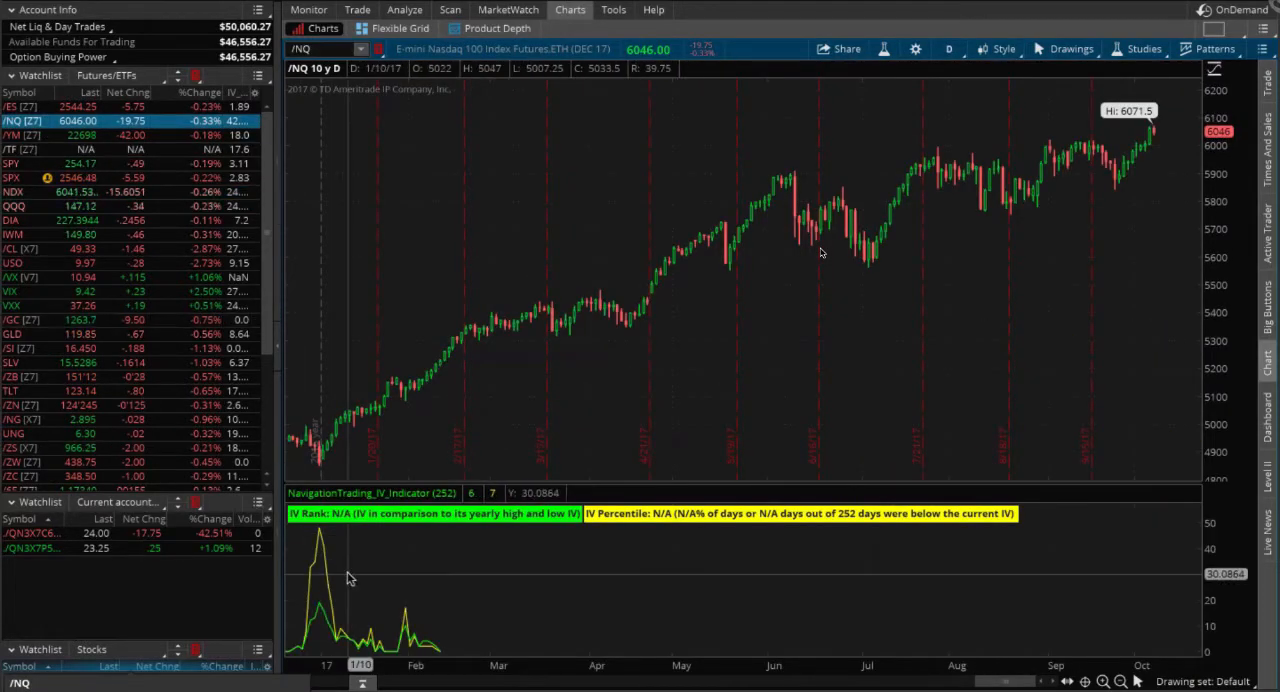
mouse_move(470, 622)
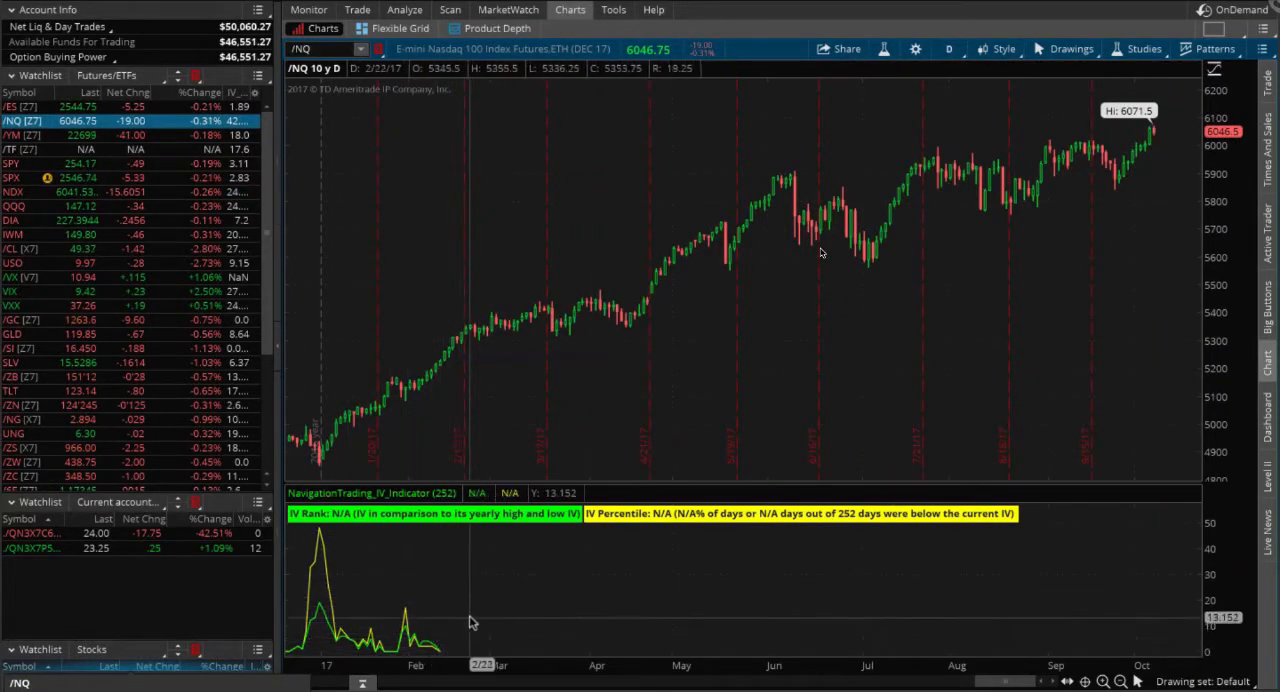
mouse_move(484, 624)
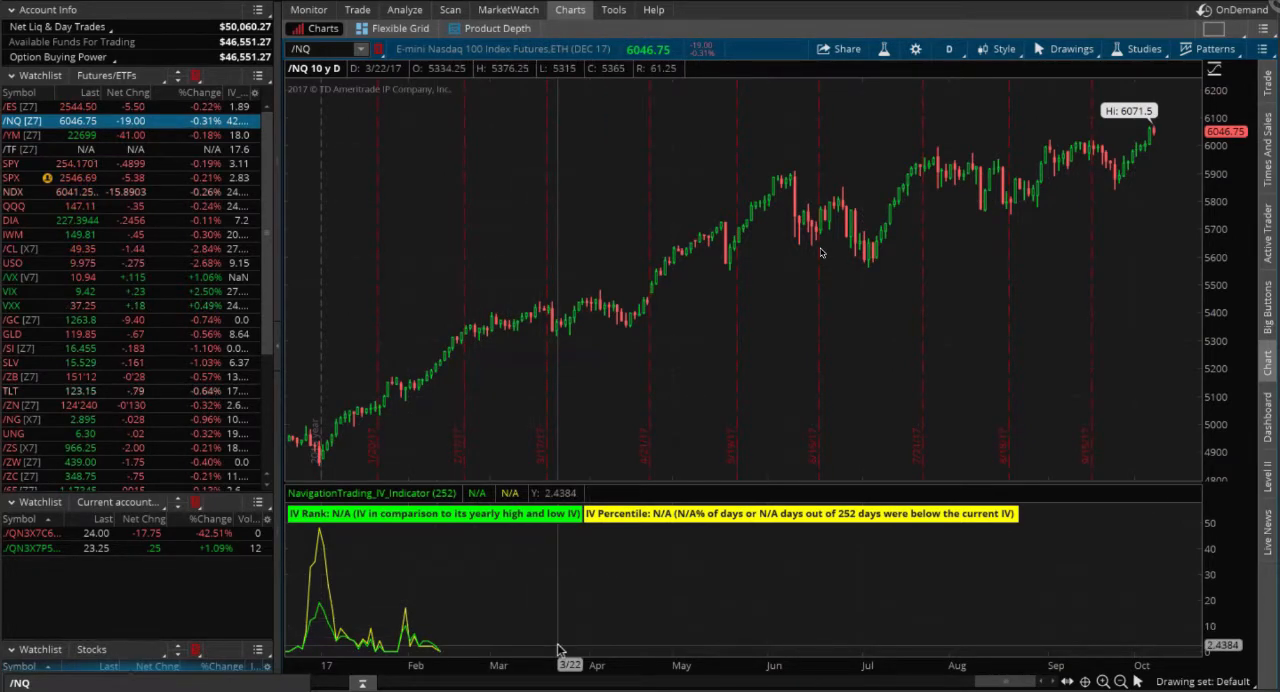
mouse_move(452, 570)
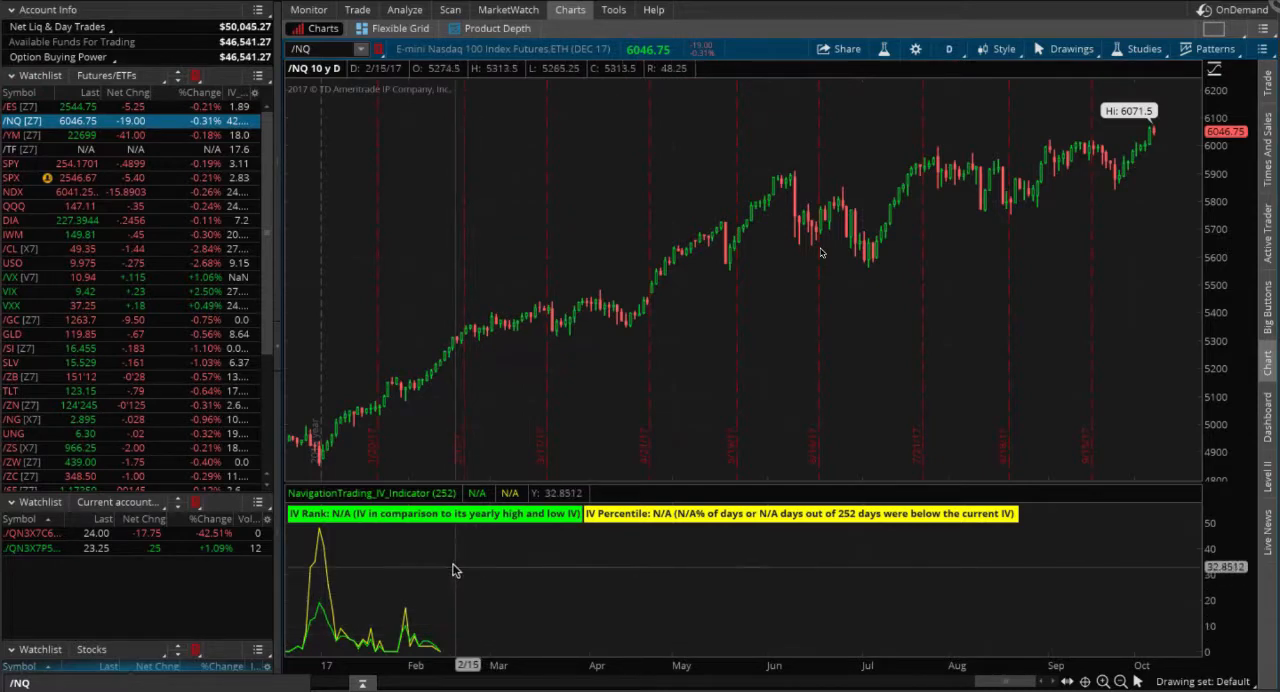
Step: Chart QQQ again, then /NG natural gas futures showing IV Rank 10 and Percentile 15
click(12, 206)
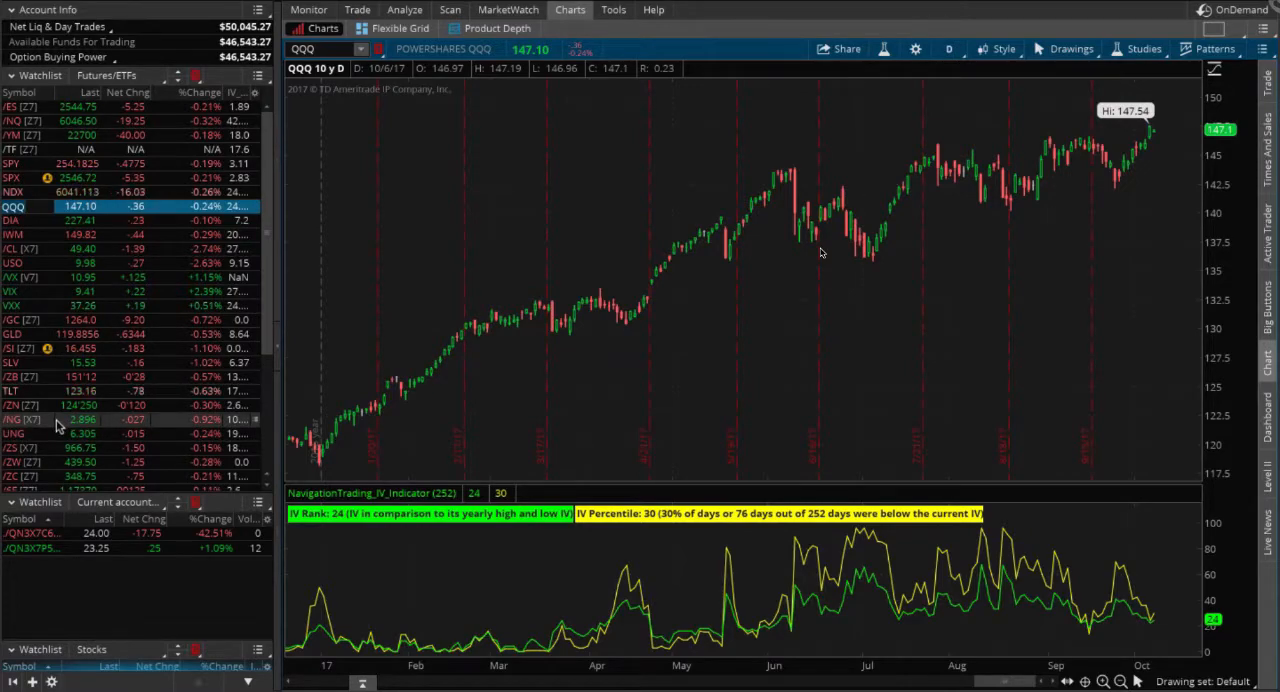
click(22, 420)
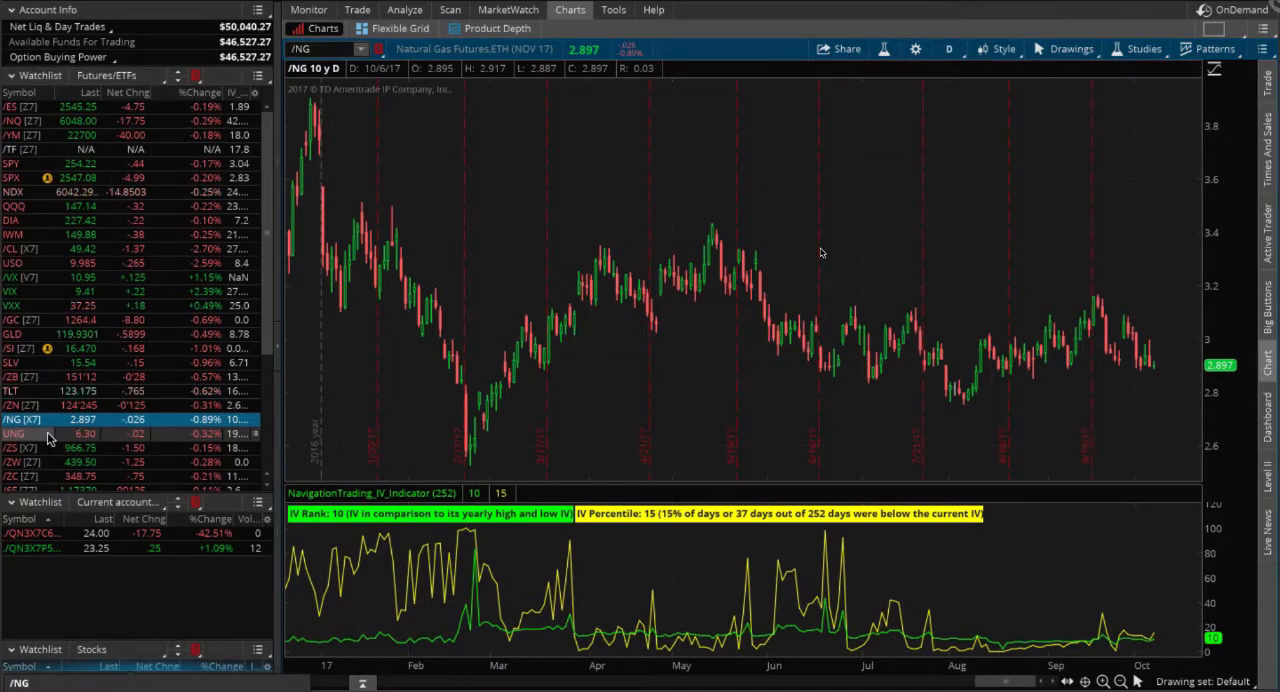
click(12, 432)
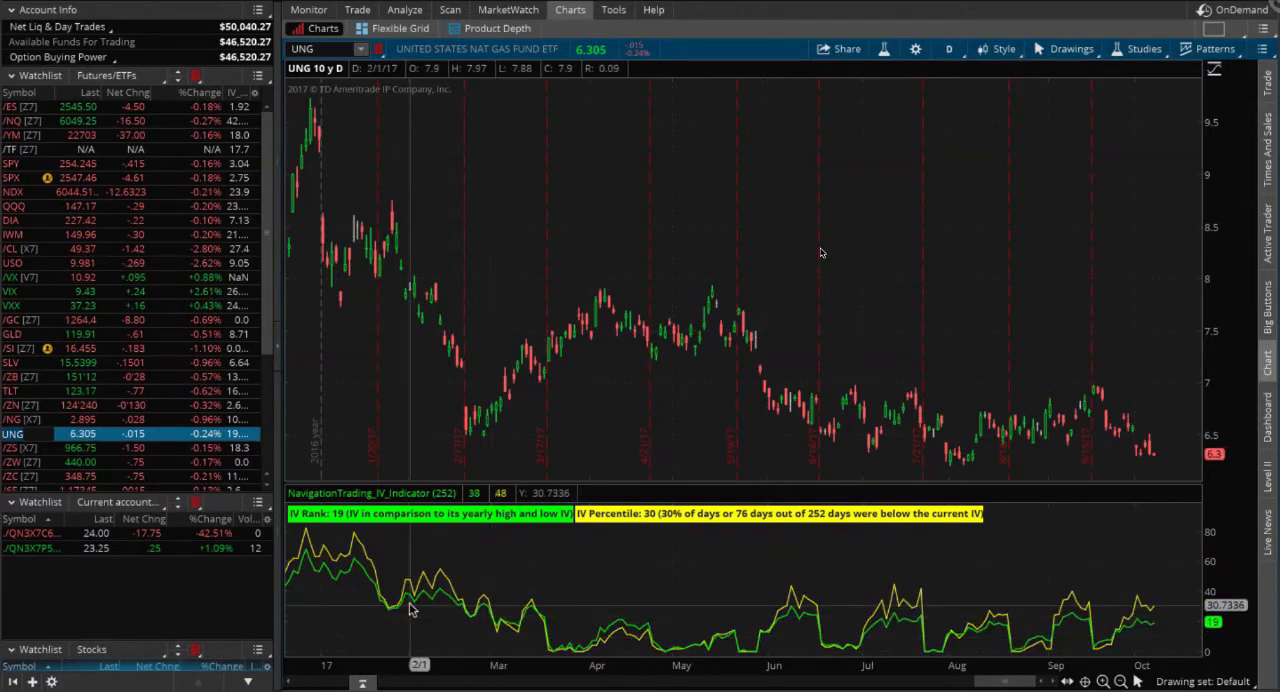
mouse_move(940, 552)
text(/NG)
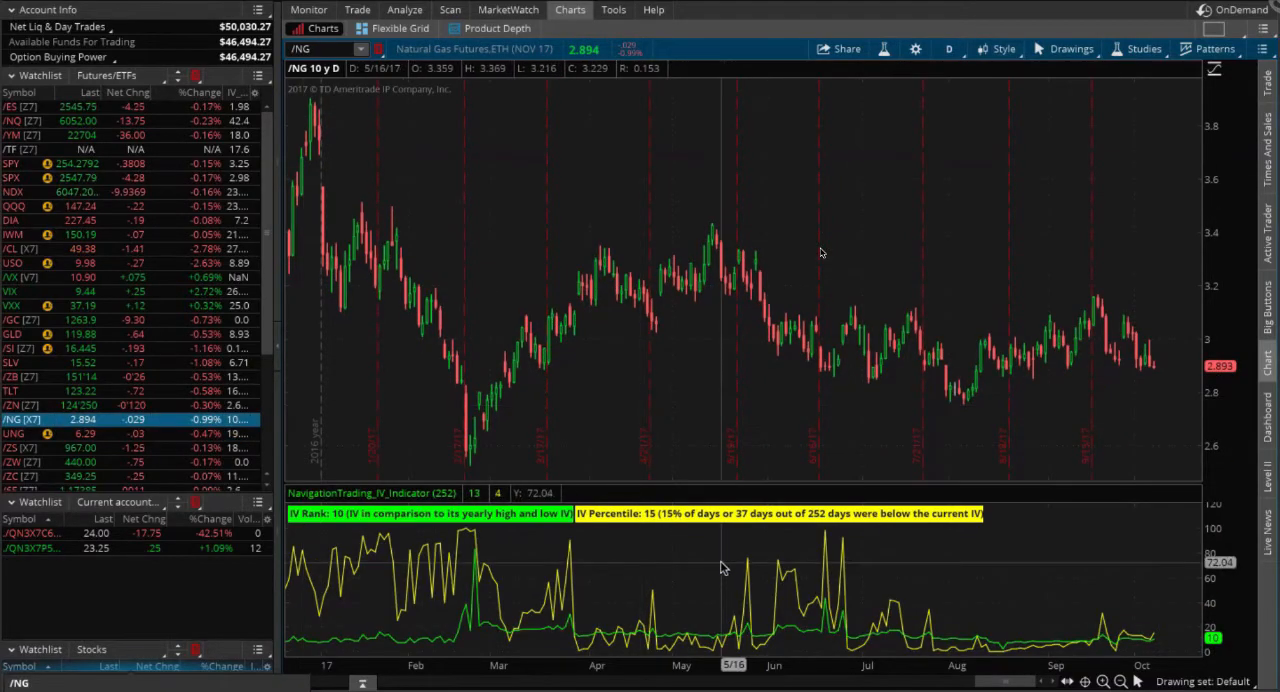
mouse_move(1144, 600)
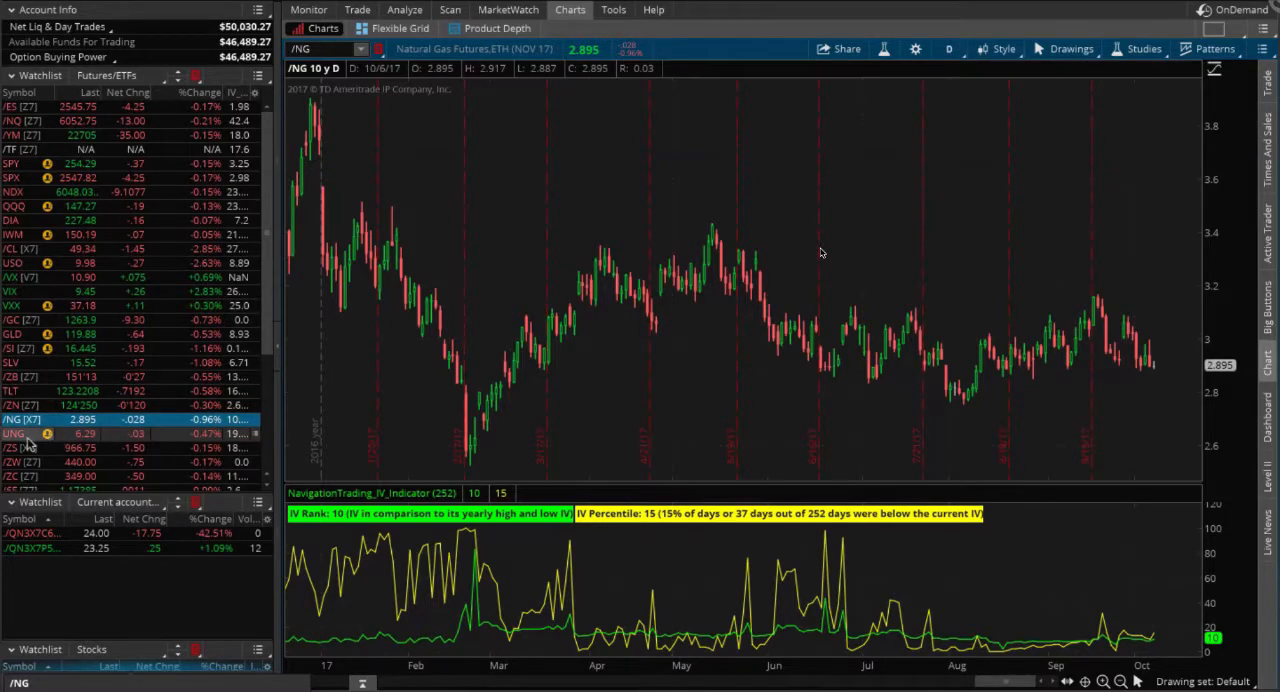
Step: Chart the UNG natural gas ETF again, its IV indicator reading Rank 19 and Percentile 31
click(12, 432)
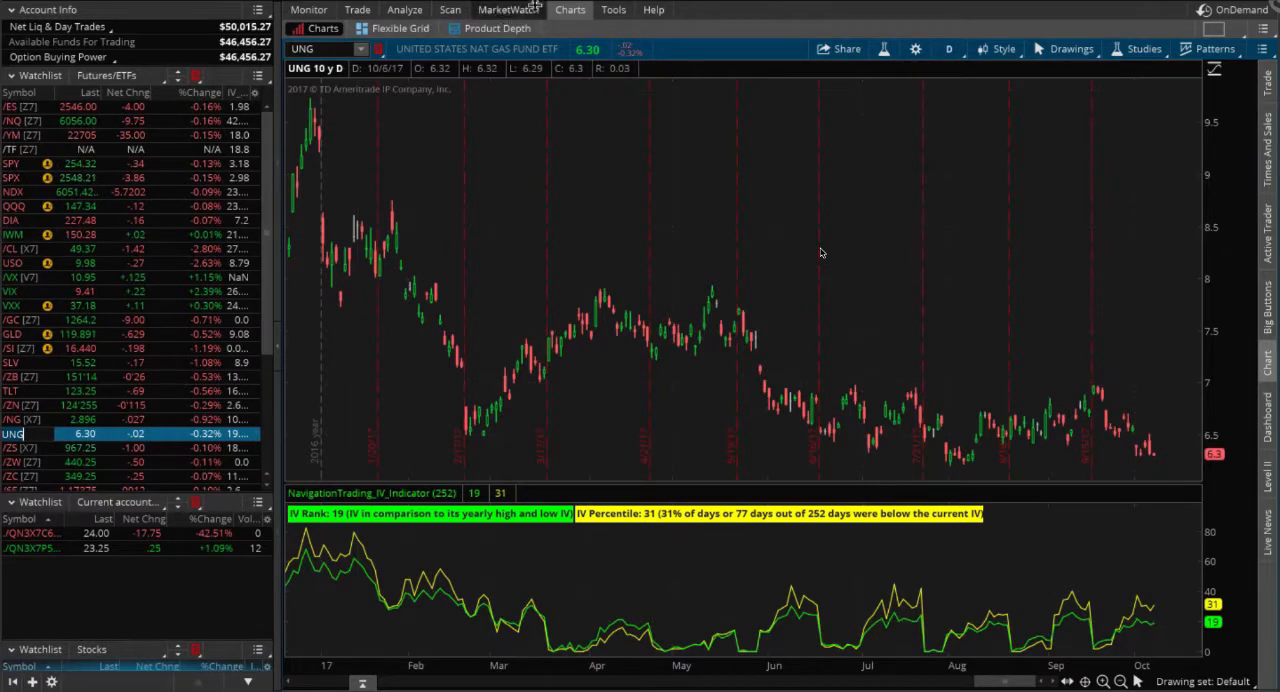
Step: Show UNG's option chain on the Trade page with the 17 NOV 17 expiration expanded to ALL strikes
click(356, 8)
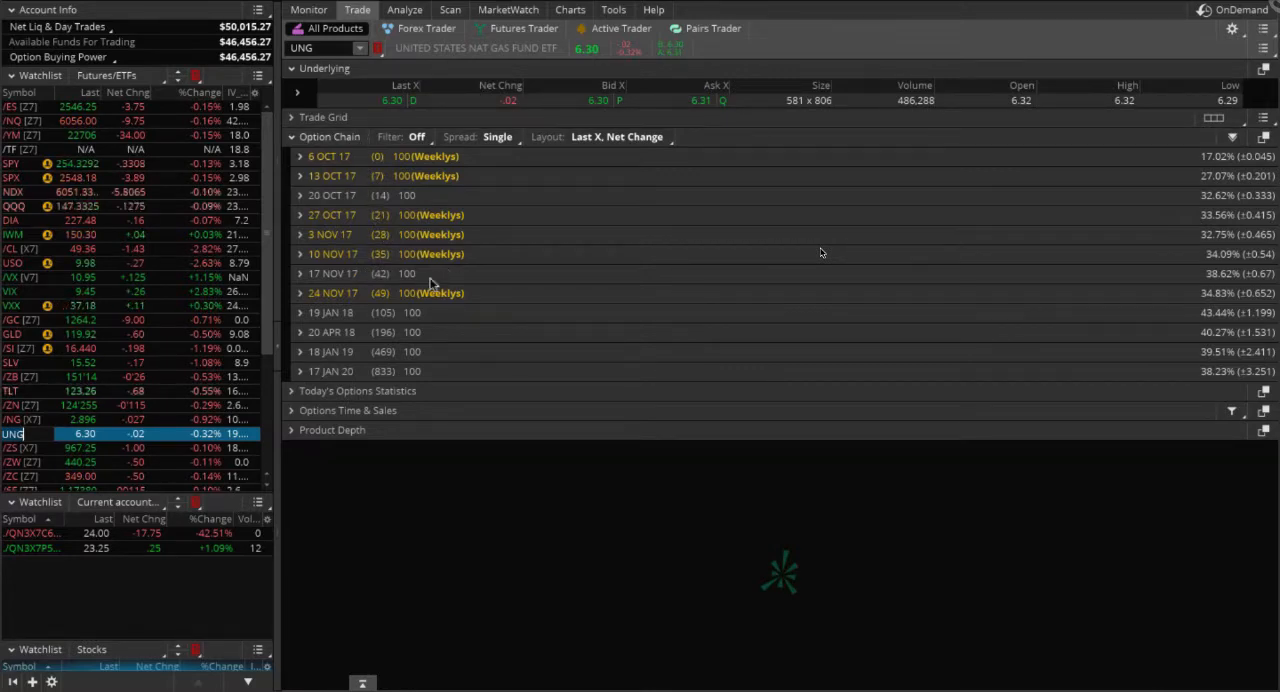
click(300, 272)
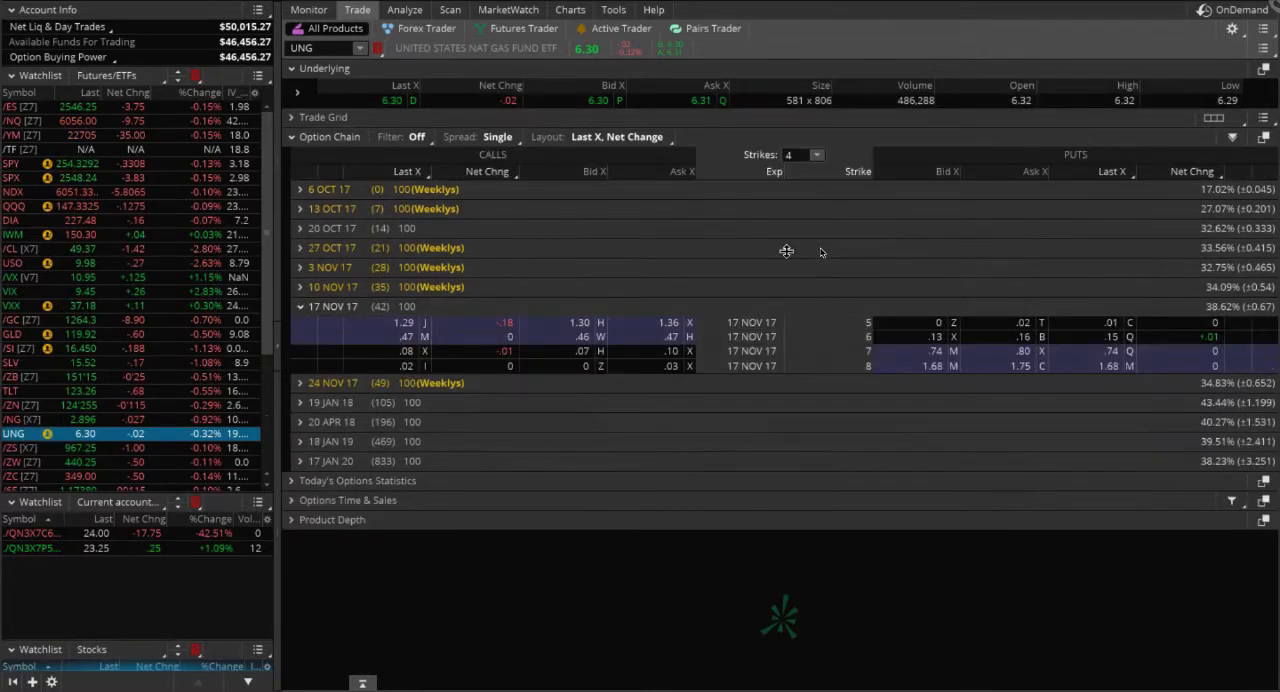
click(816, 154)
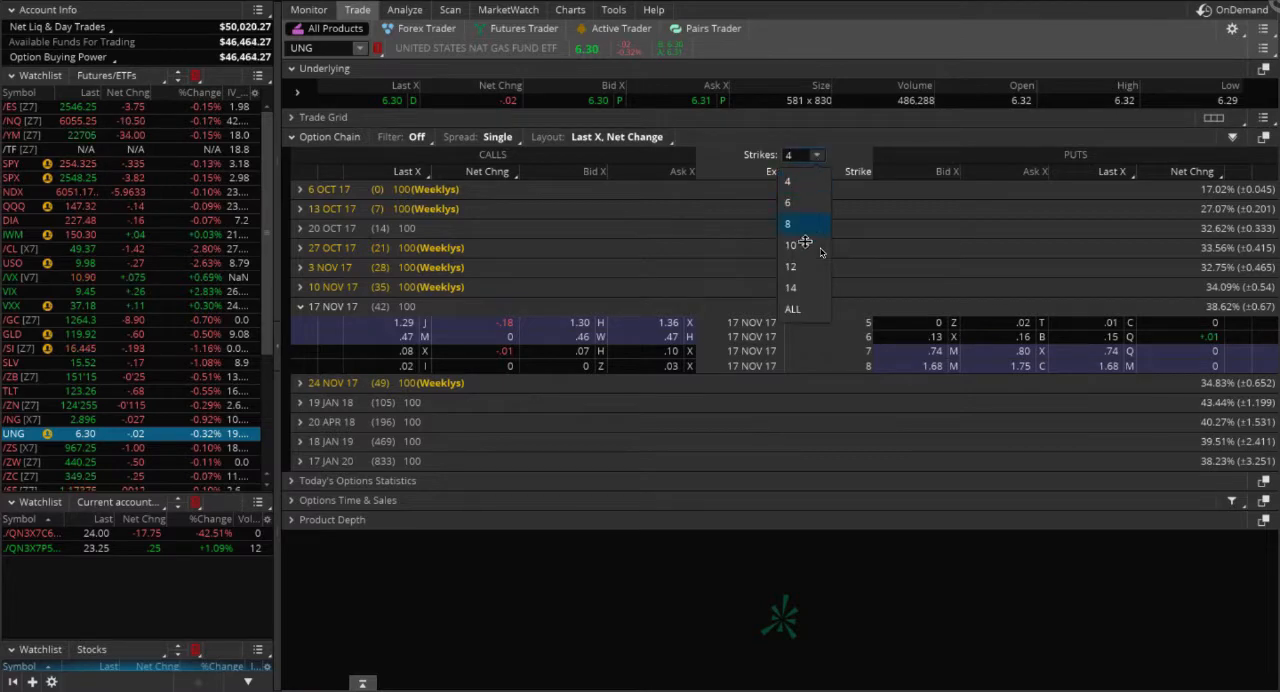
click(792, 308)
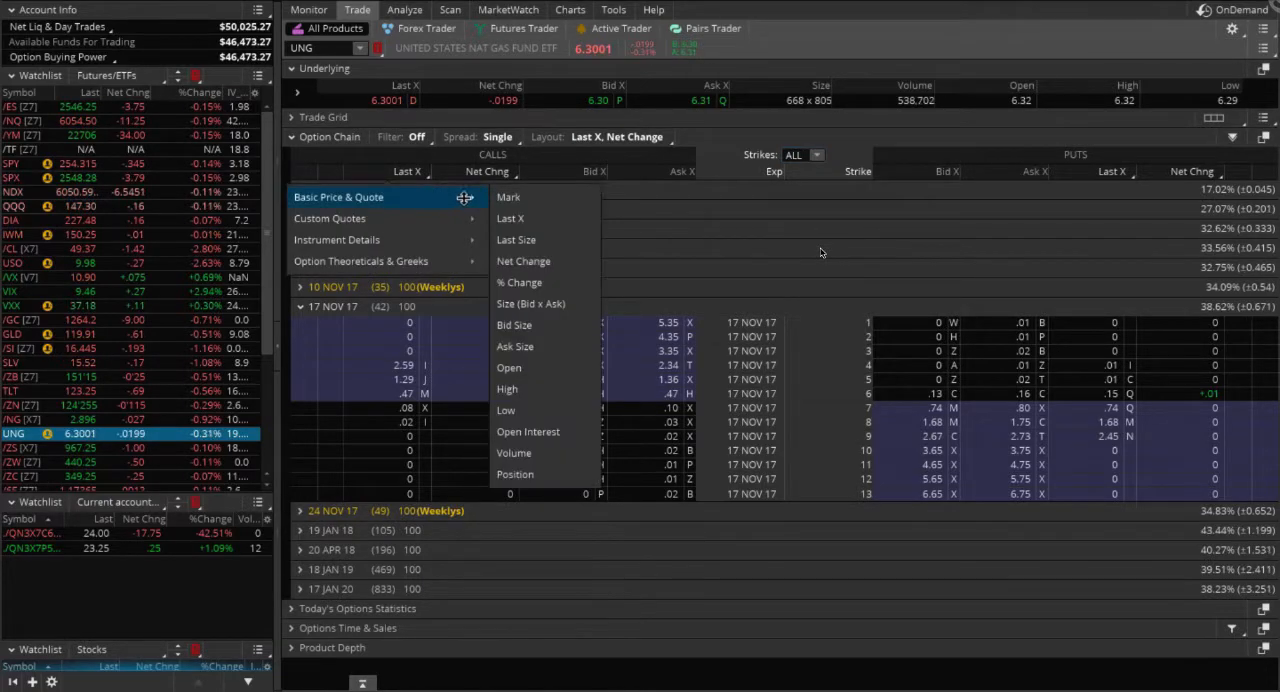
mouse_move(516, 240)
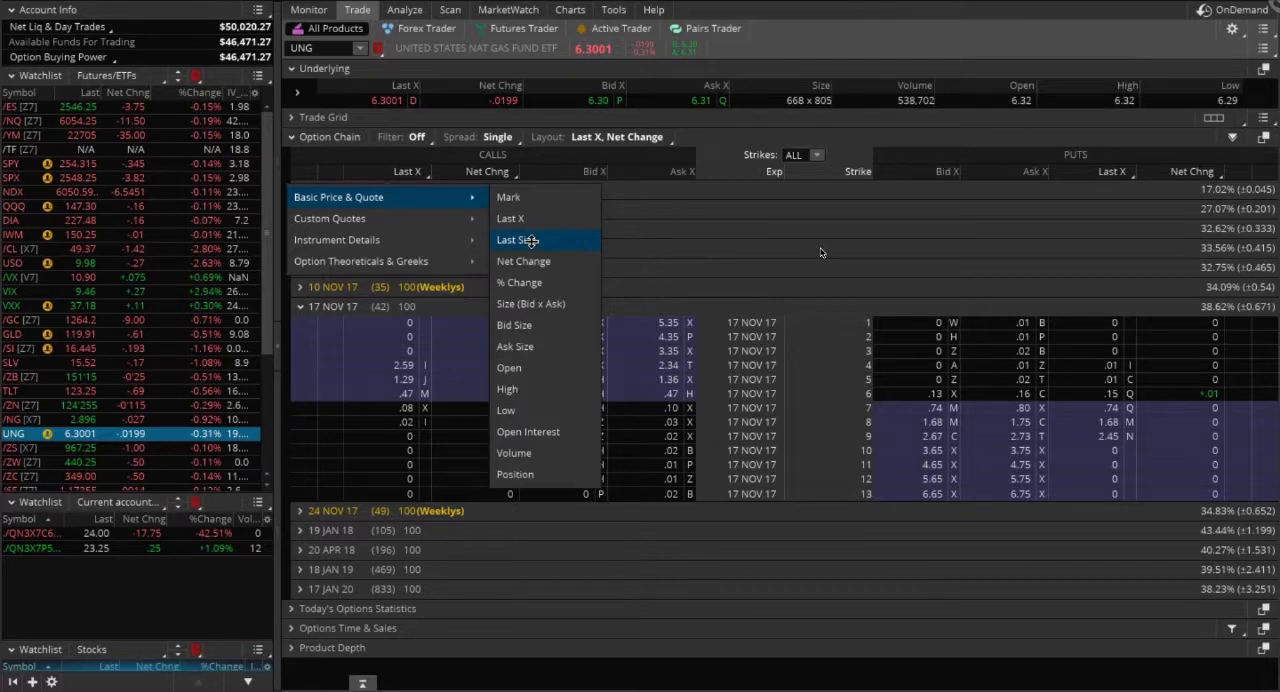
Step: Add Open Interest and Delta columns to the 17 NOV 17 UNG option chain
click(528, 430)
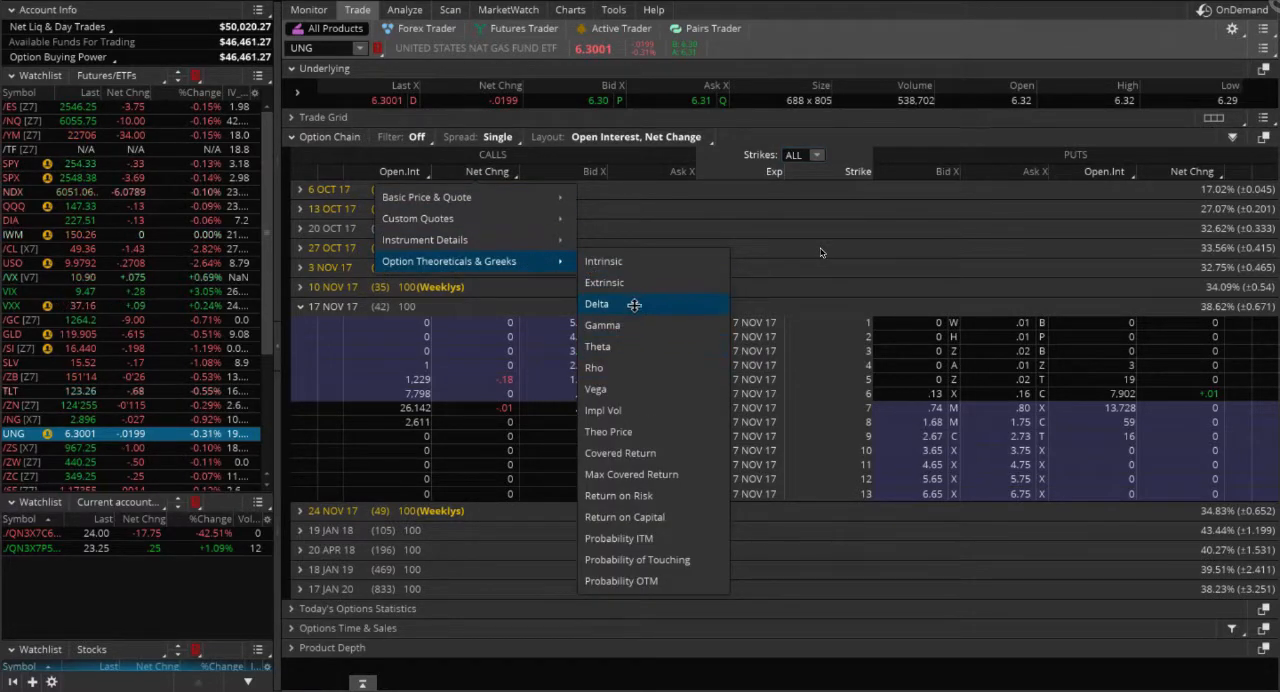
click(596, 304)
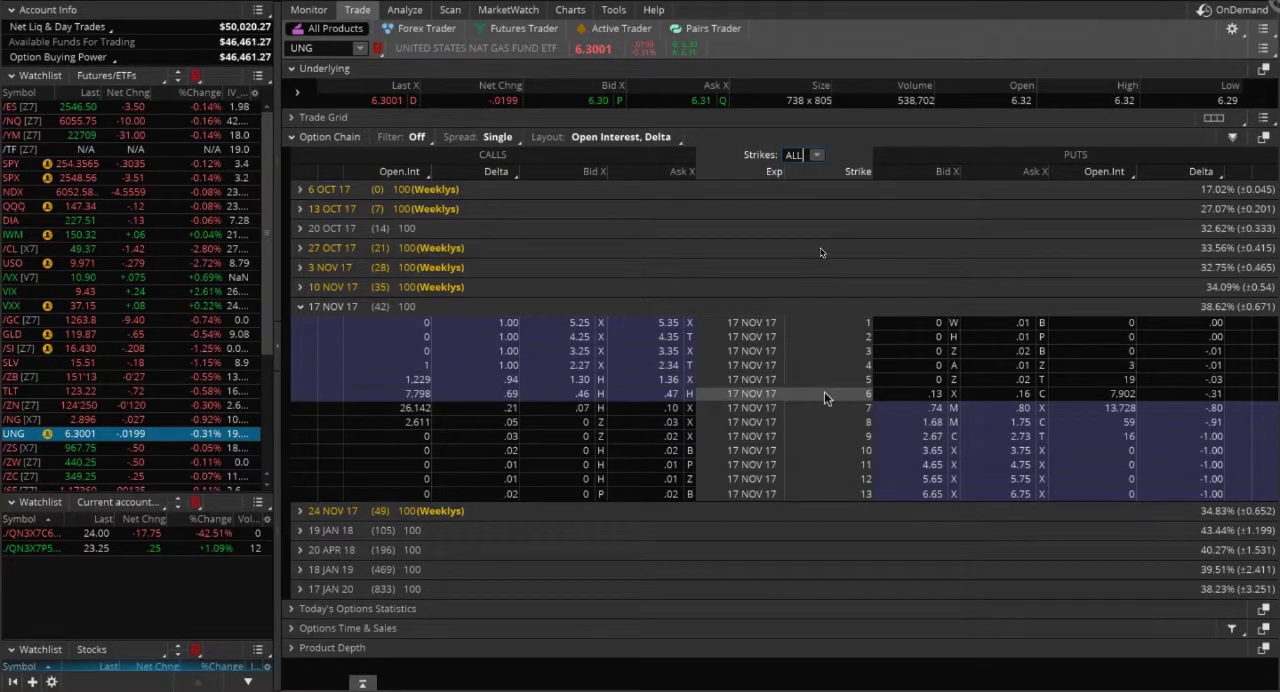
mouse_move(684, 436)
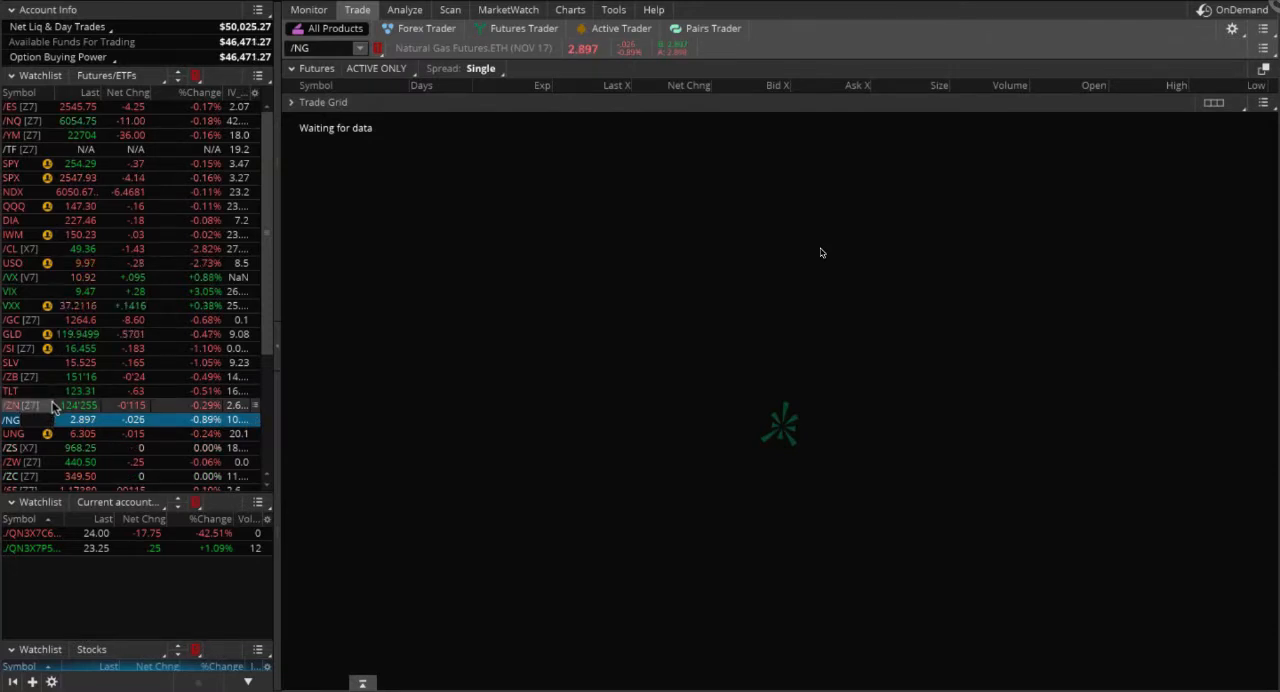
mouse_move(852, 508)
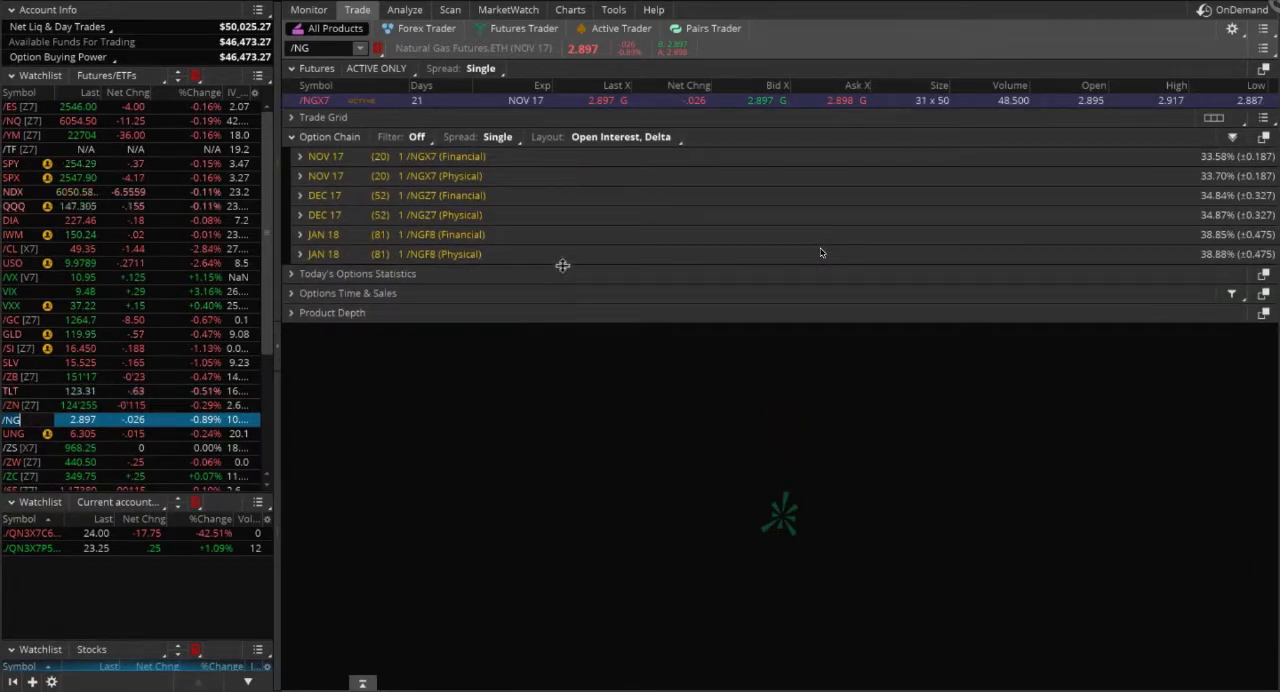
Step: Load /NG natural gas futures in the Trade page, listing option expirations from NOV 17 to JAN 18
click(570, 10)
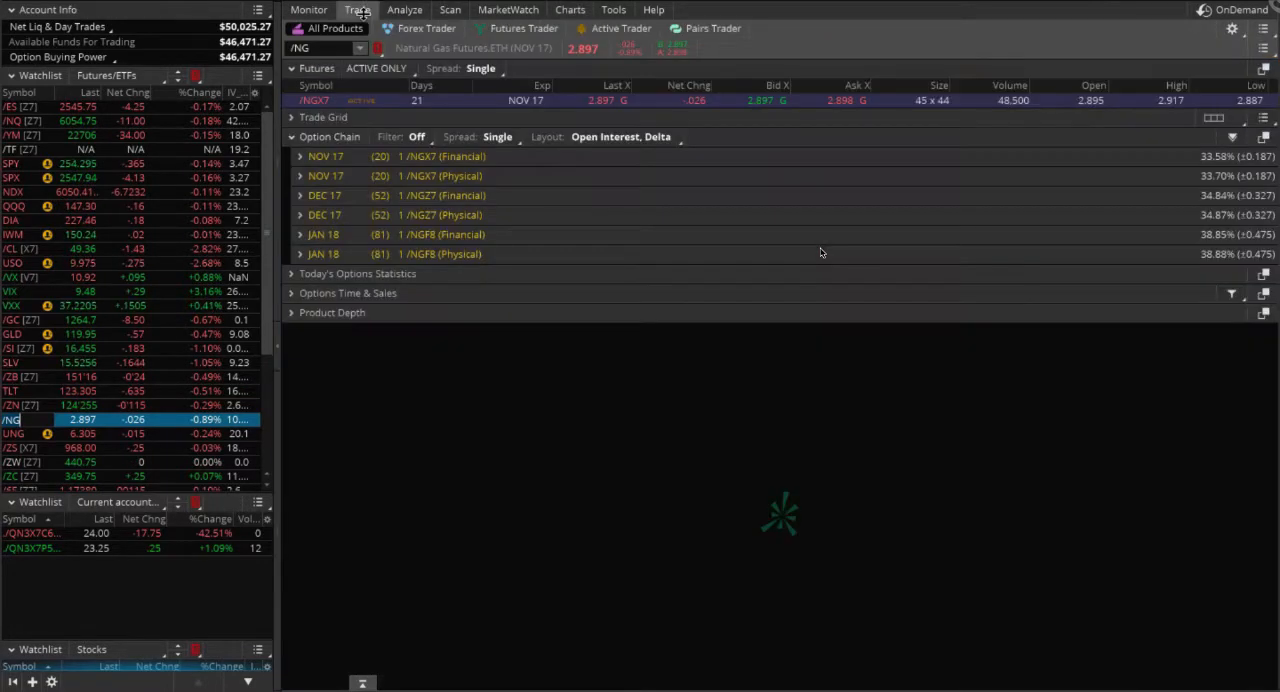
mouse_move(556, 164)
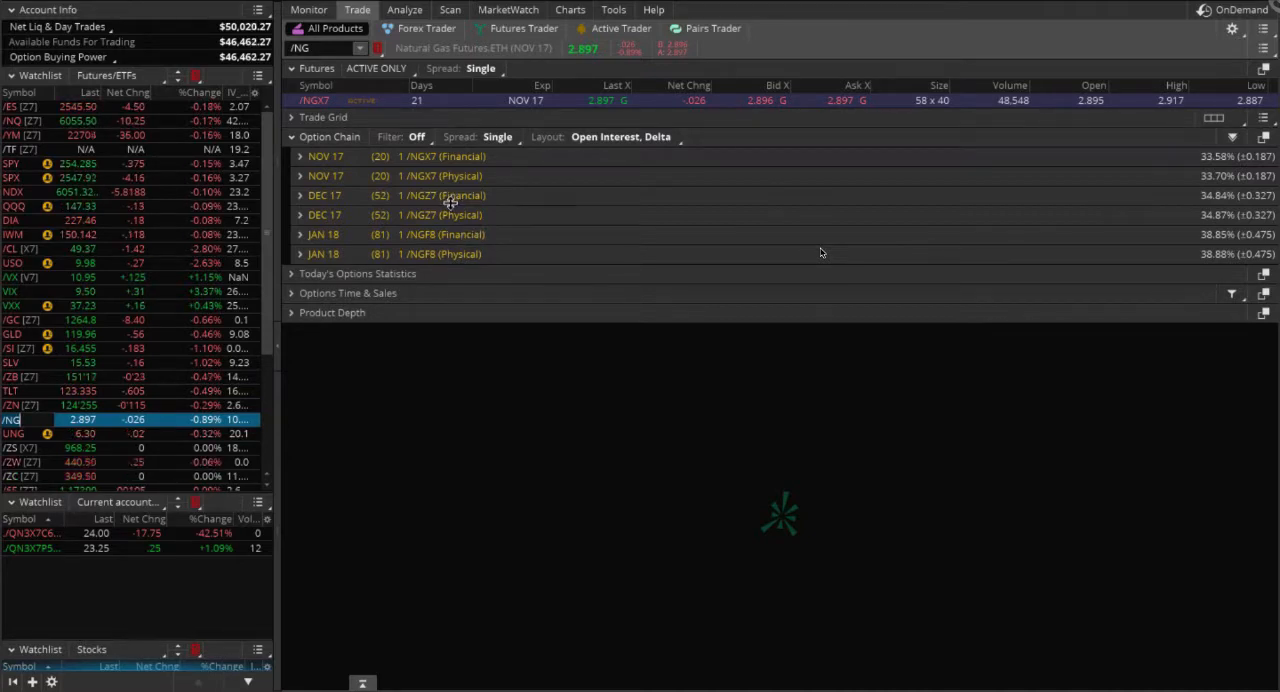
mouse_move(436, 216)
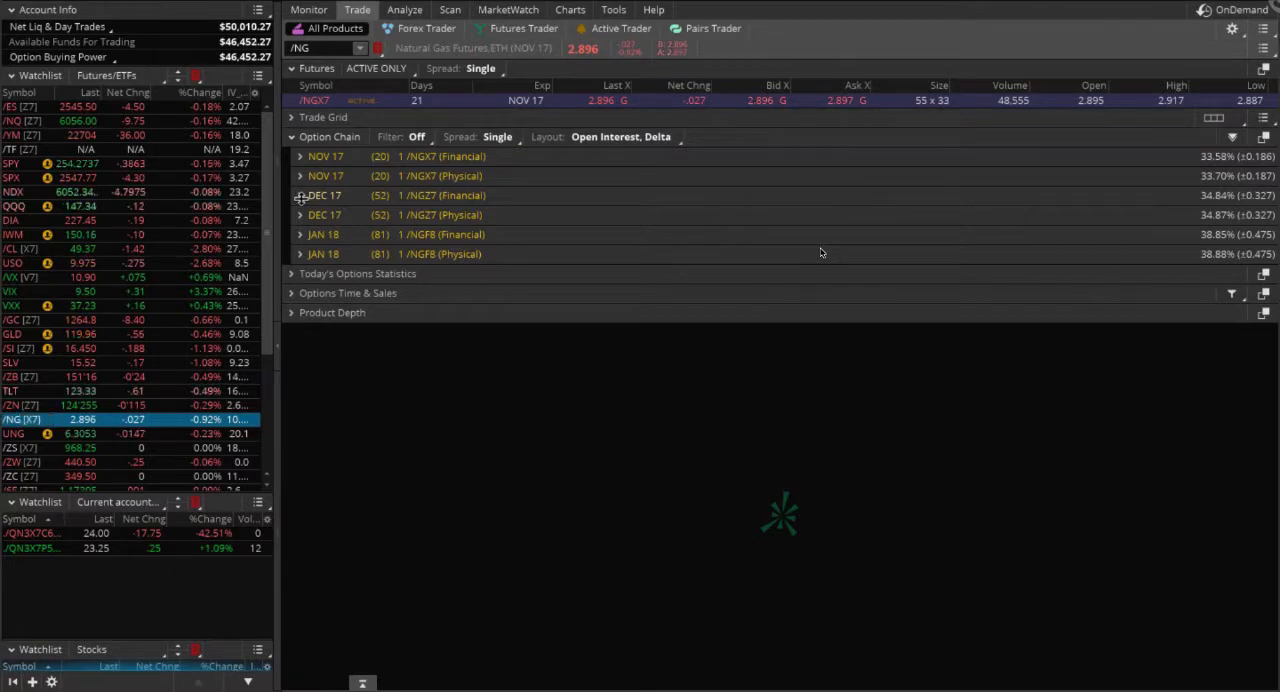
Step: Expand the DEC 17 /NGZ7 Financial expiration and select the 3.5 call with roughly 0.20 delta
click(300, 228)
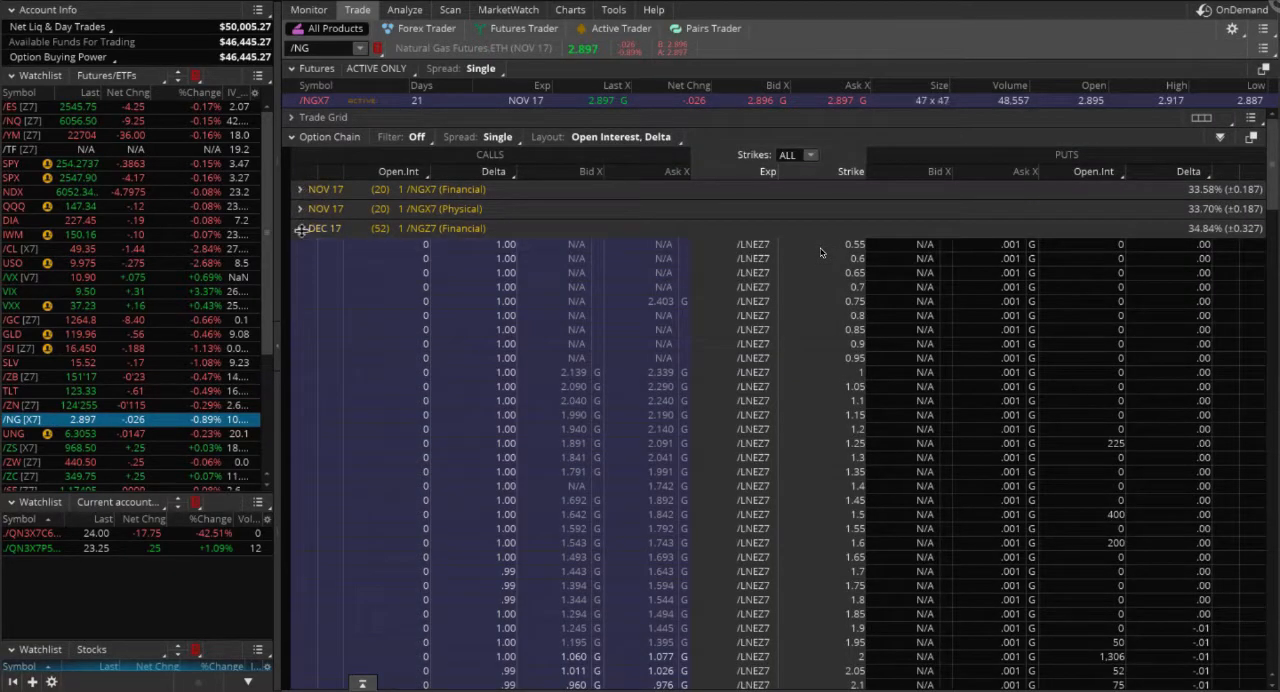
click(300, 228)
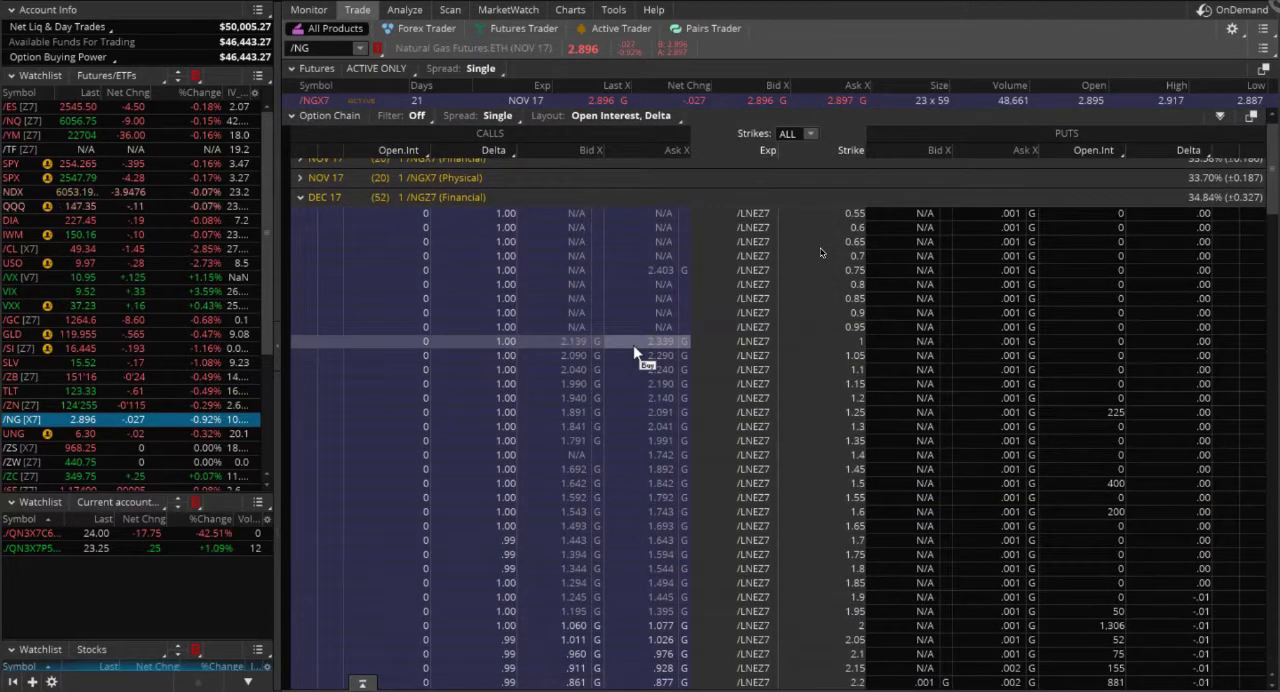
scroll(down, 3)
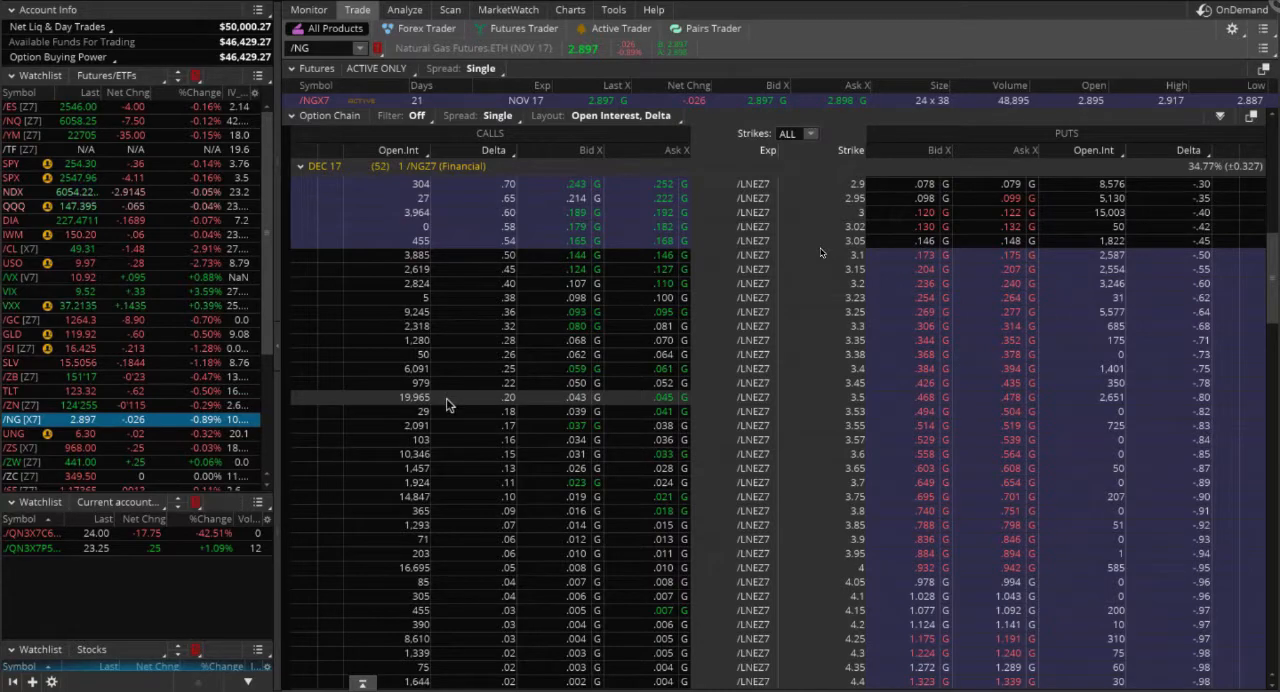
mouse_move(470, 412)
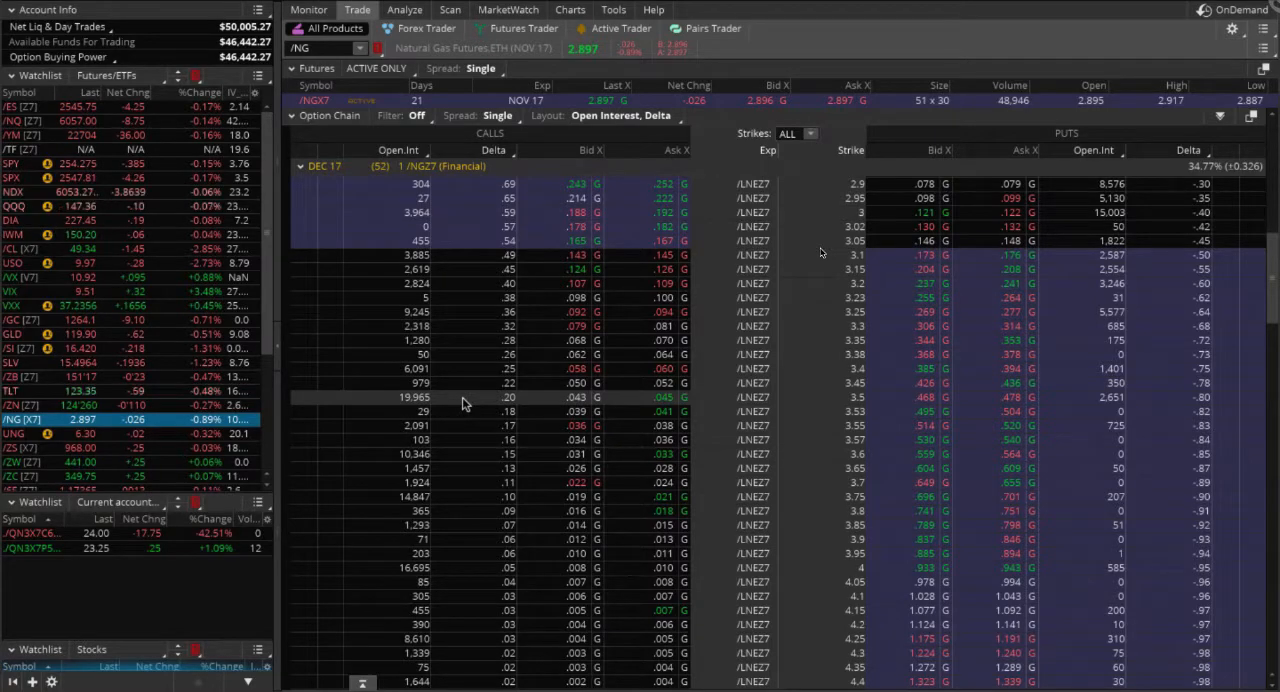
click(490, 396)
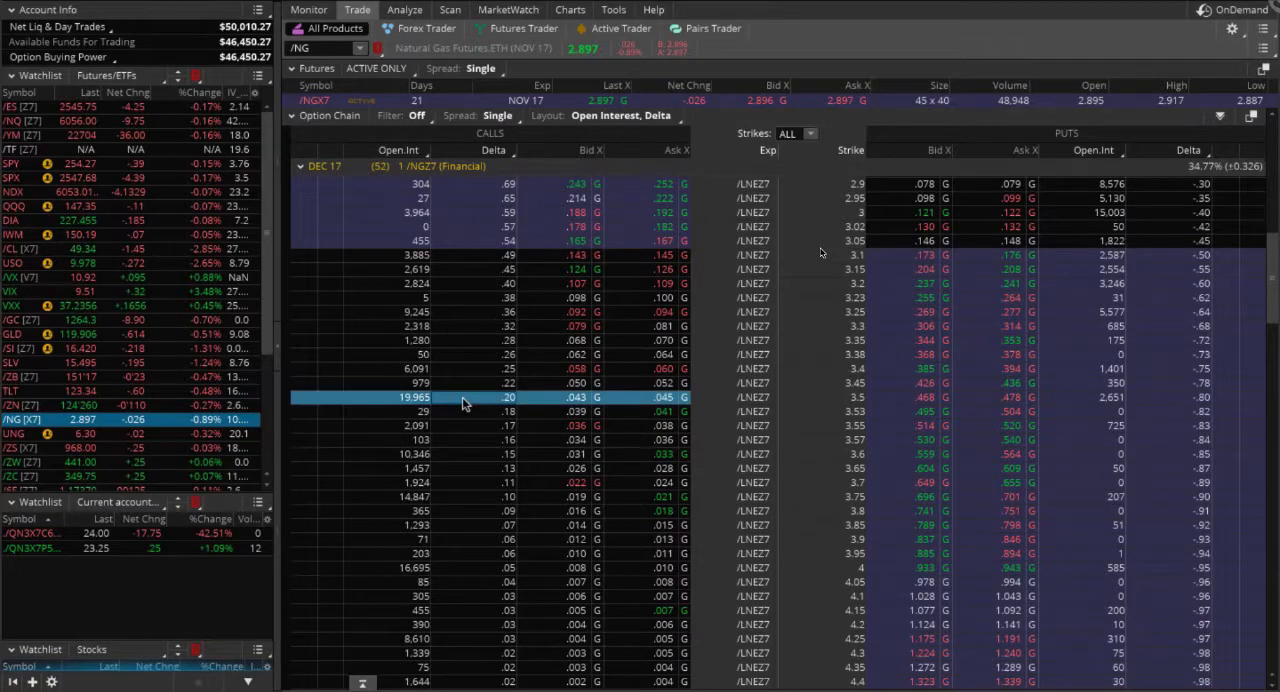
Step: Create a sell strangle of 10 /NGZ7 3.5 calls and 3.45 puts for 0.474 credit, reviewing put strikes
right_click(464, 396)
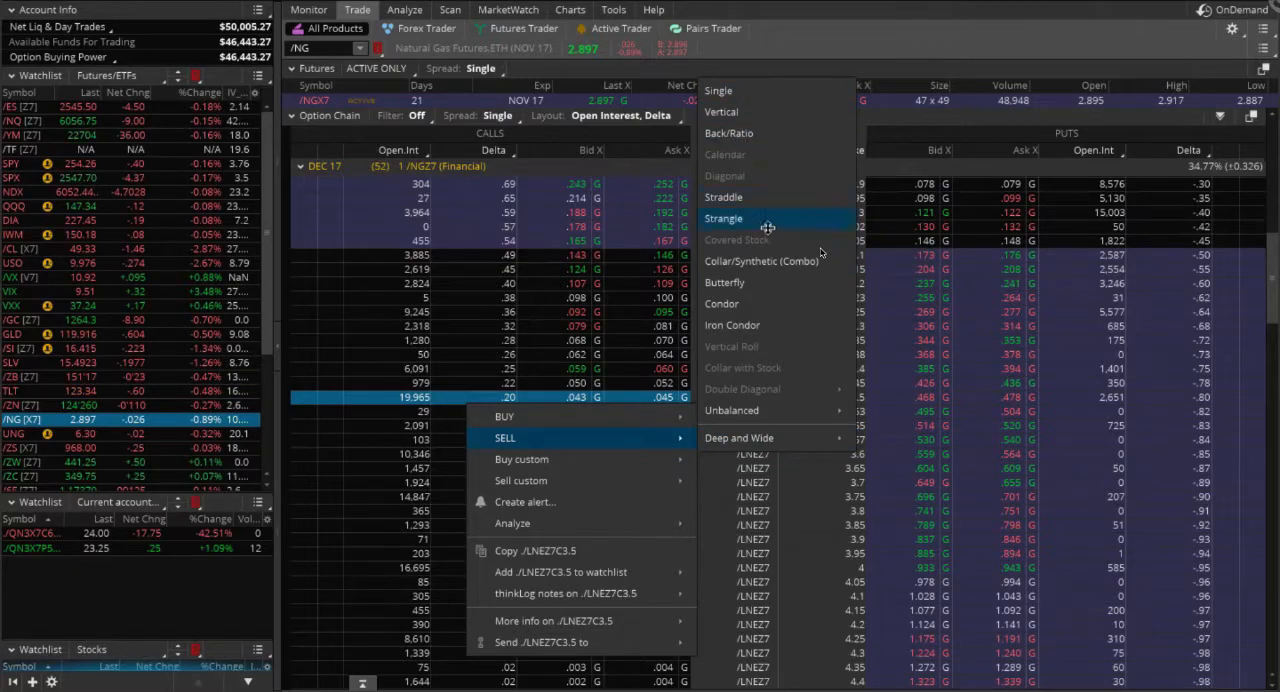
click(724, 218)
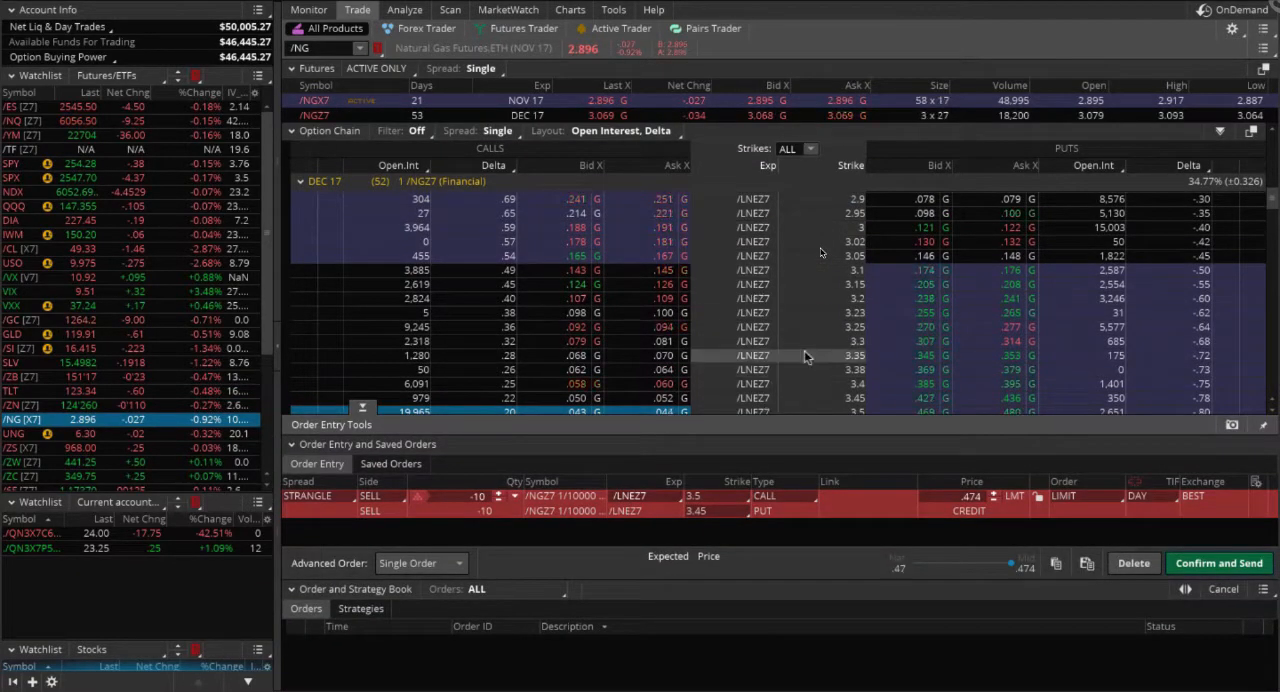
mouse_move(944, 370)
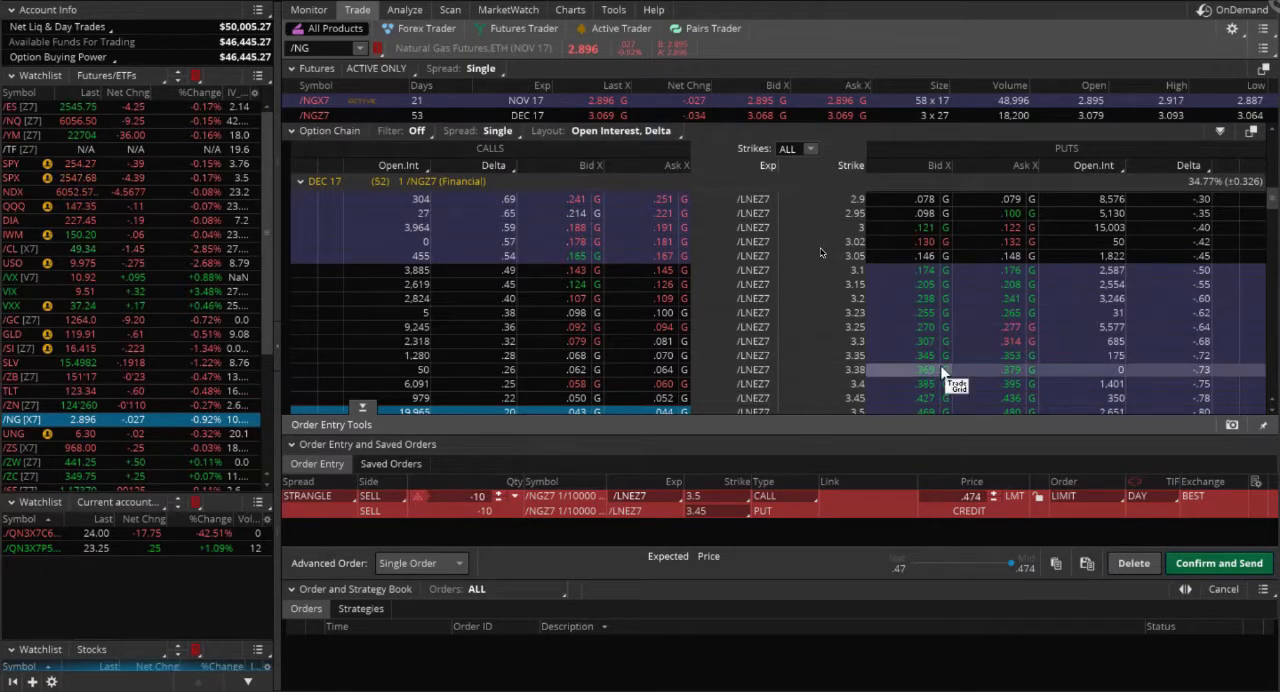
scroll(up, 3)
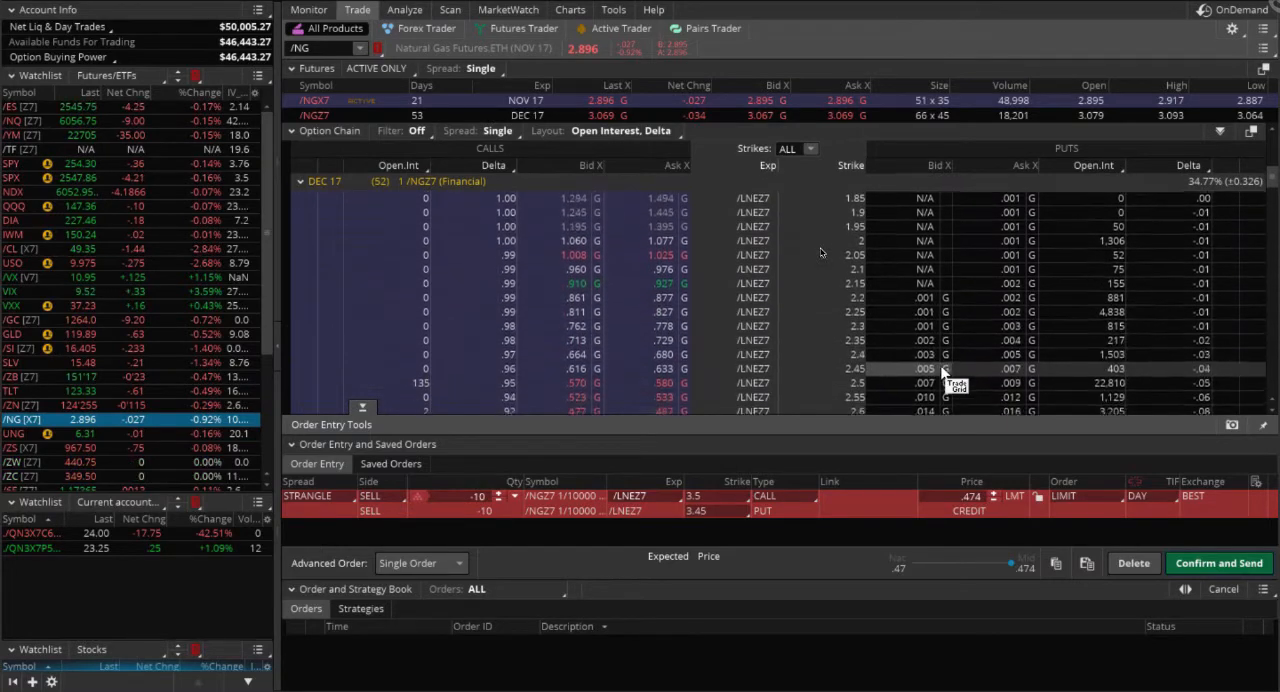
scroll(down, 3)
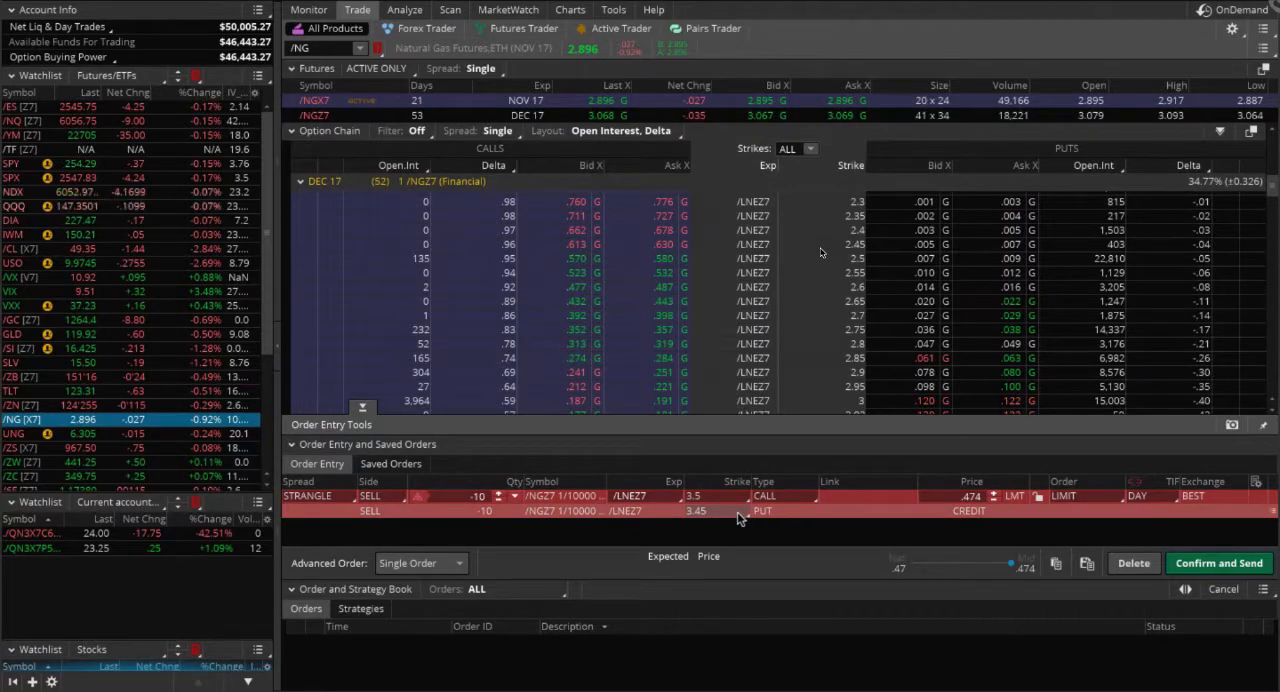
Step: Move the strangle's put leg to the 2.75 strike, dropping the order credit to about 0.08
click(694, 512)
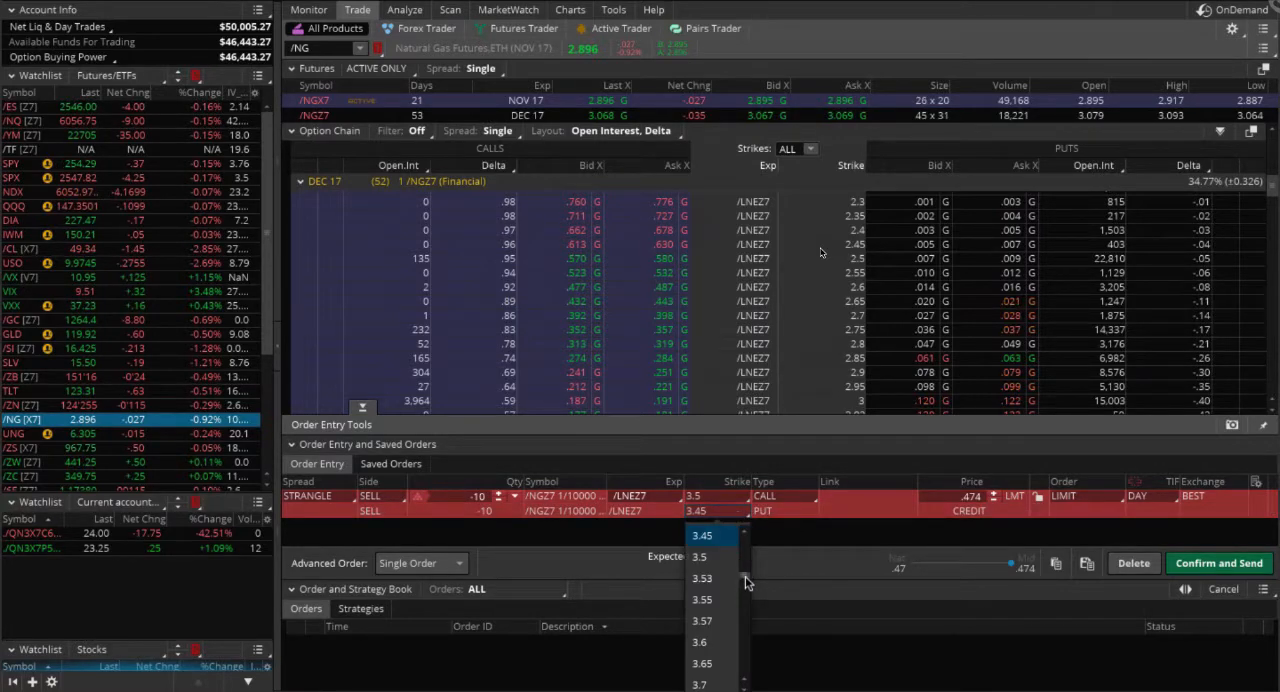
scroll(down, 3)
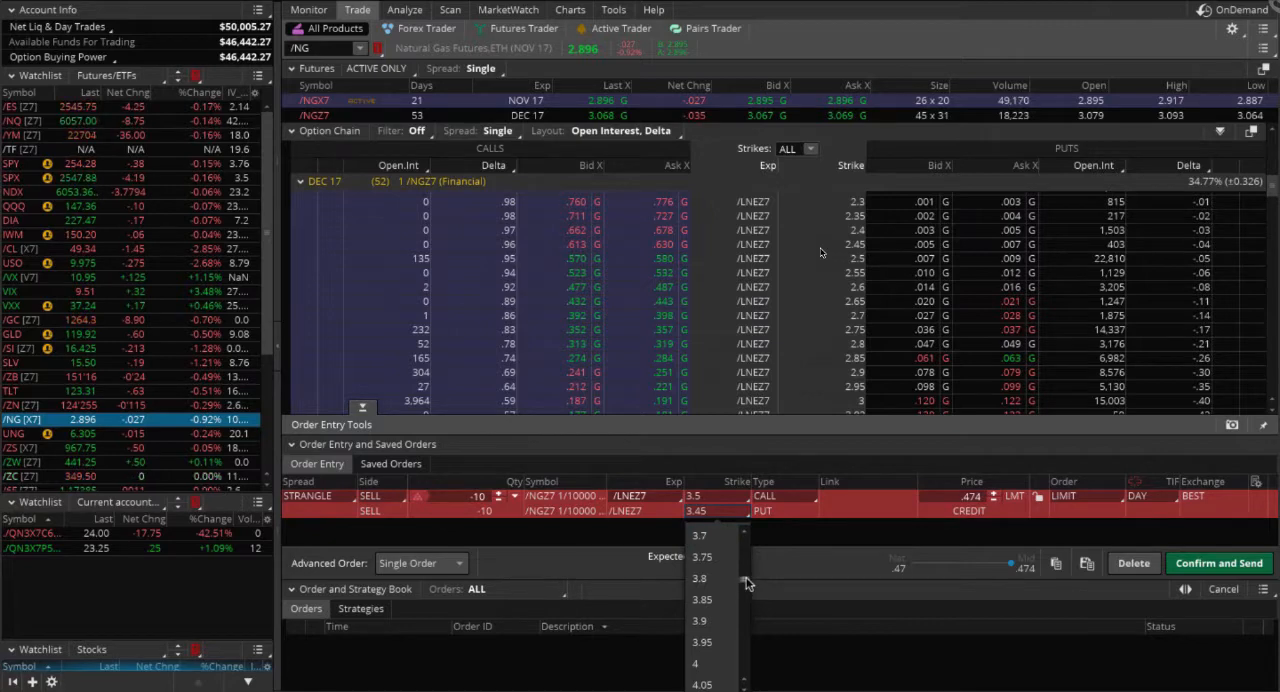
scroll(up, 3)
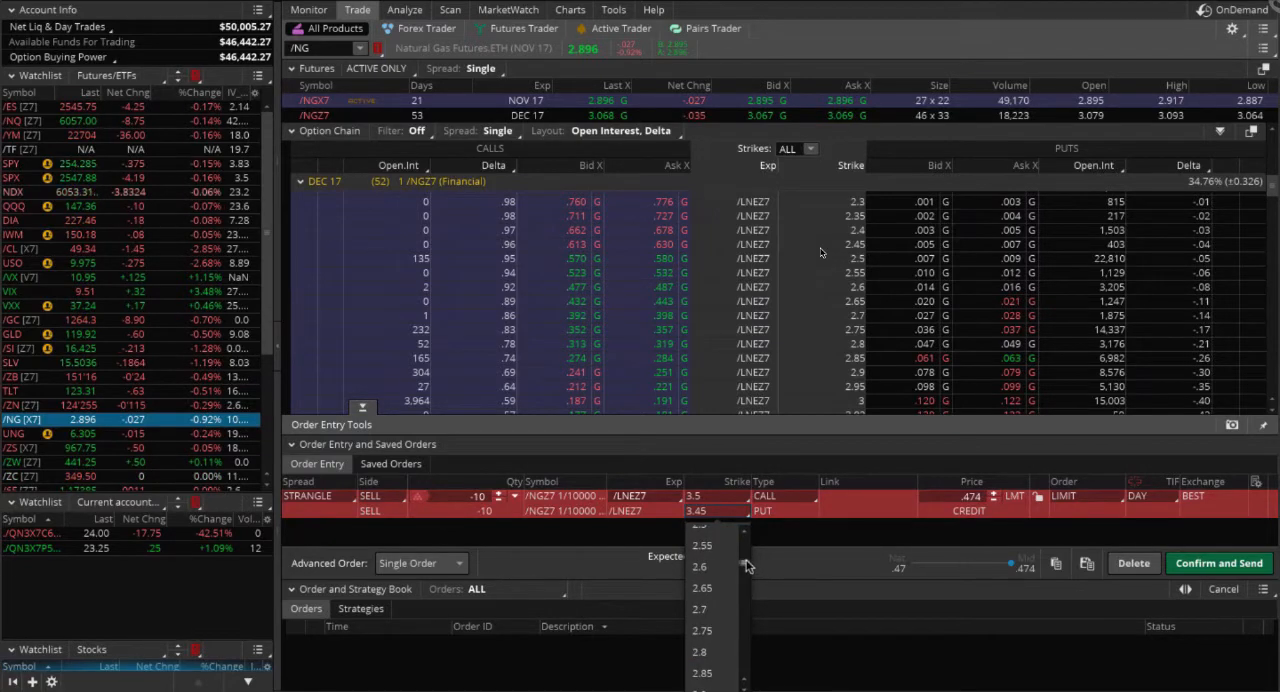
click(702, 630)
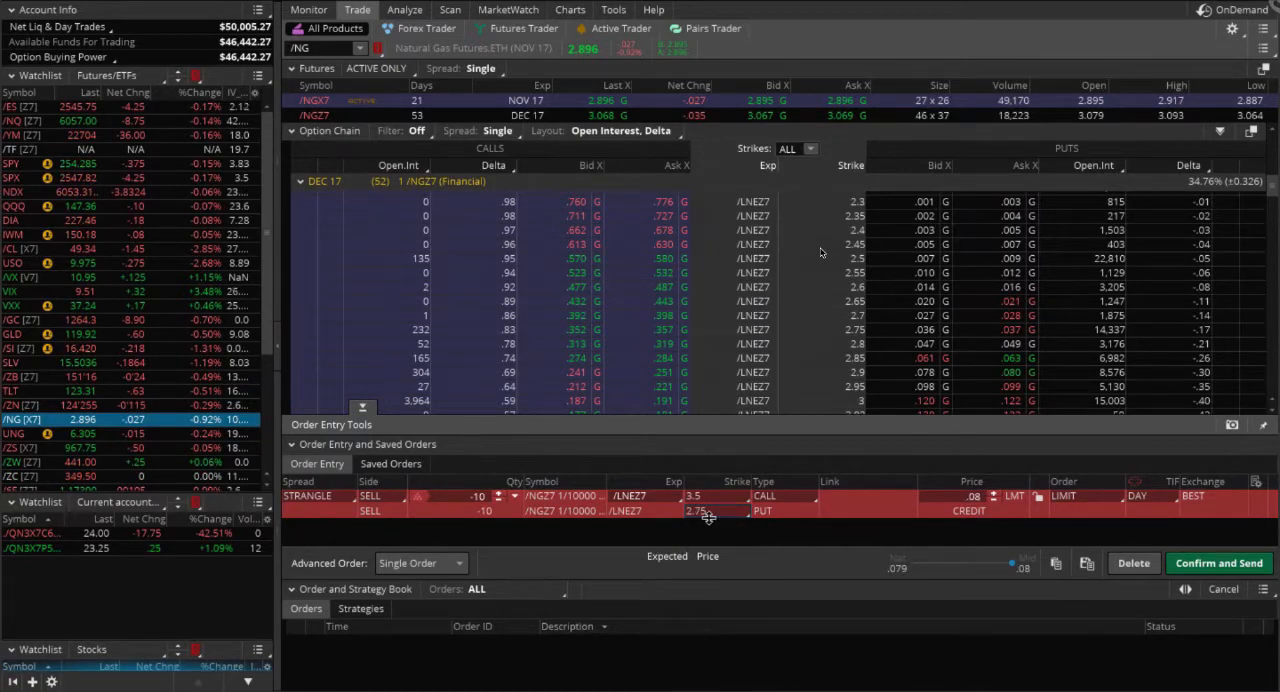
mouse_move(878, 512)
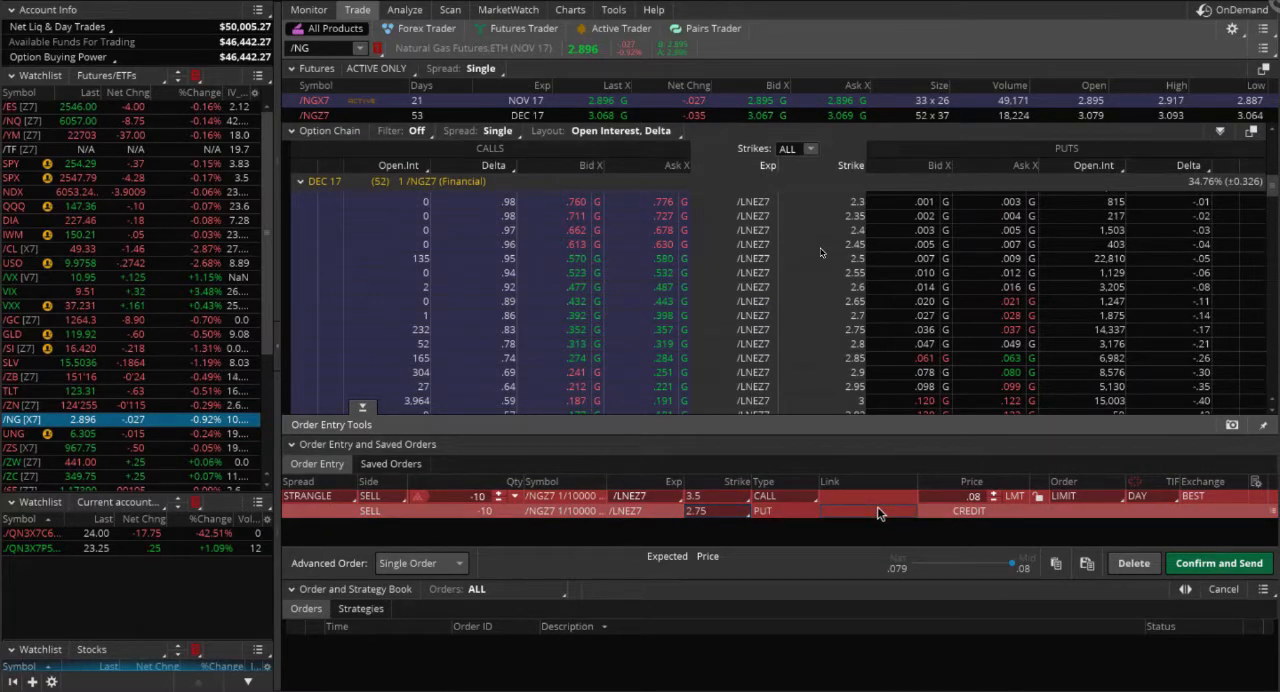
Step: Analyze the staged /NGZ7 strangle's risk profile and reset its price slices to a single slice at 2.669
right_click(880, 512)
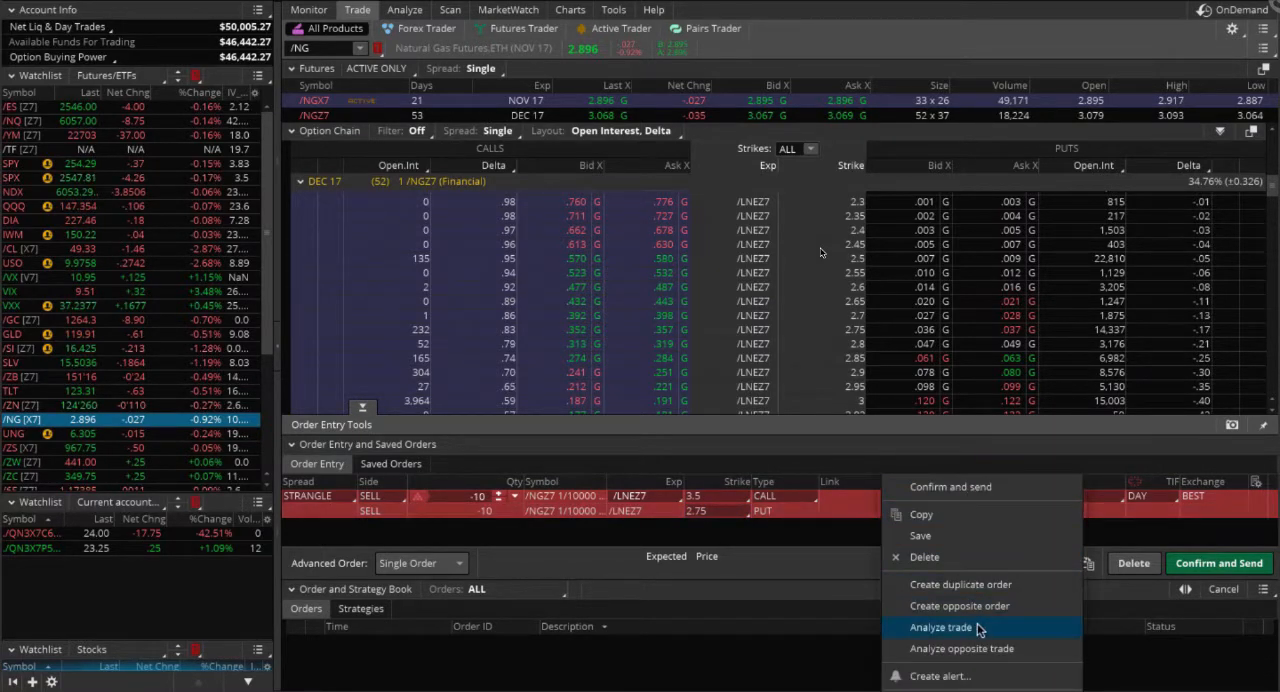
click(940, 628)
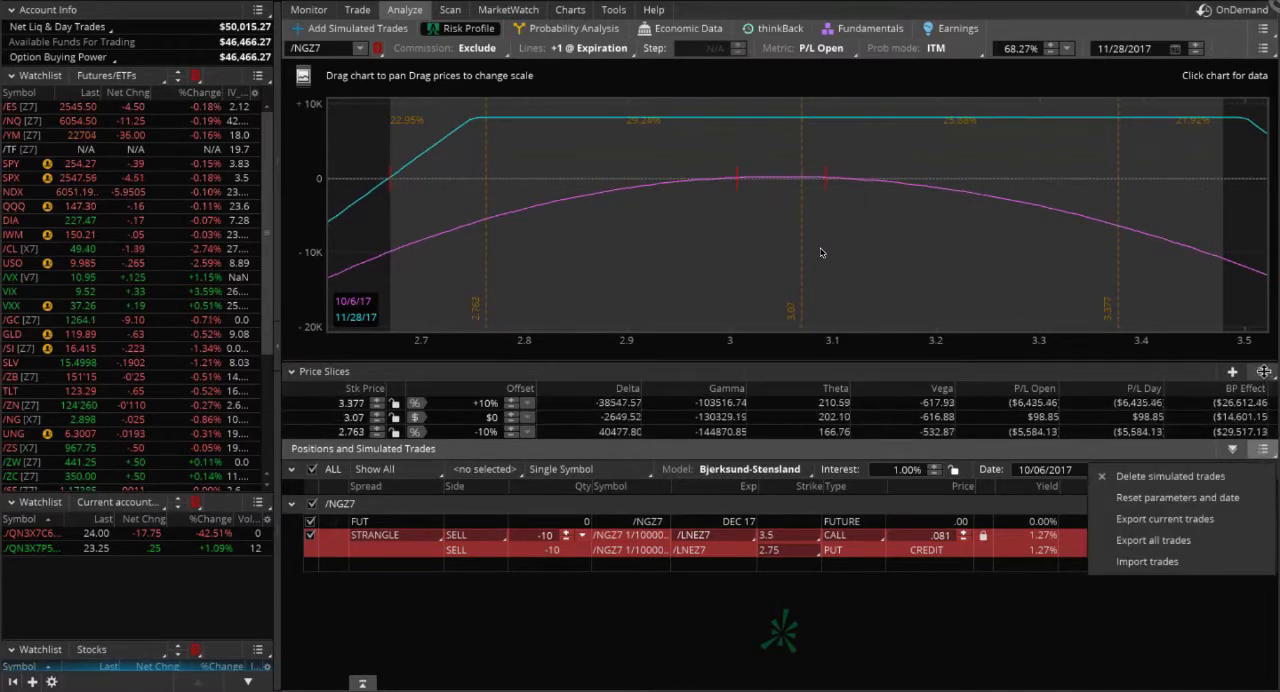
click(1232, 372)
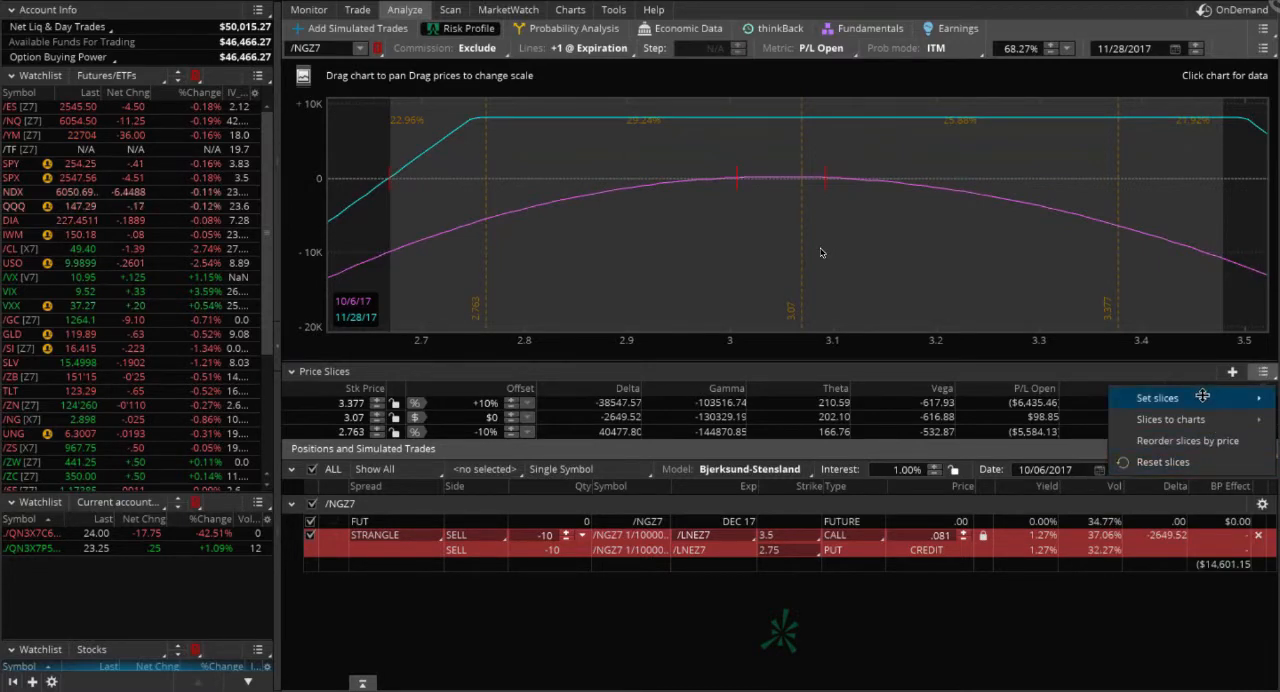
click(1156, 398)
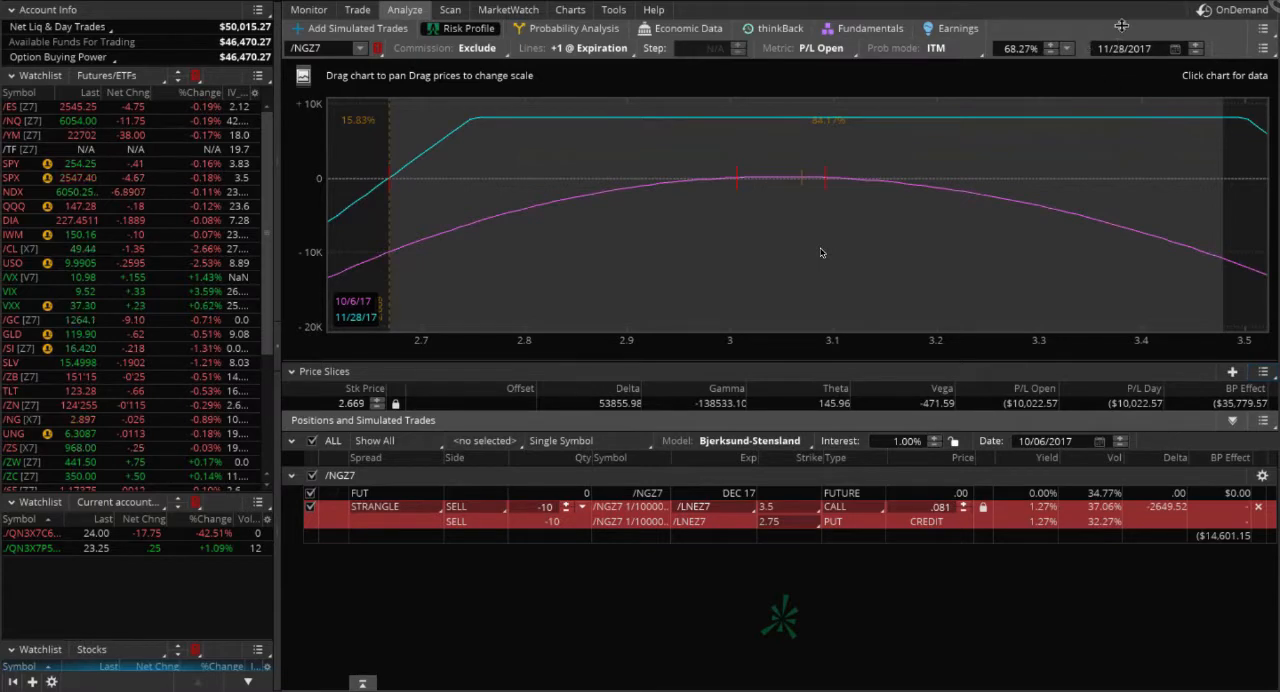
mouse_move(1044, 164)
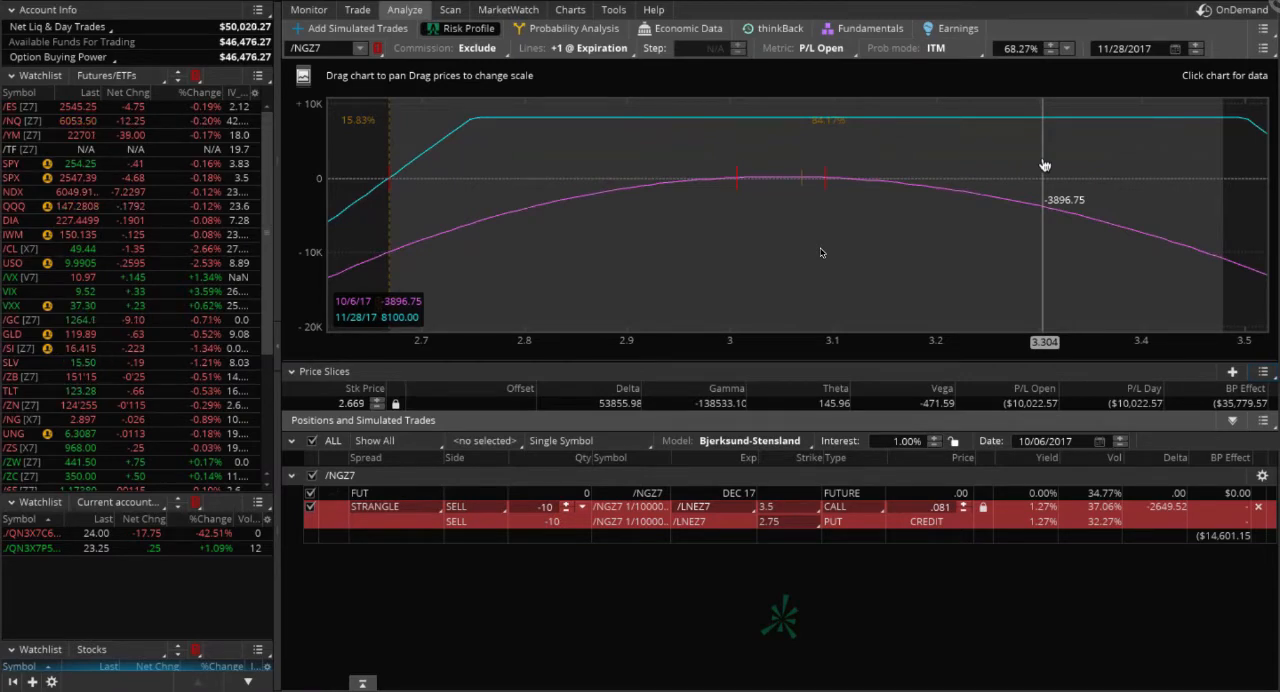
mouse_move(944, 360)
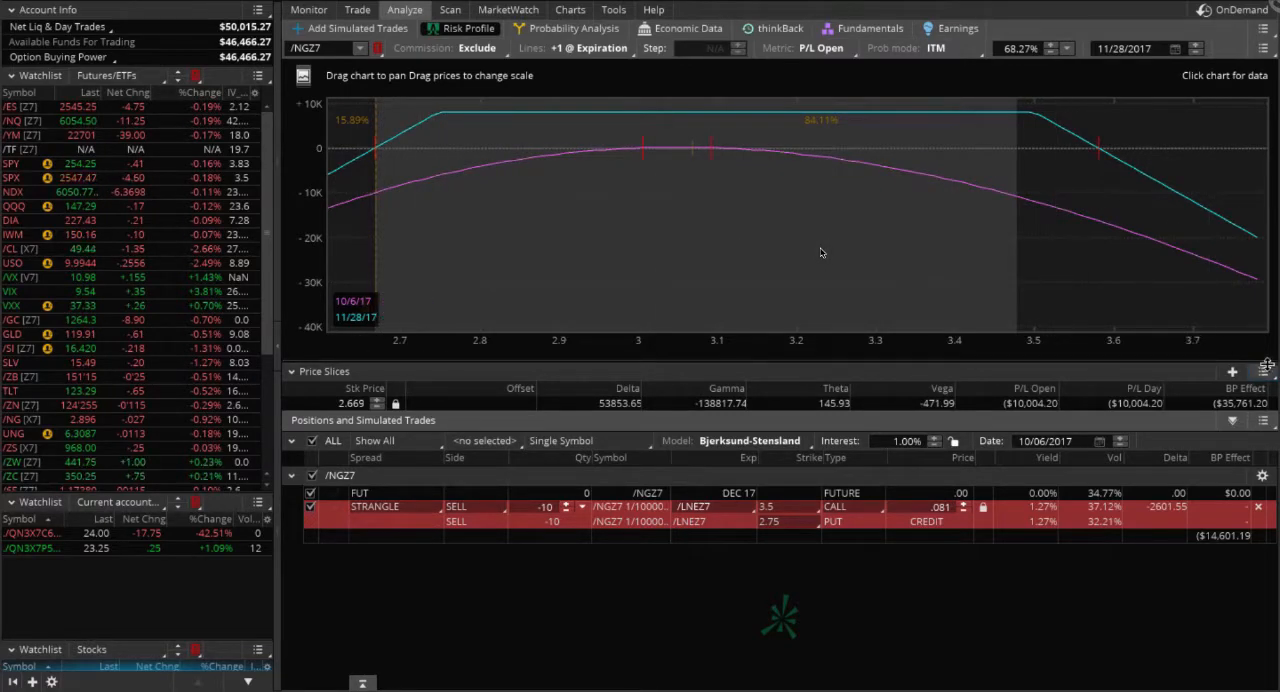
Step: Add a price slice at the upper breakeven near 3.581 on the /NGZ7 strangle risk profile
click(1262, 372)
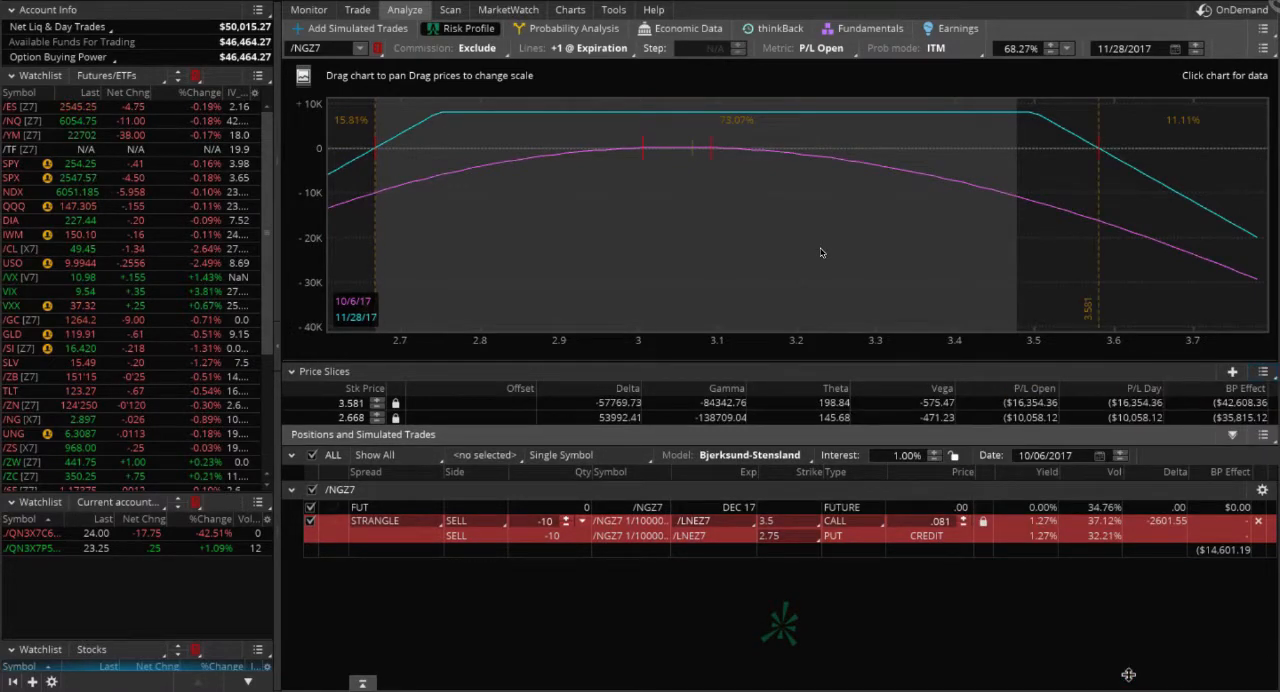
mouse_move(836, 208)
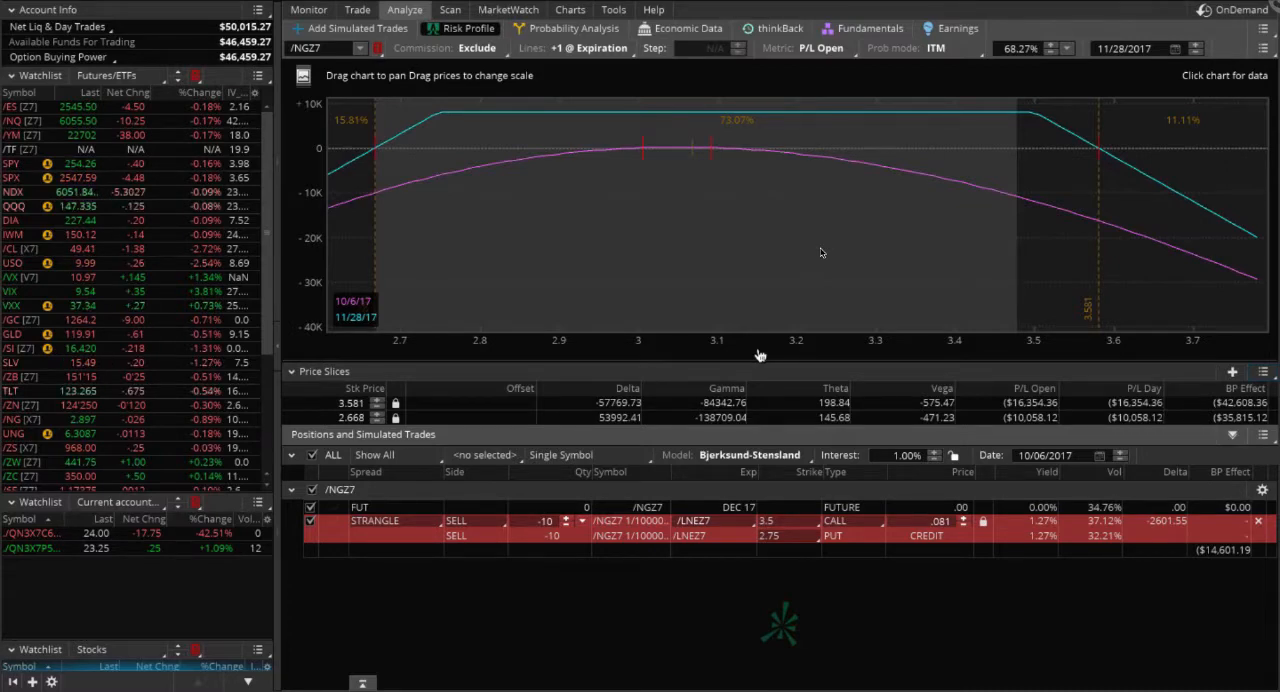
mouse_move(704, 140)
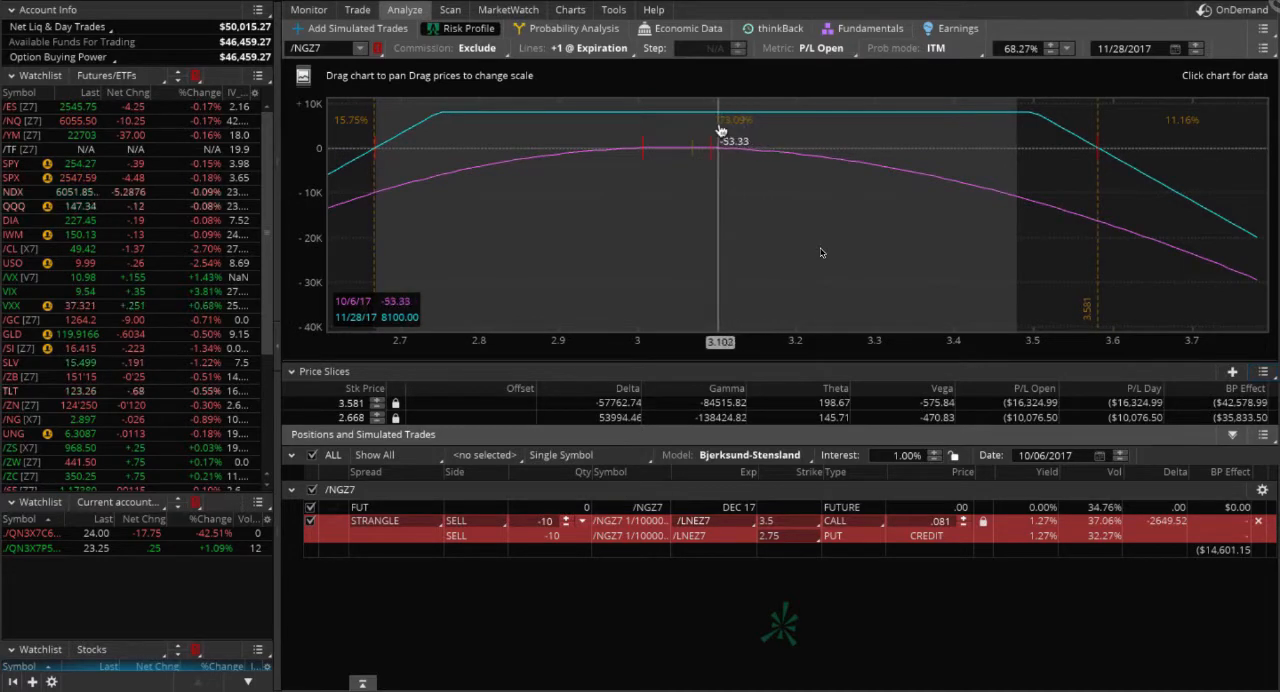
mouse_move(724, 136)
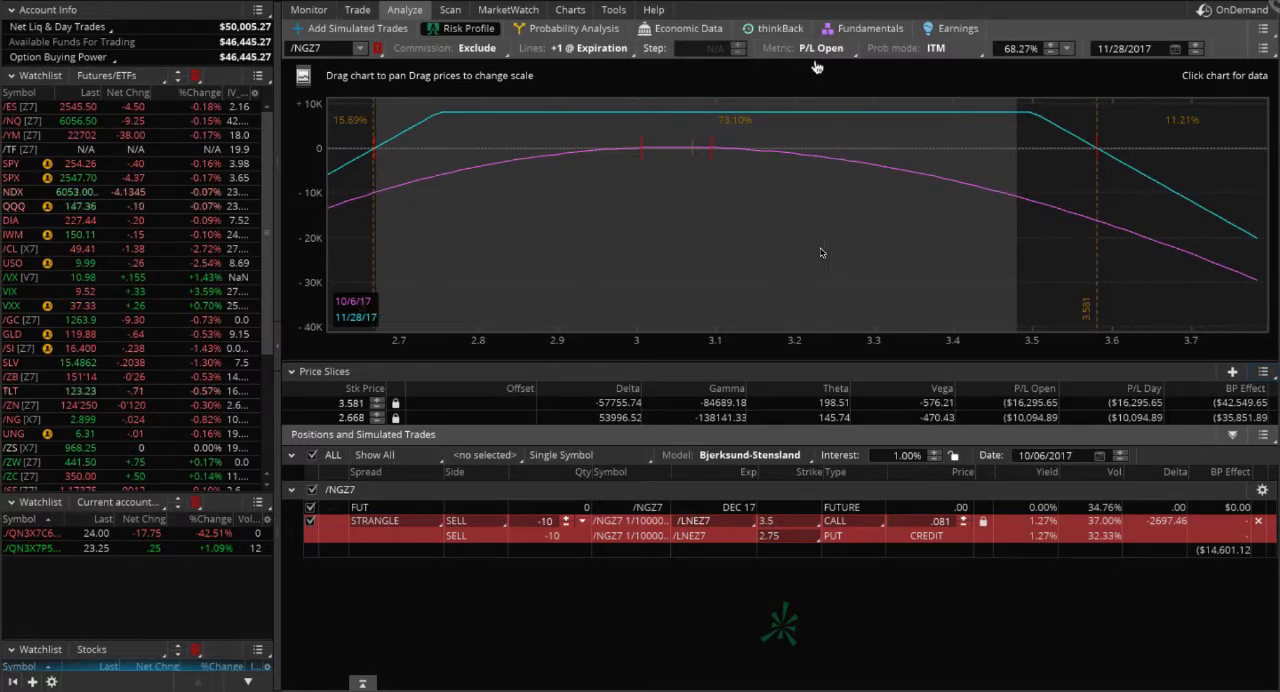
mouse_move(750, 136)
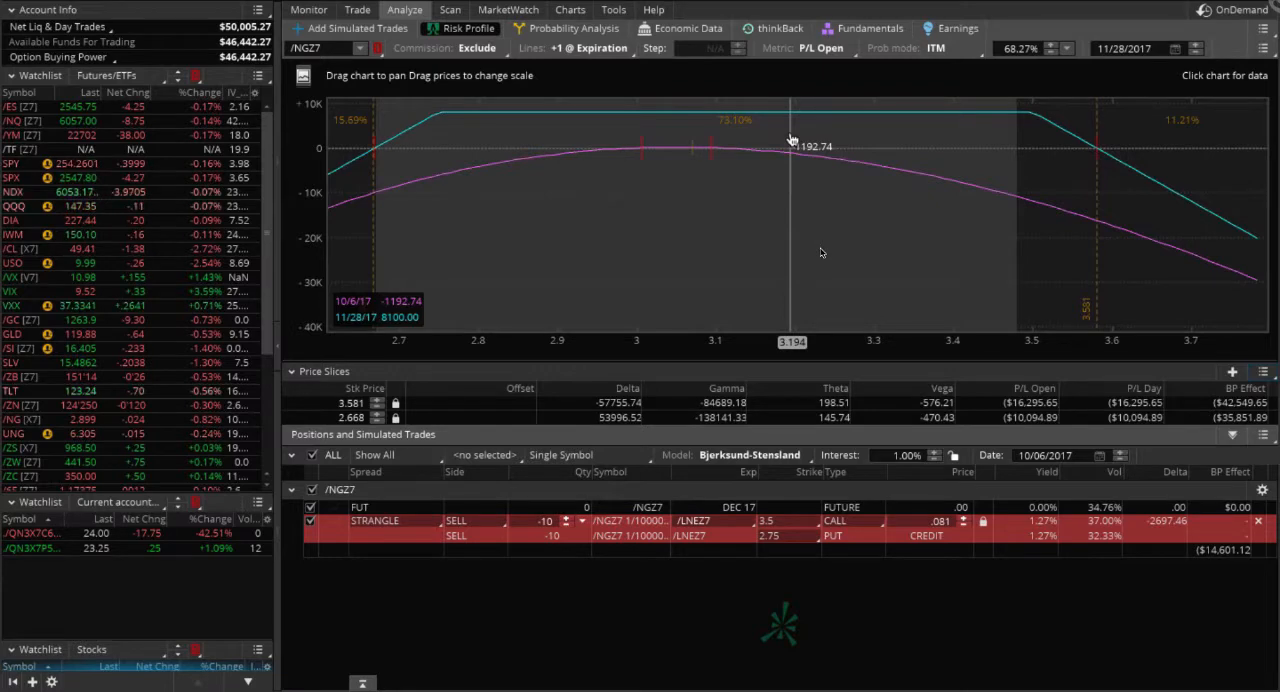
mouse_move(796, 156)
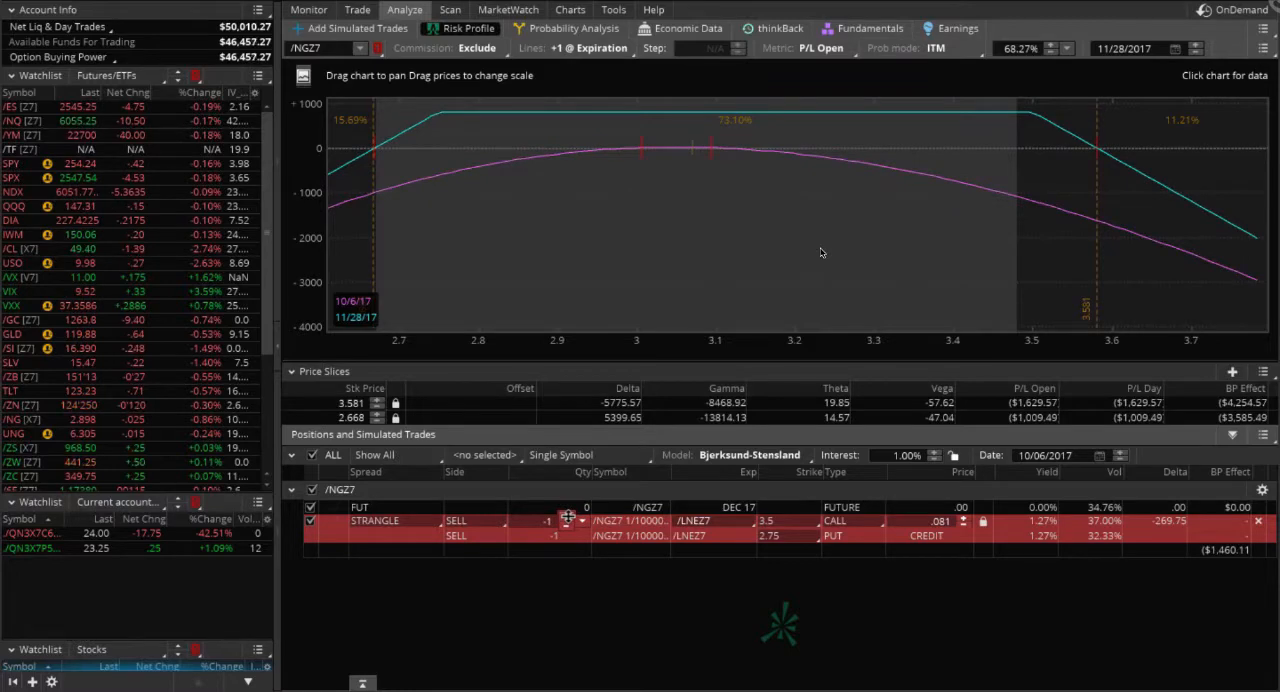
mouse_move(884, 252)
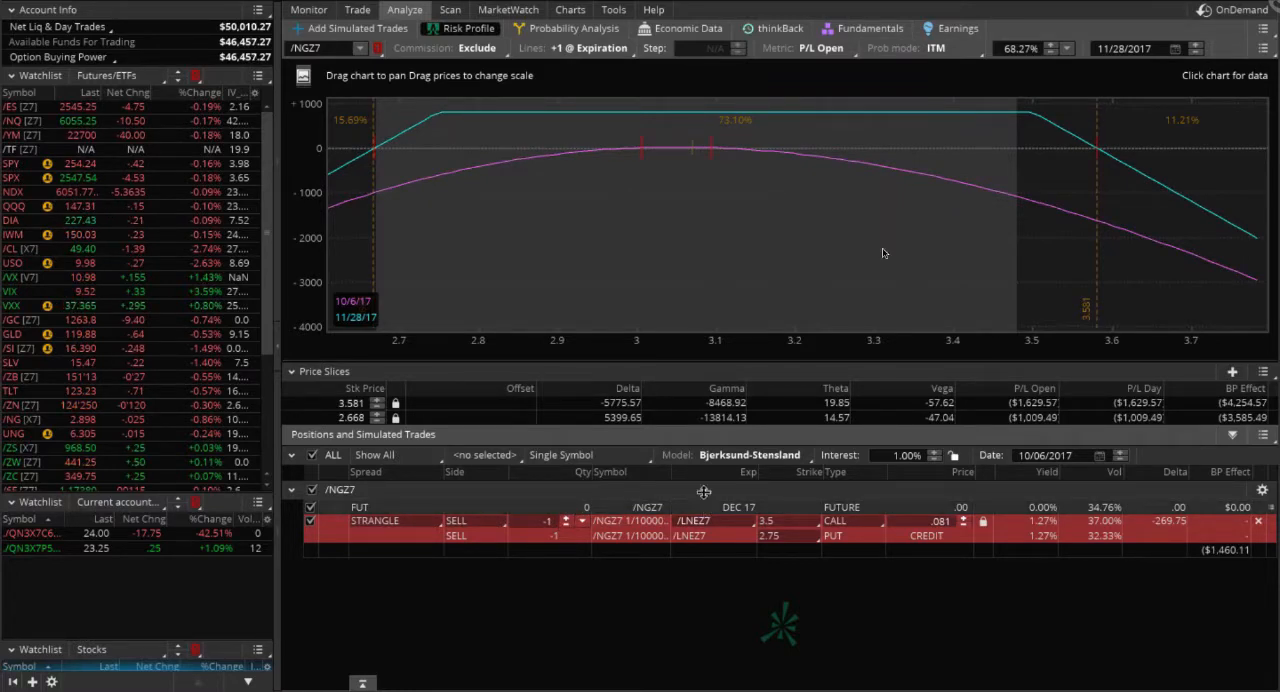
mouse_move(730, 290)
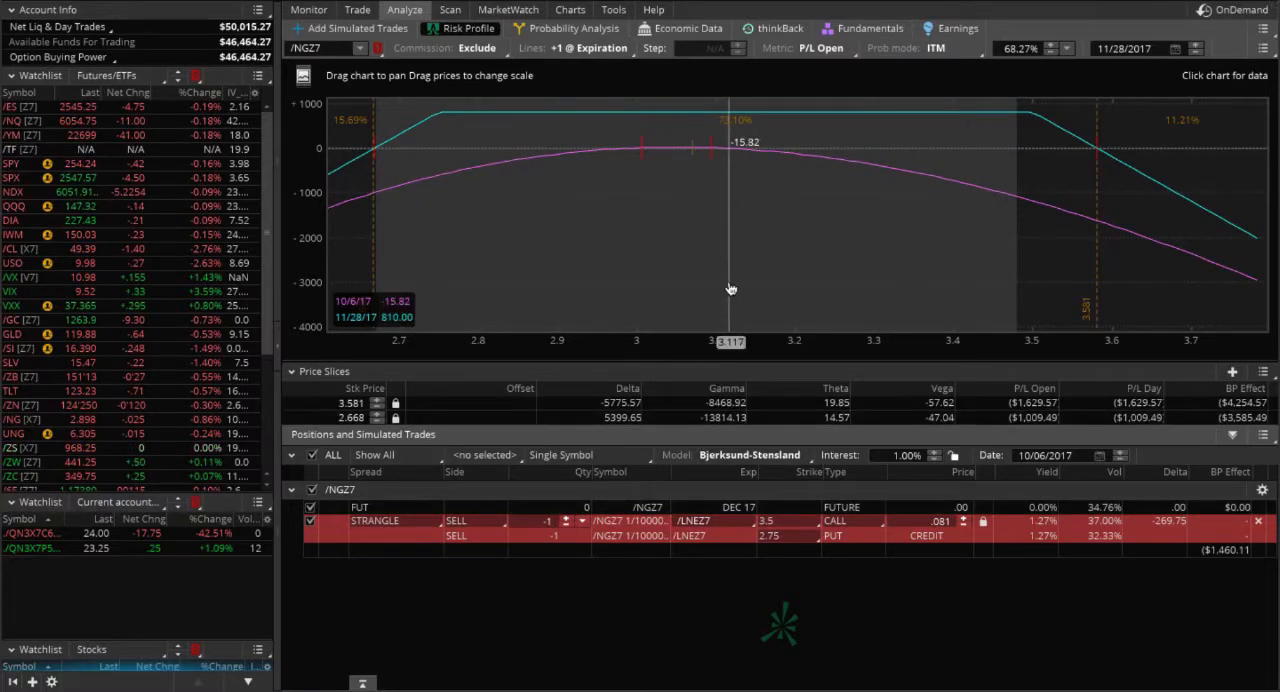
mouse_move(724, 200)
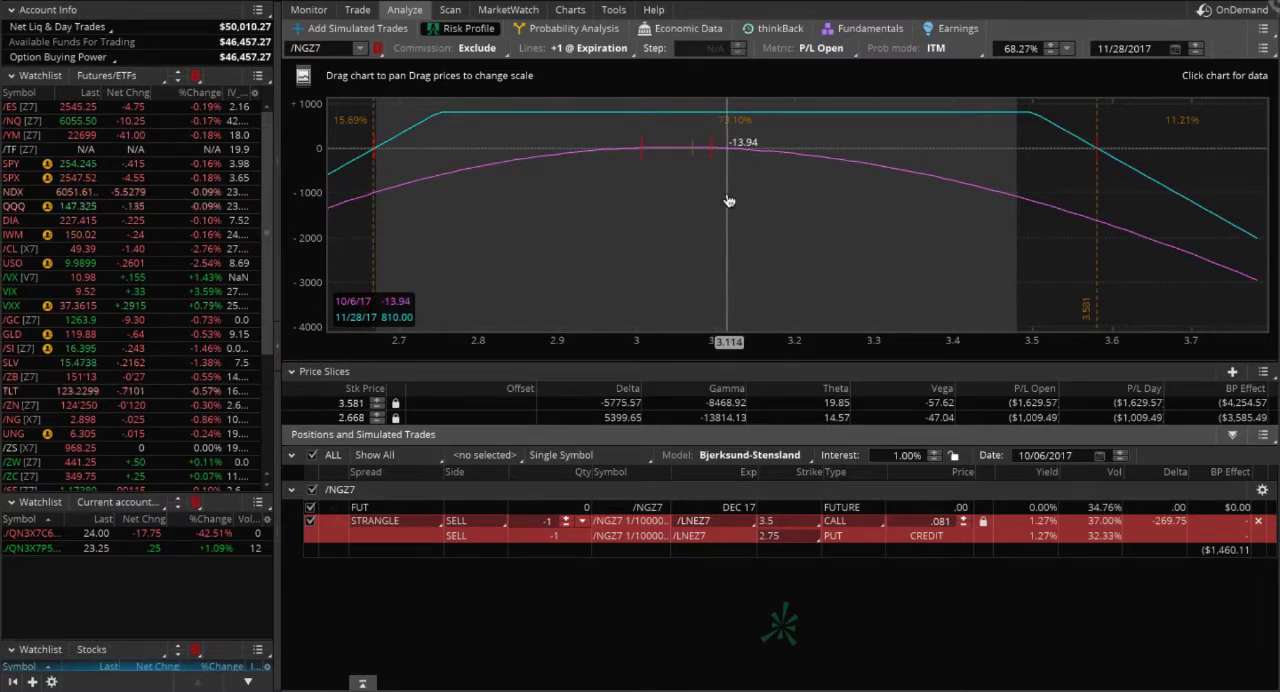
mouse_move(712, 148)
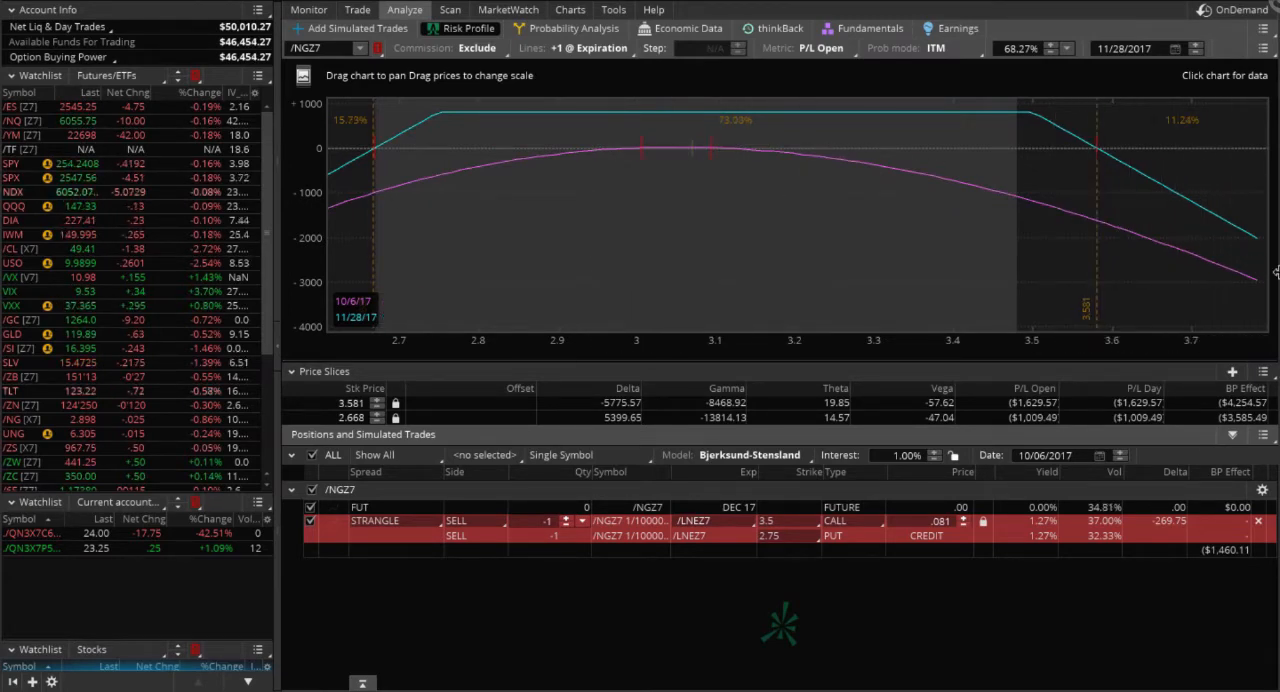
mouse_move(736, 252)
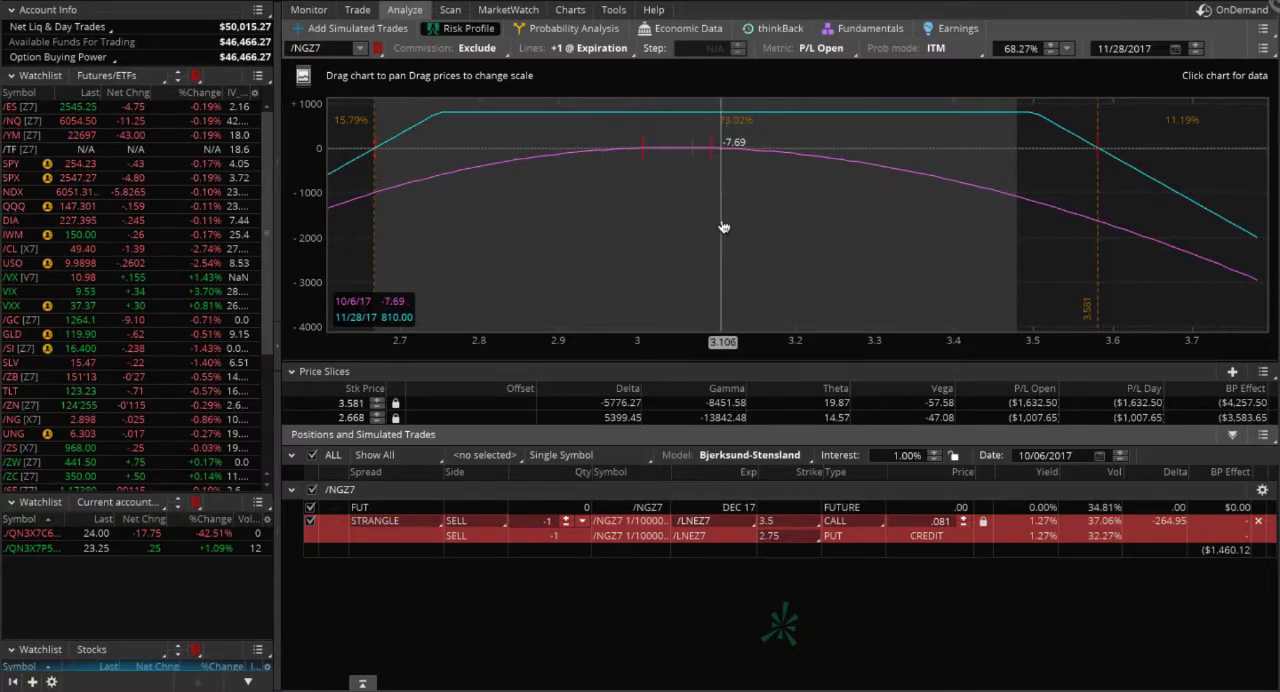
mouse_move(752, 230)
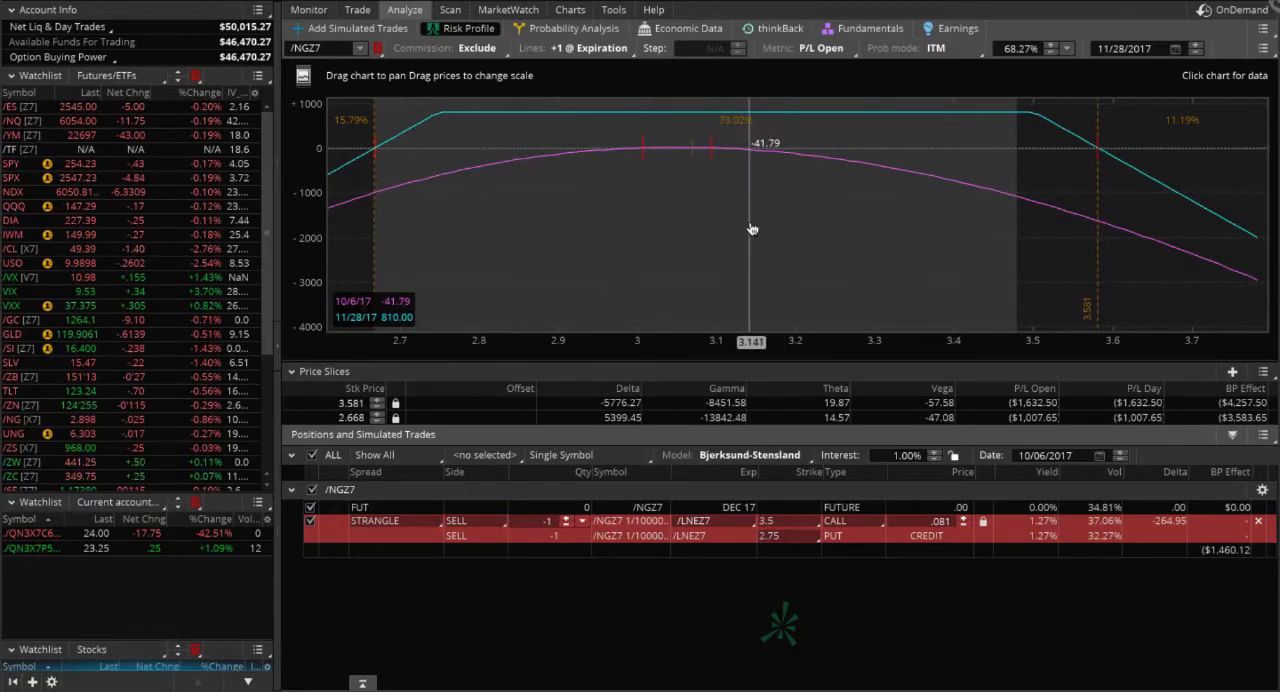
mouse_move(752, 228)
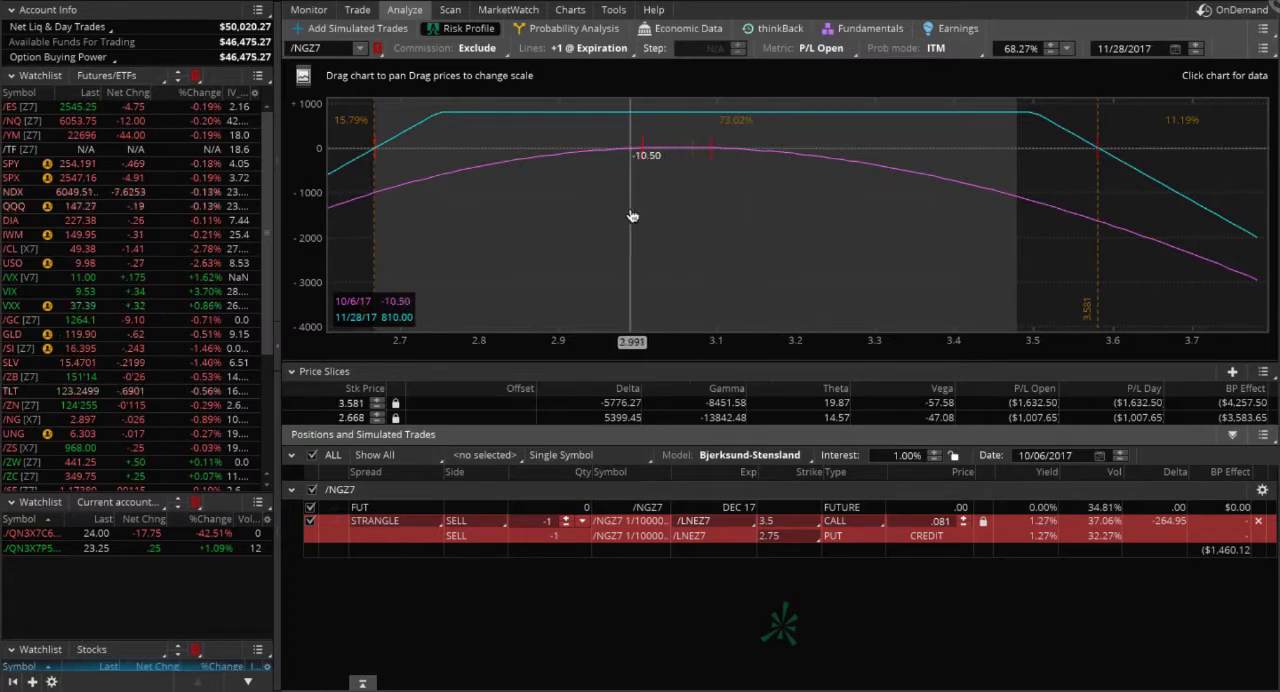
mouse_move(692, 212)
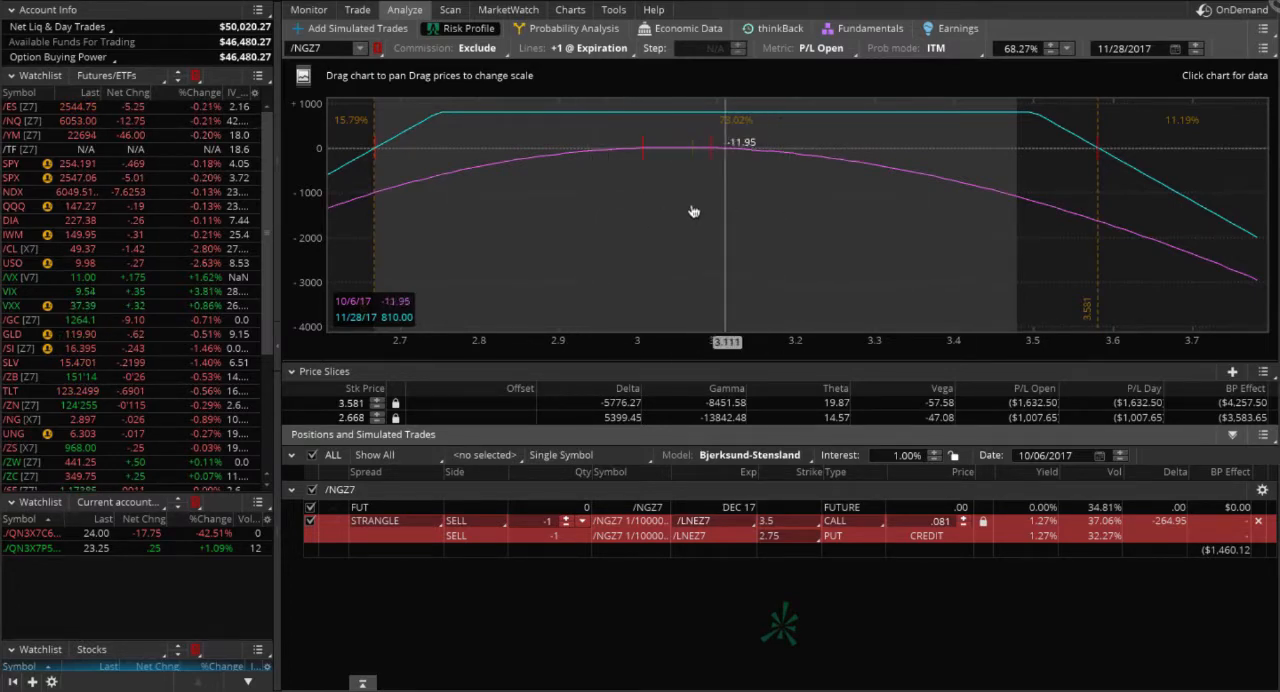
mouse_move(796, 210)
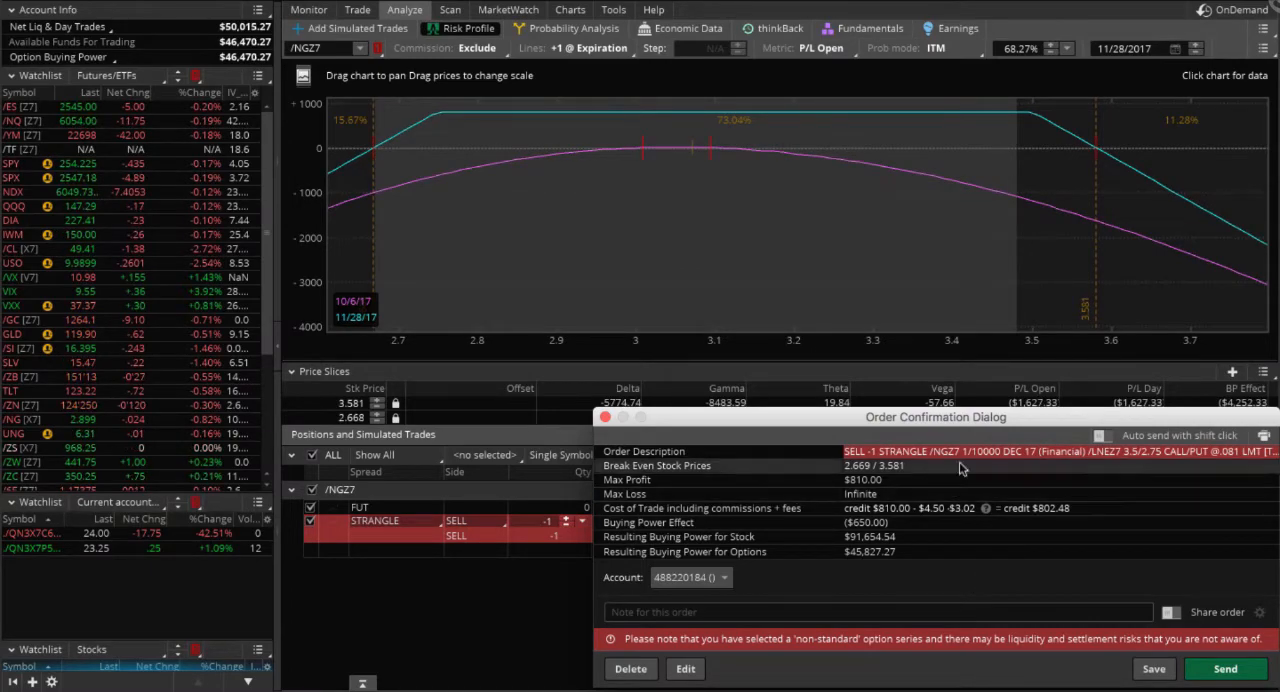
Step: Move the /NGZ7 strangle order confirmation toward the centre to review the $802.48 net credit
drag(936, 416, 856, 346)
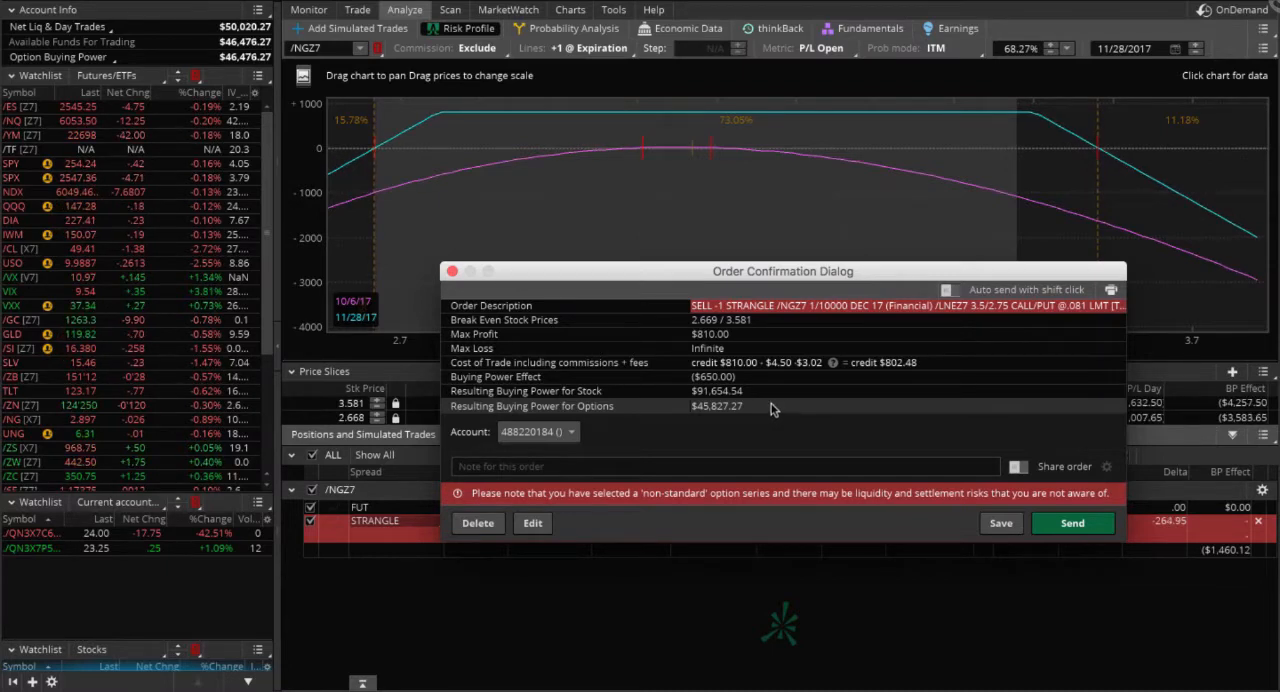
mouse_move(848, 422)
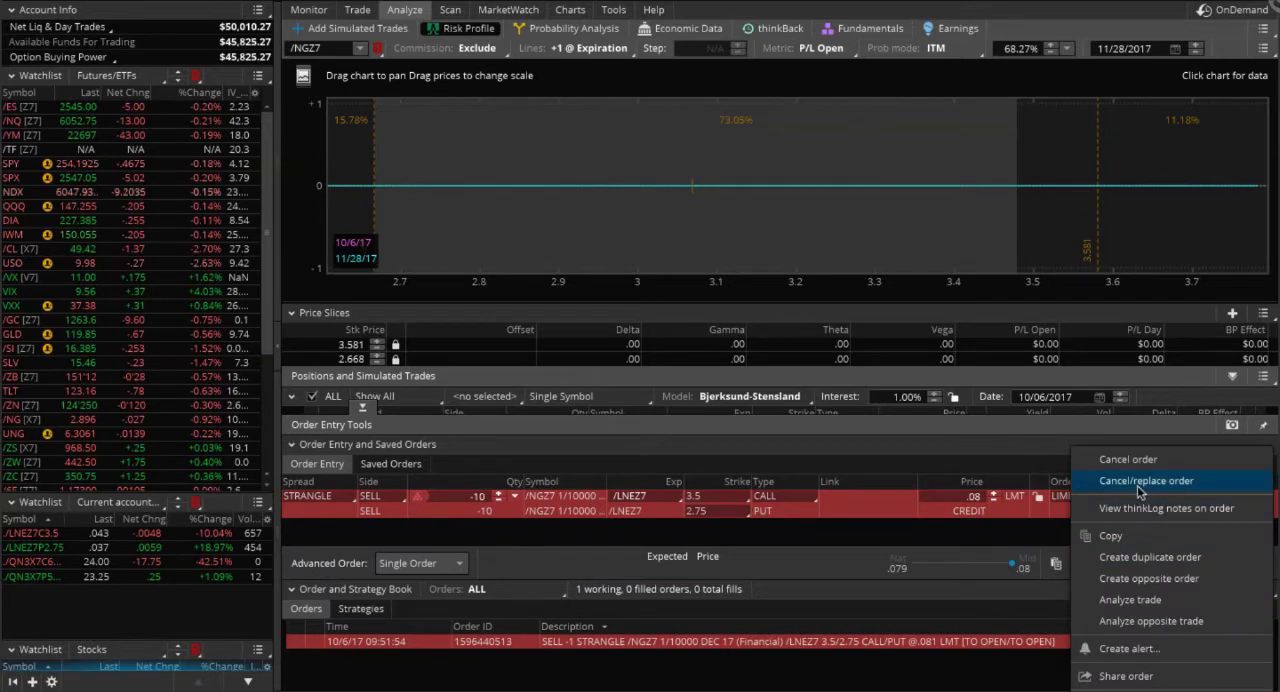
Step: Start a cancel/replace on the still-working one-lot /NGZ7 strangle order
click(1144, 480)
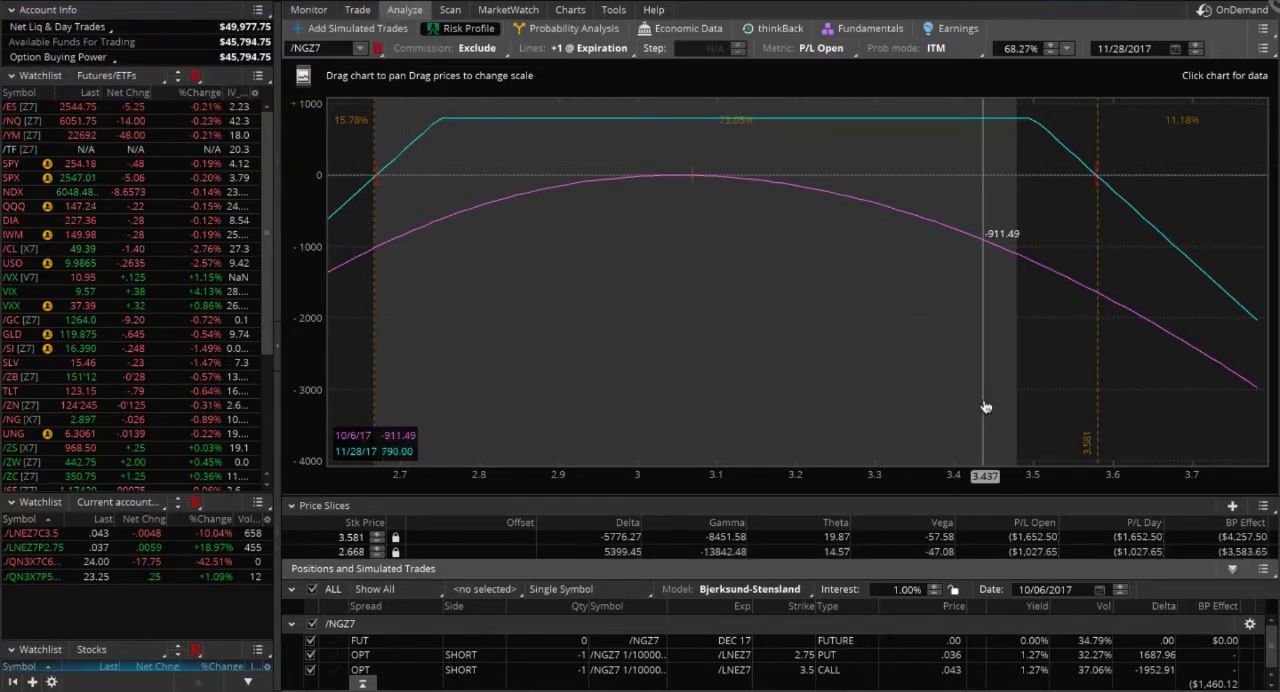
mouse_move(820, 358)
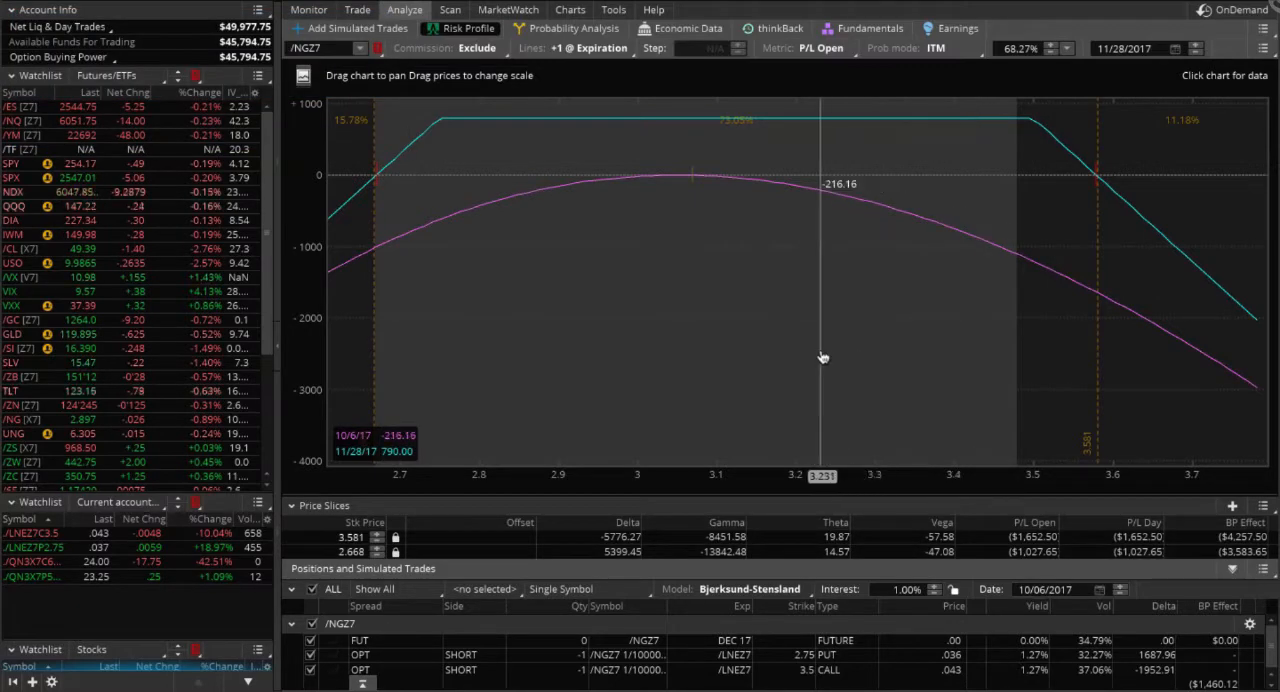
mouse_move(688, 336)
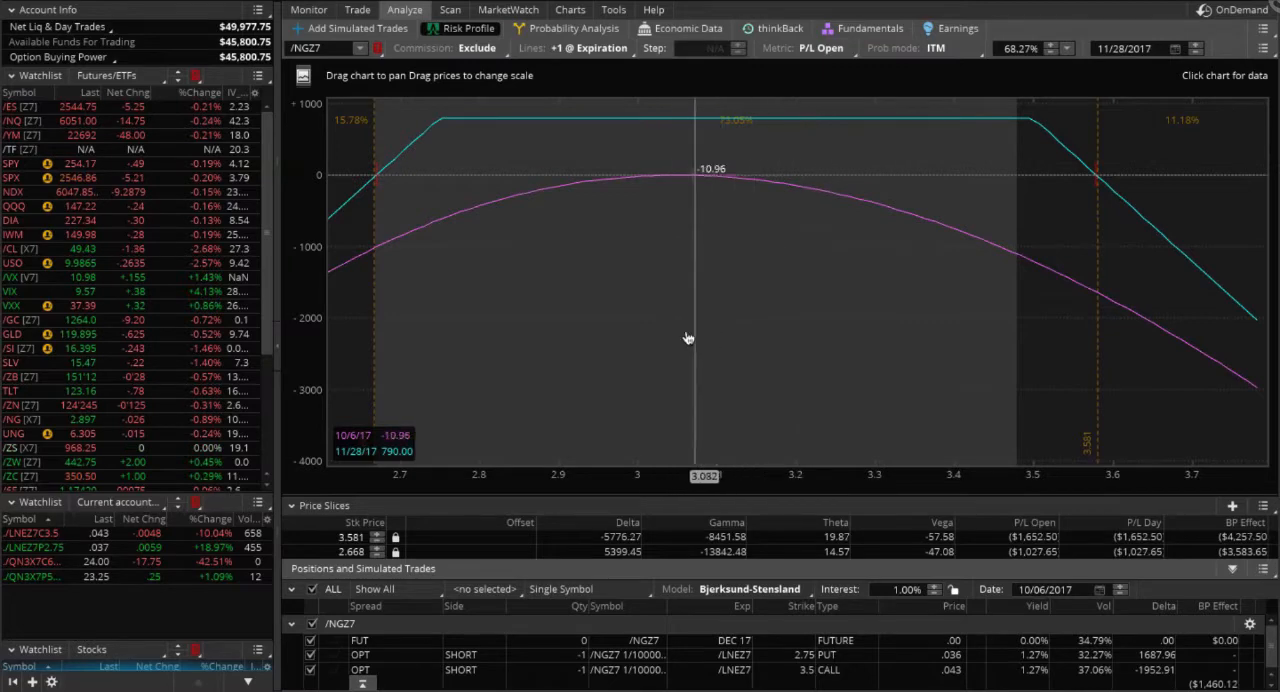
mouse_move(696, 324)
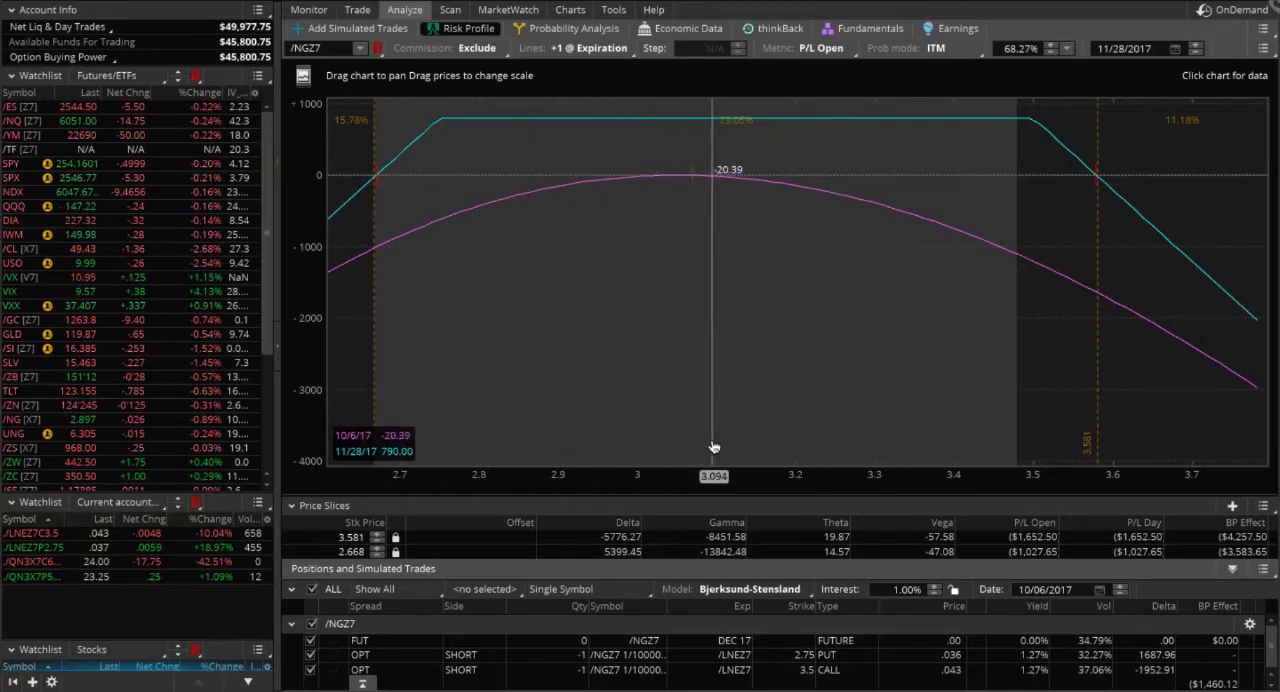
mouse_move(848, 360)
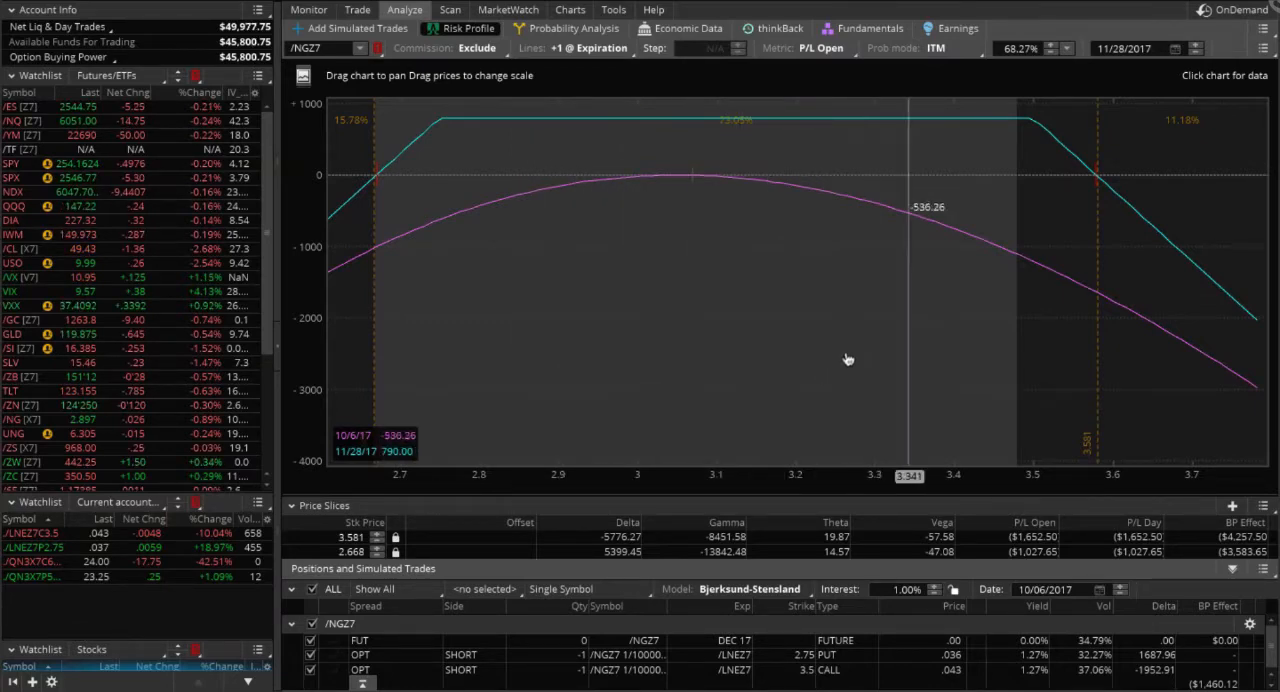
mouse_move(696, 250)
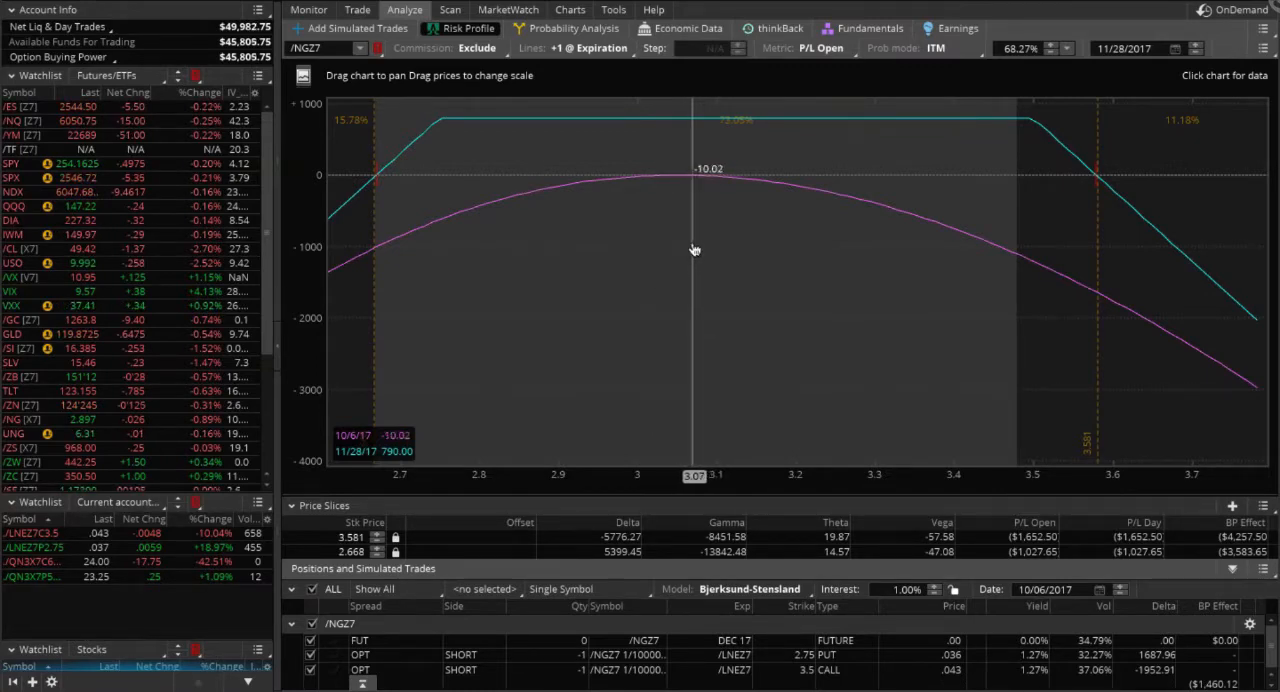
mouse_move(704, 248)
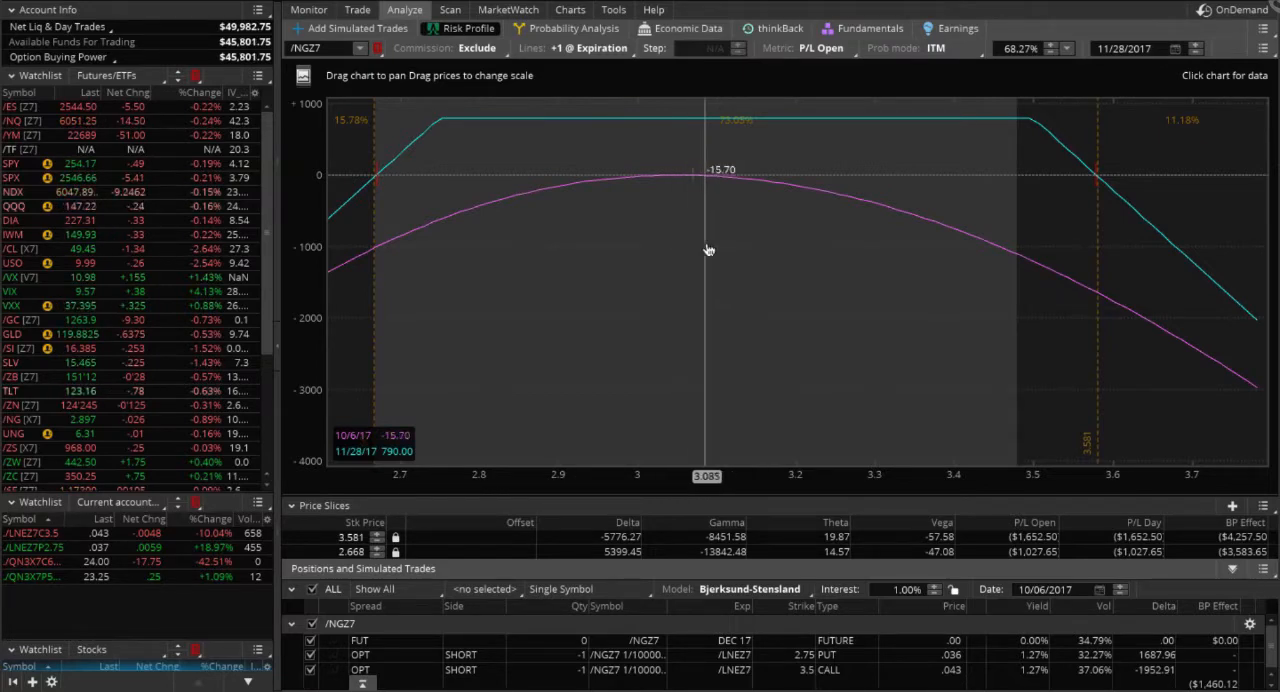
mouse_move(700, 218)
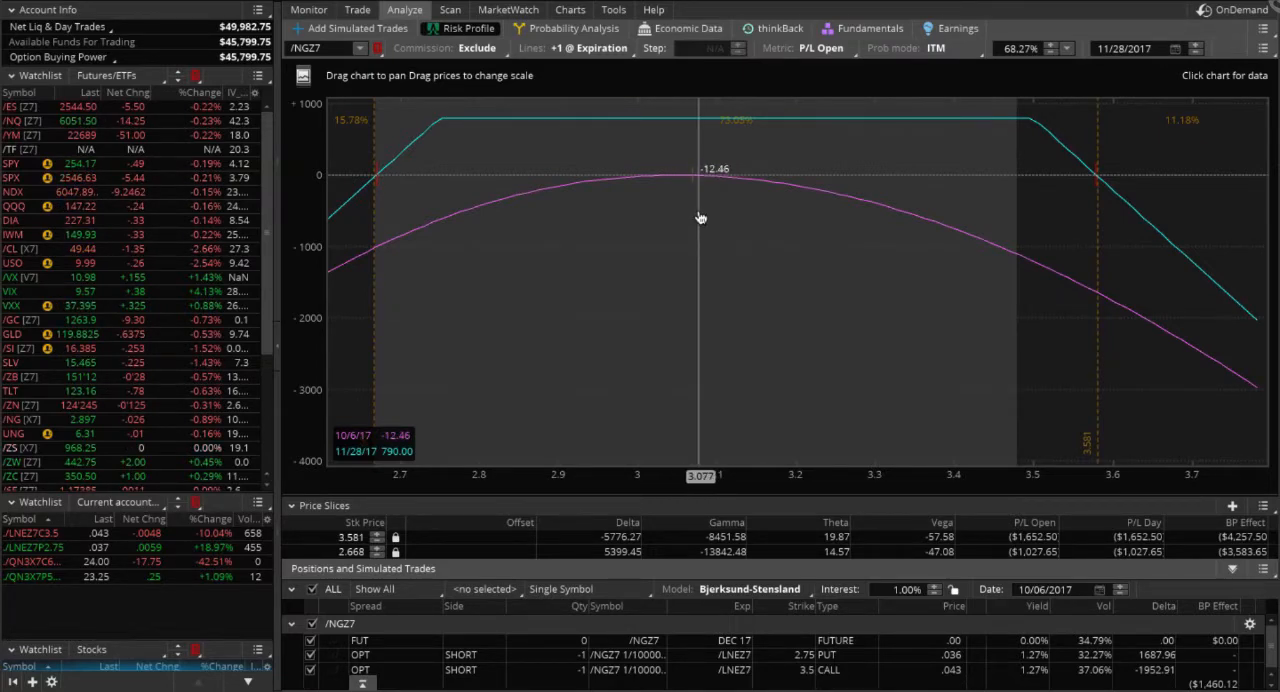
mouse_move(688, 206)
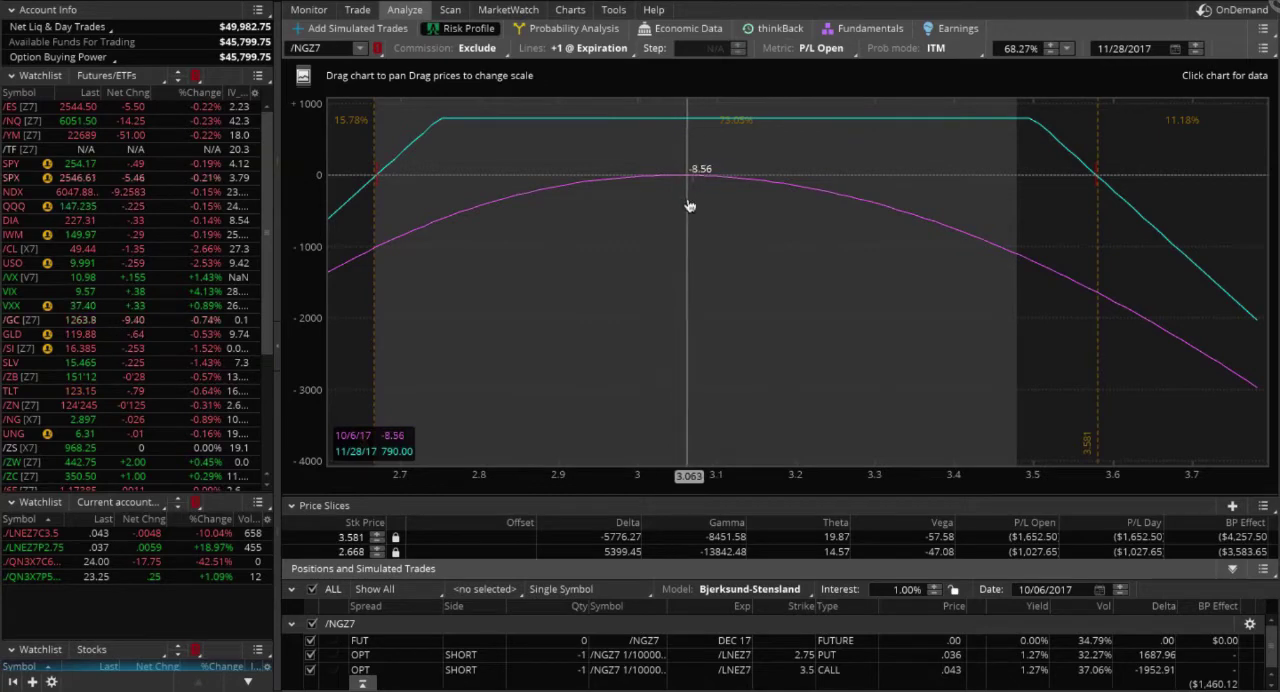
mouse_move(700, 214)
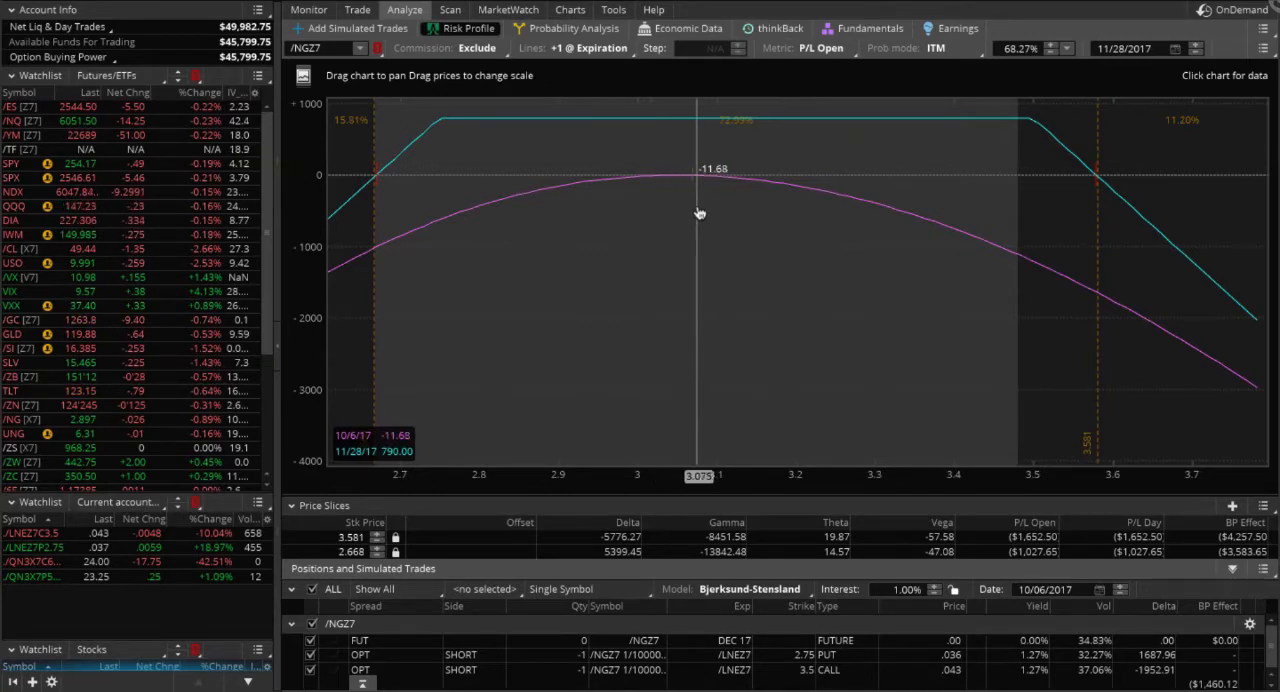
mouse_move(630, 256)
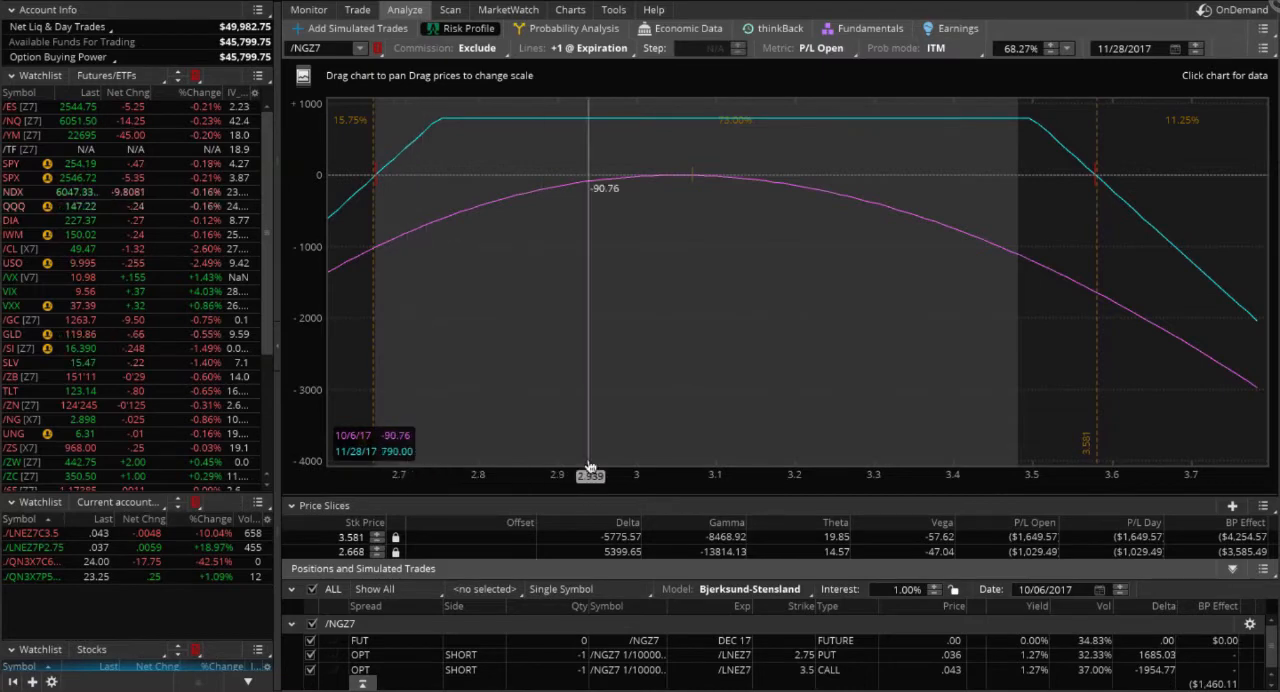
mouse_move(372, 392)
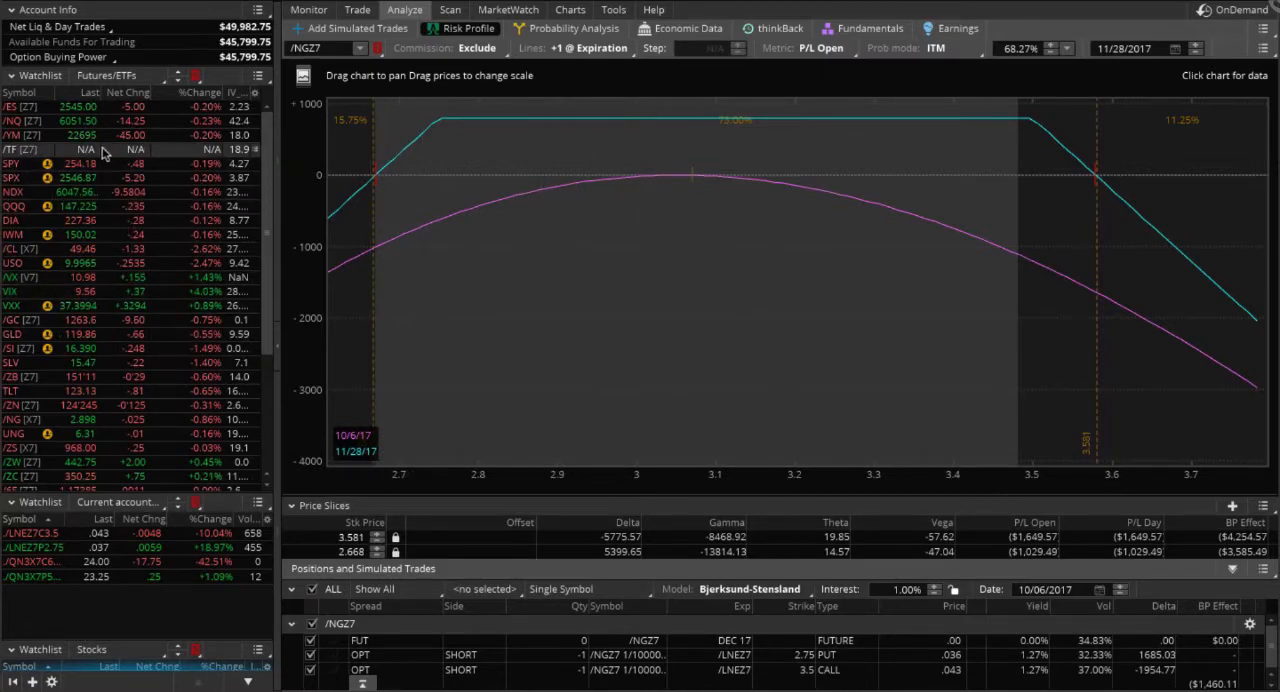
mouse_move(308, 148)
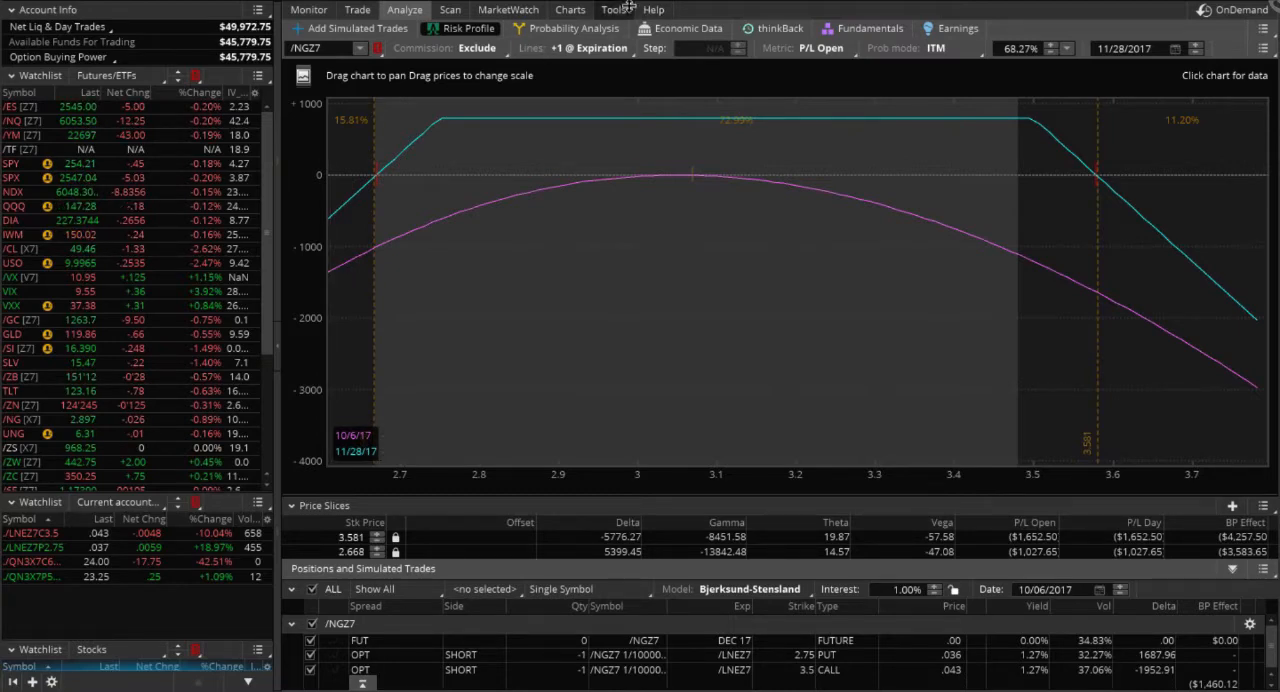
Step: Check TLT's price chart with IV, then switch to its option chain on the trade page
click(570, 10)
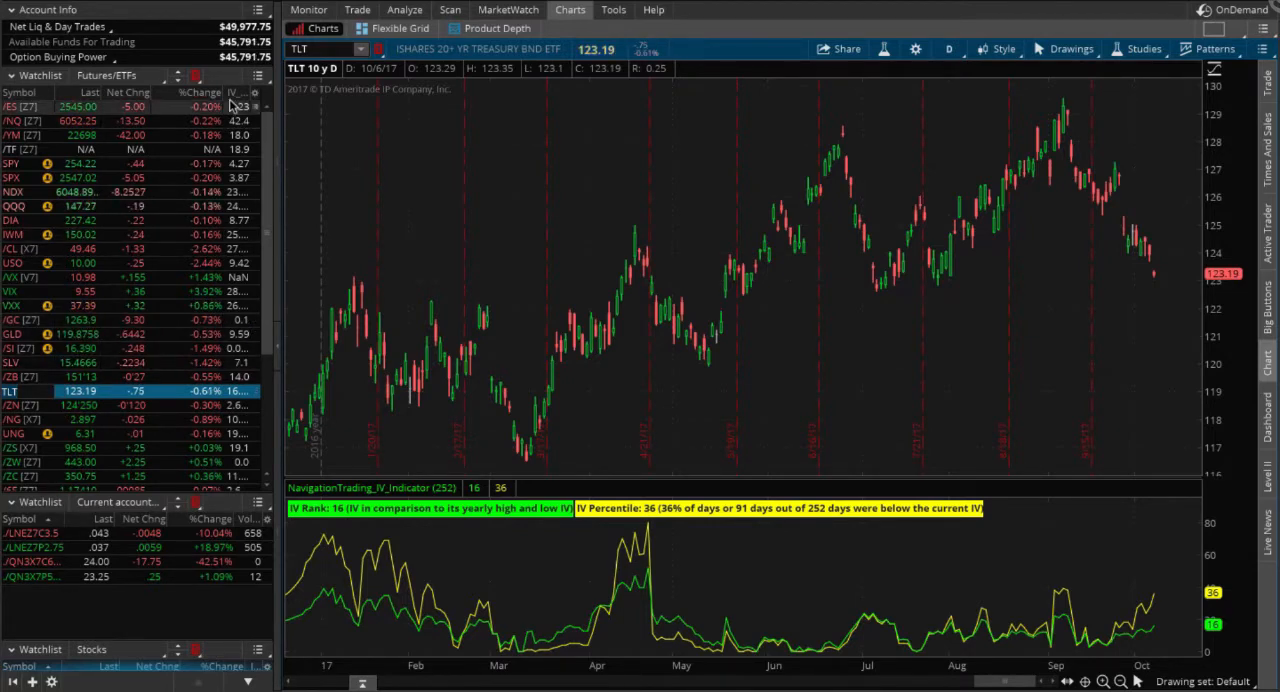
click(356, 8)
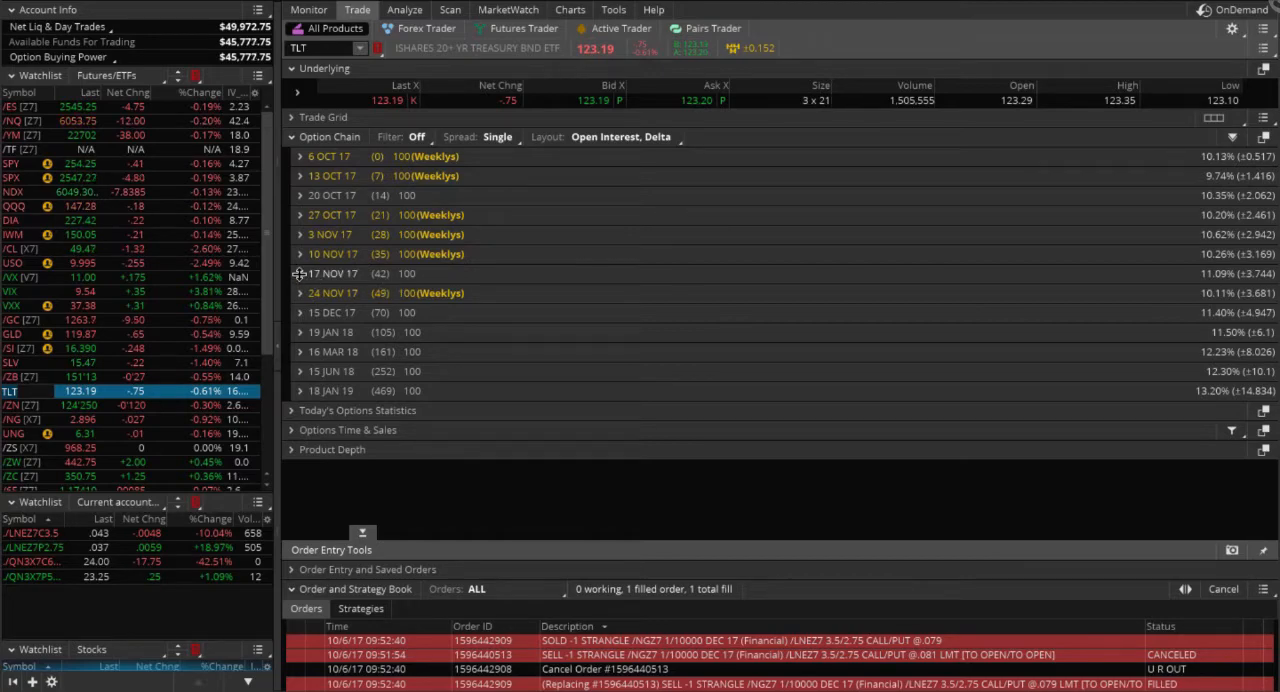
Step: Look over TLT's 17 NOV 17 strikes, then load the /ZB bond futures option chain from the watchlist
click(300, 272)
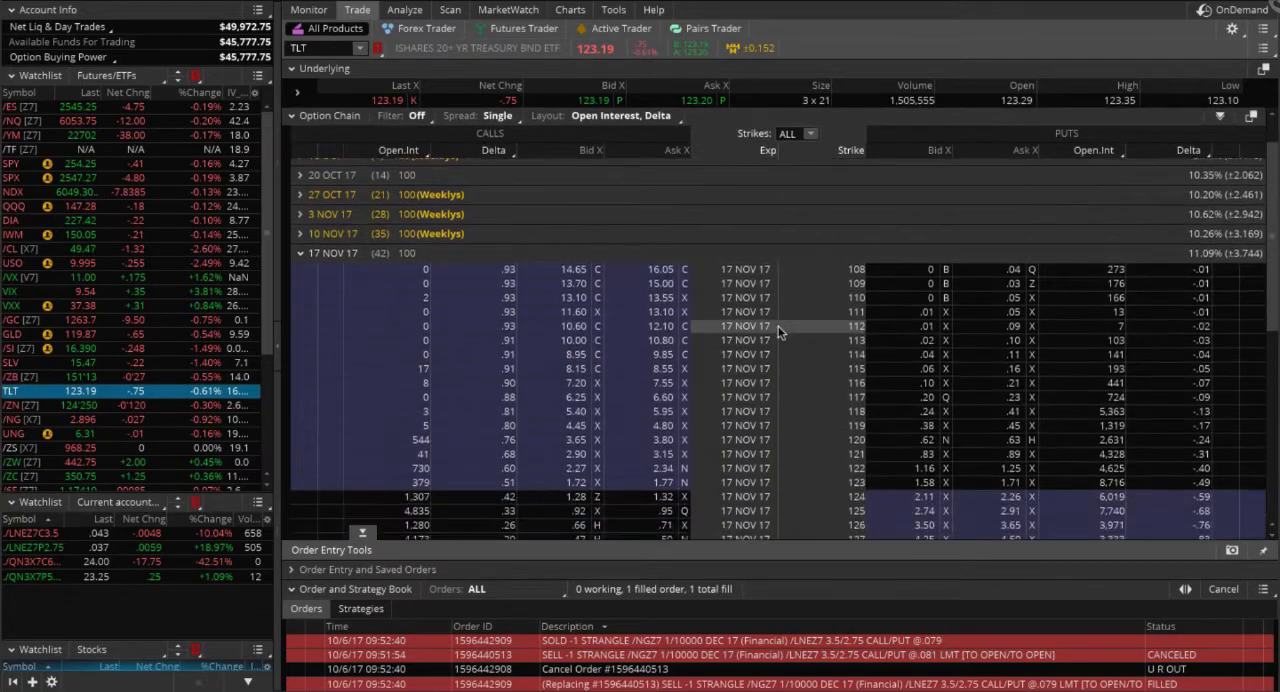
scroll(down, 3)
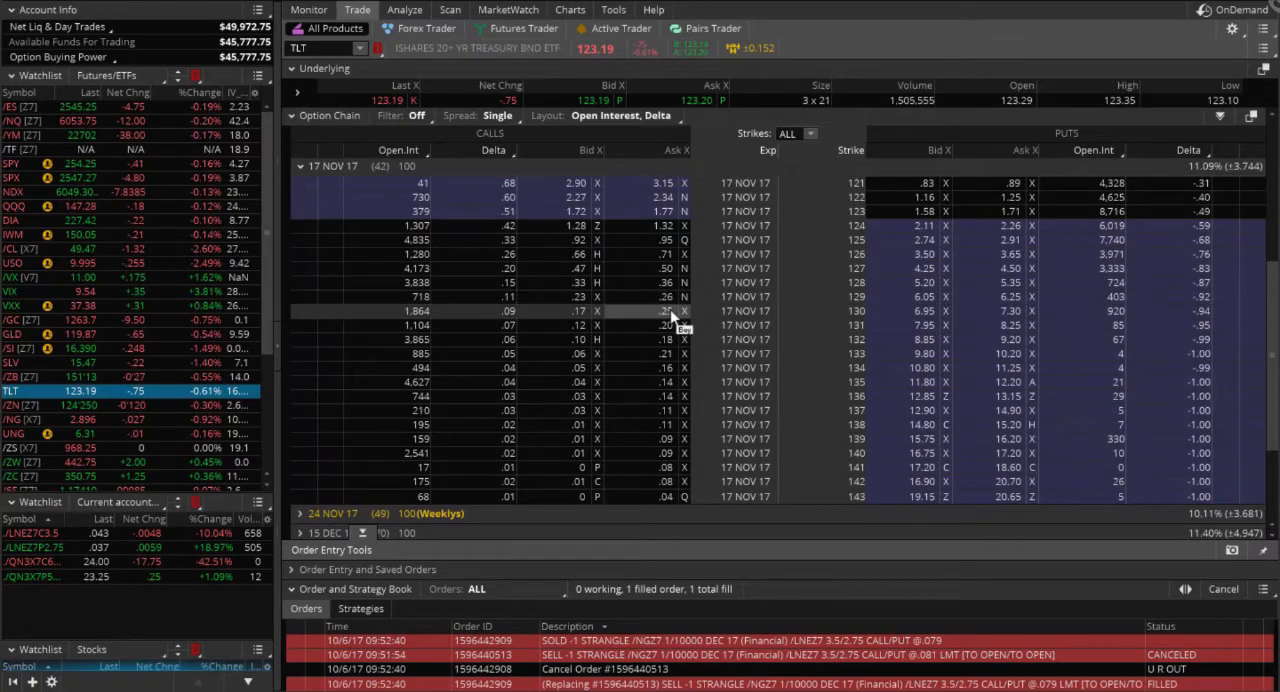
mouse_move(578, 322)
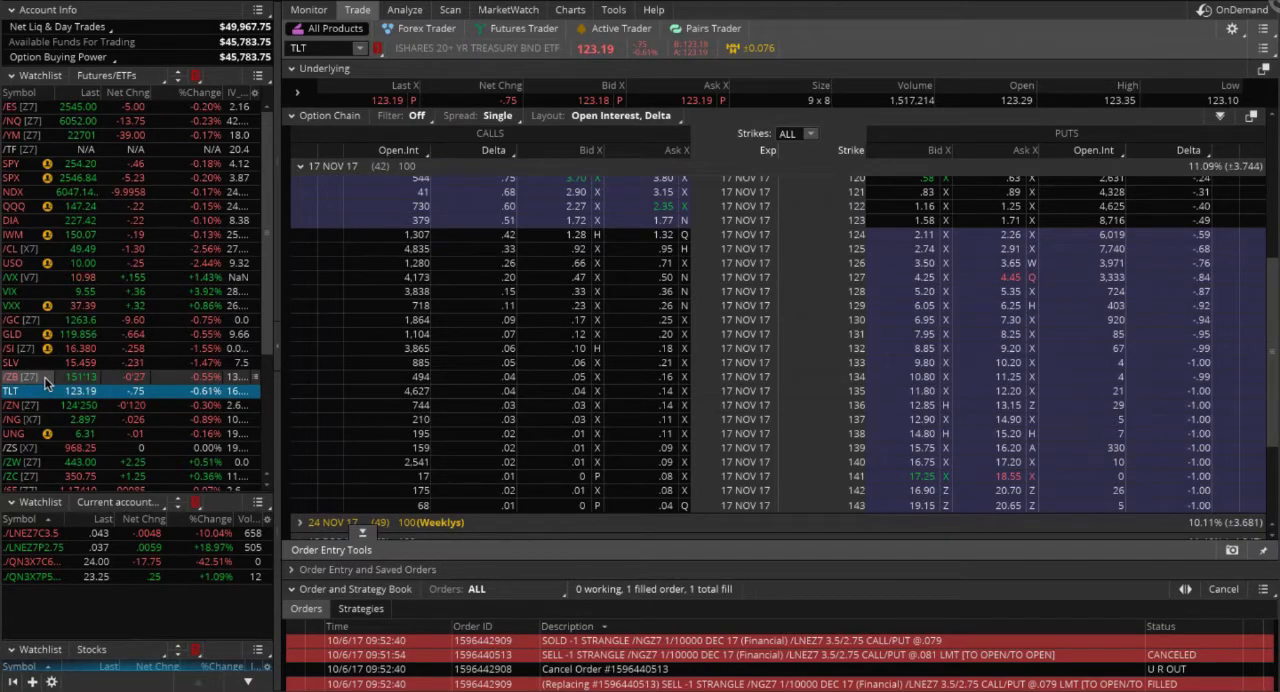
click(20, 376)
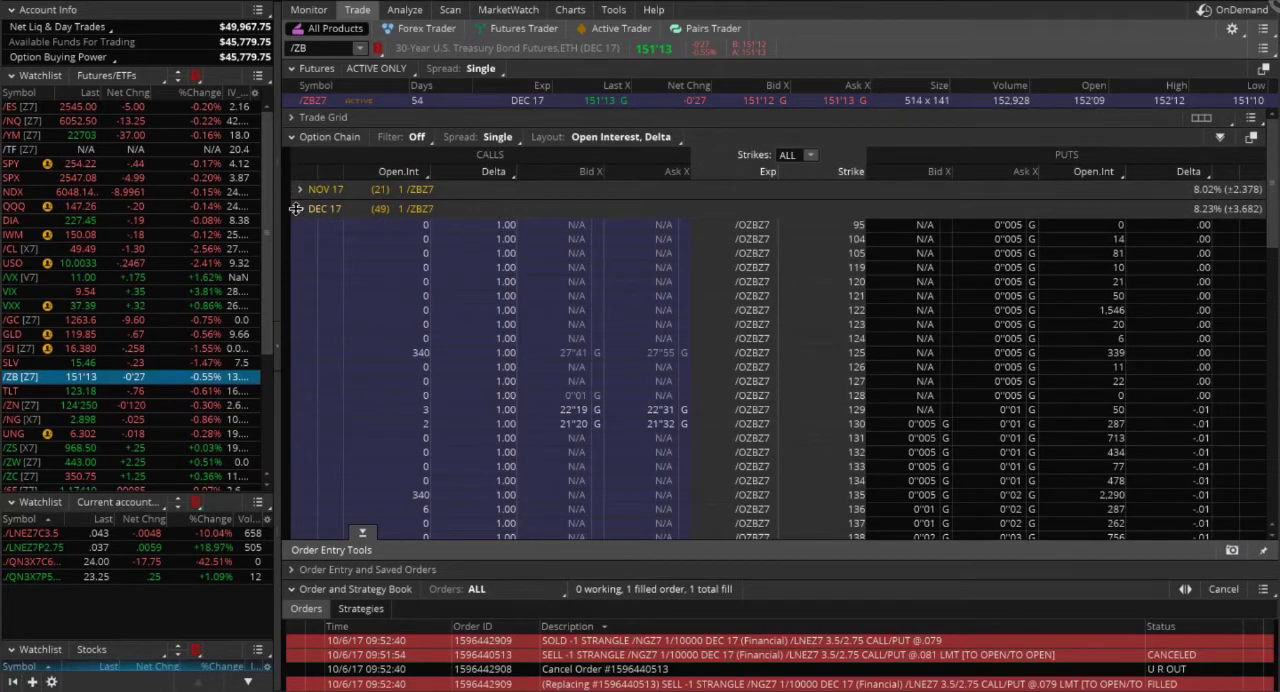
Step: Expand the DEC 17 /ZB strikes and bring up the sell strategies for the 155 call
click(300, 208)
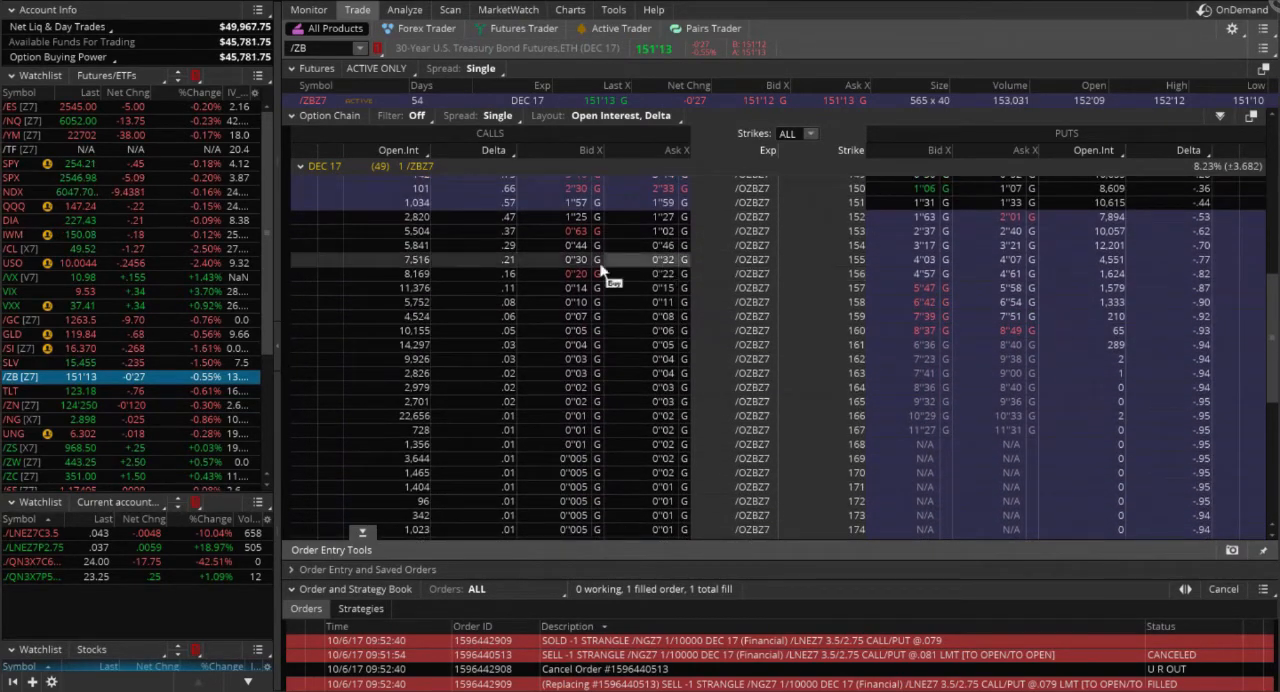
mouse_move(504, 284)
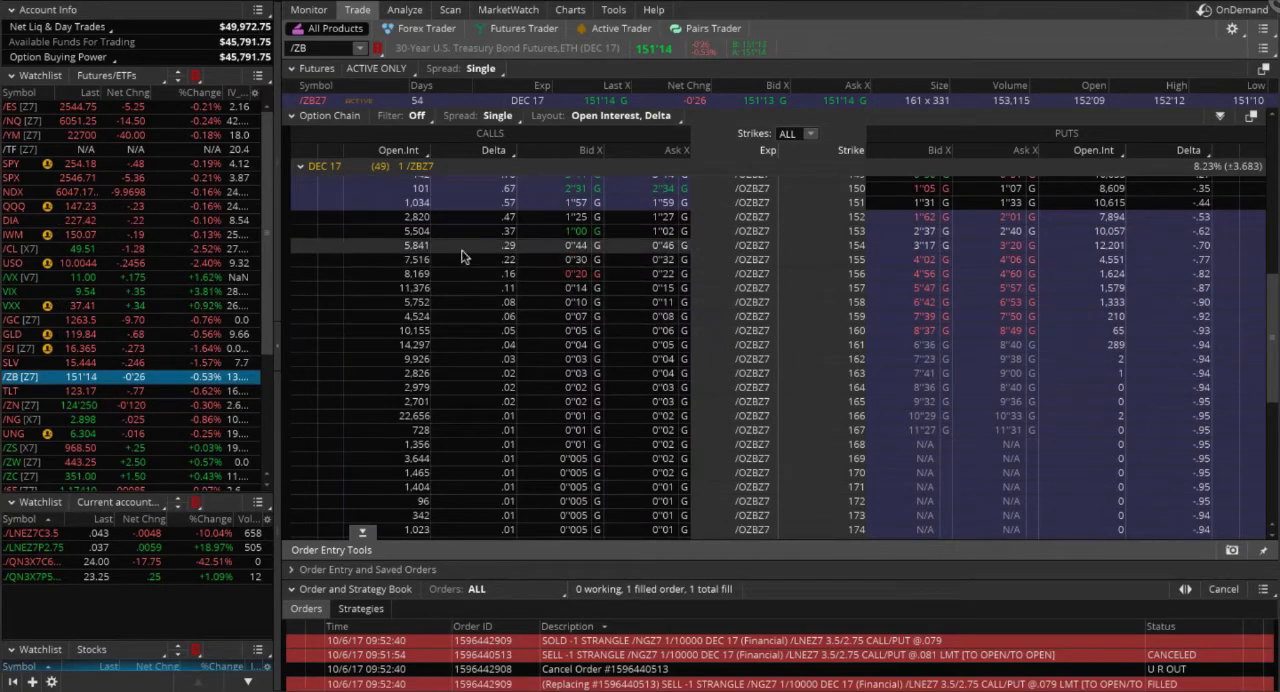
click(464, 260)
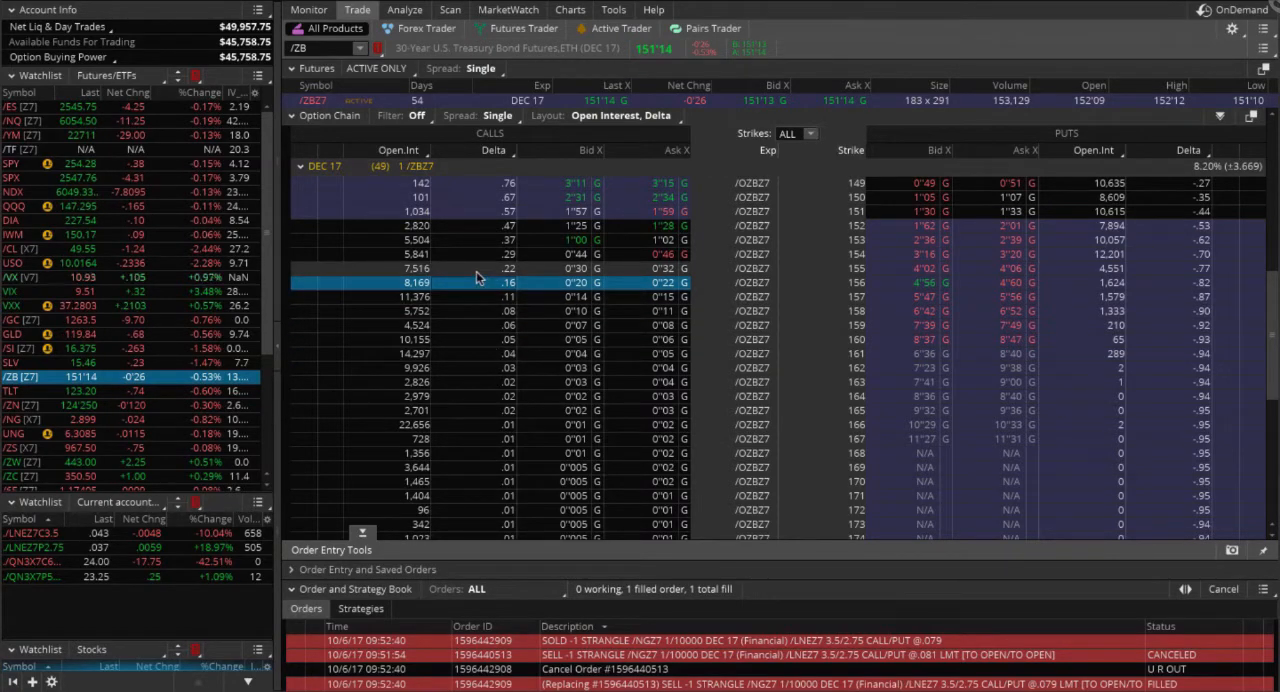
click(480, 268)
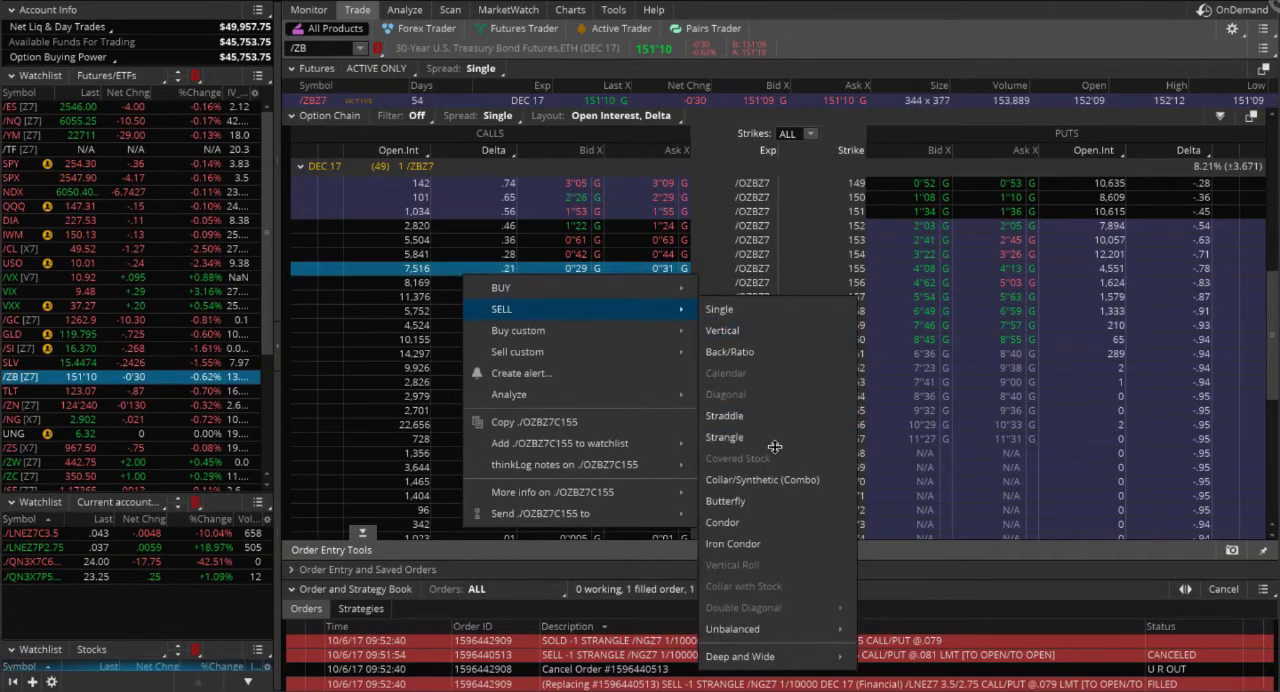
Step: Create a /ZB short strangle with the 155 call and 148 put, then analyze its risk profile
click(724, 436)
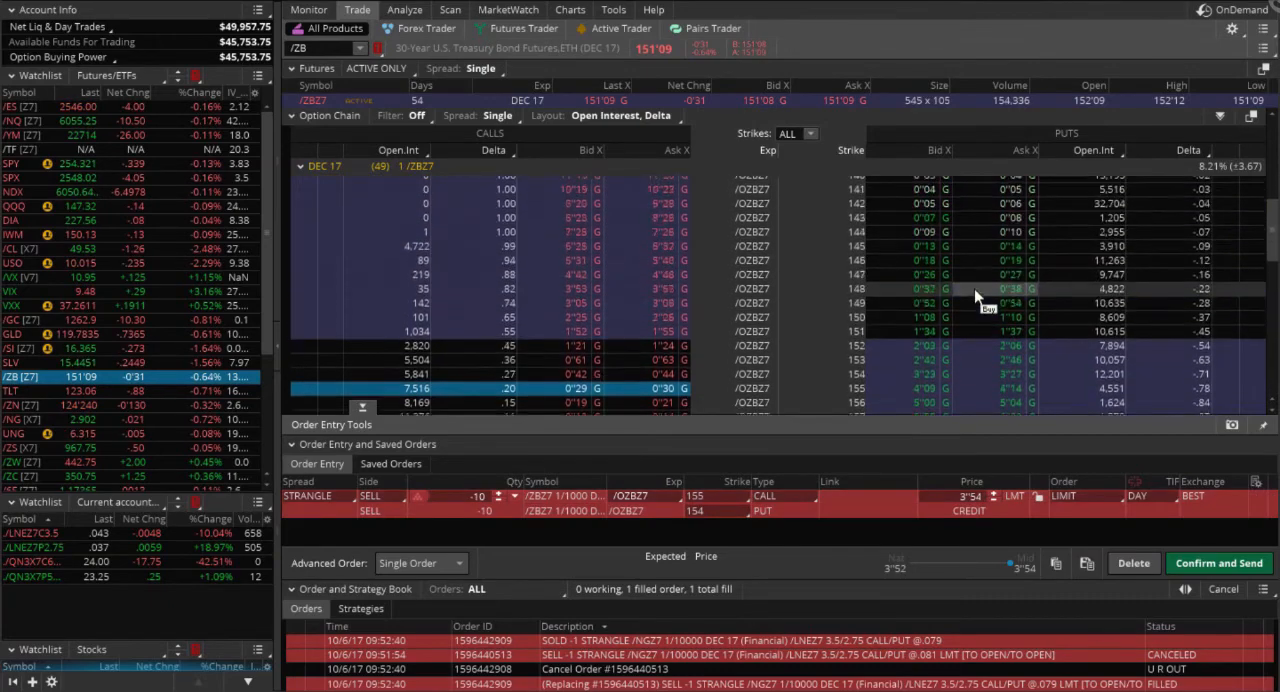
scroll(up, 3)
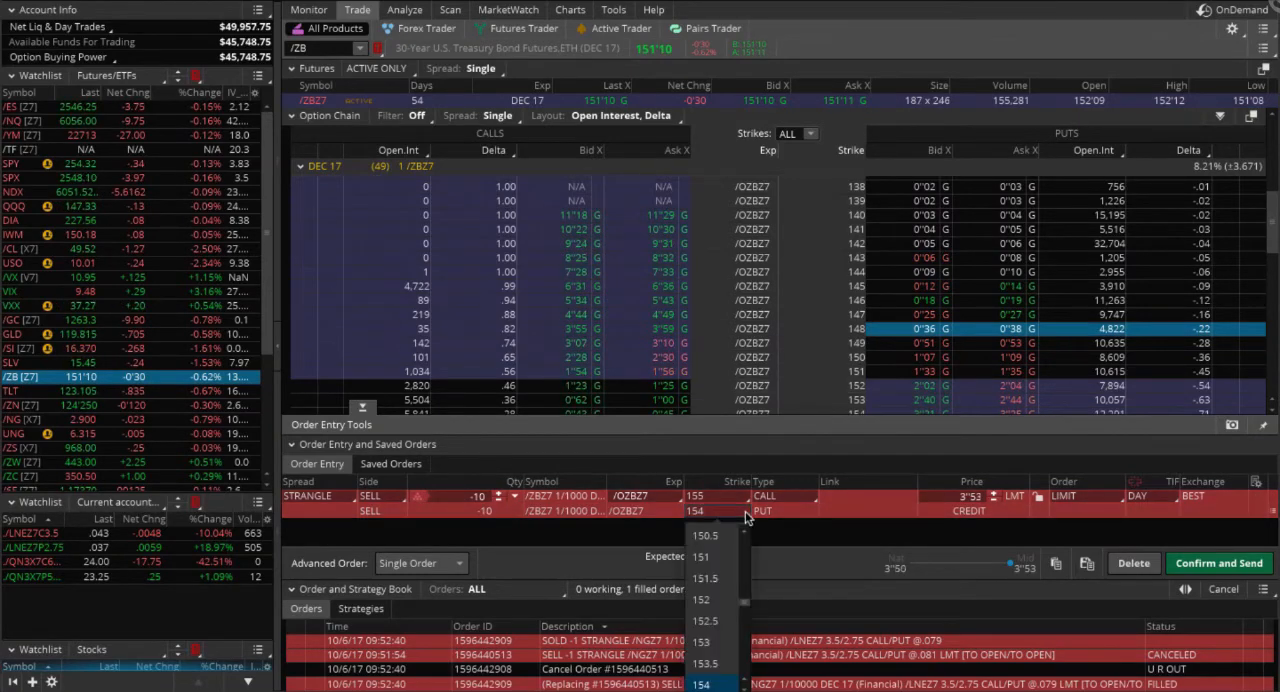
scroll(down, 3)
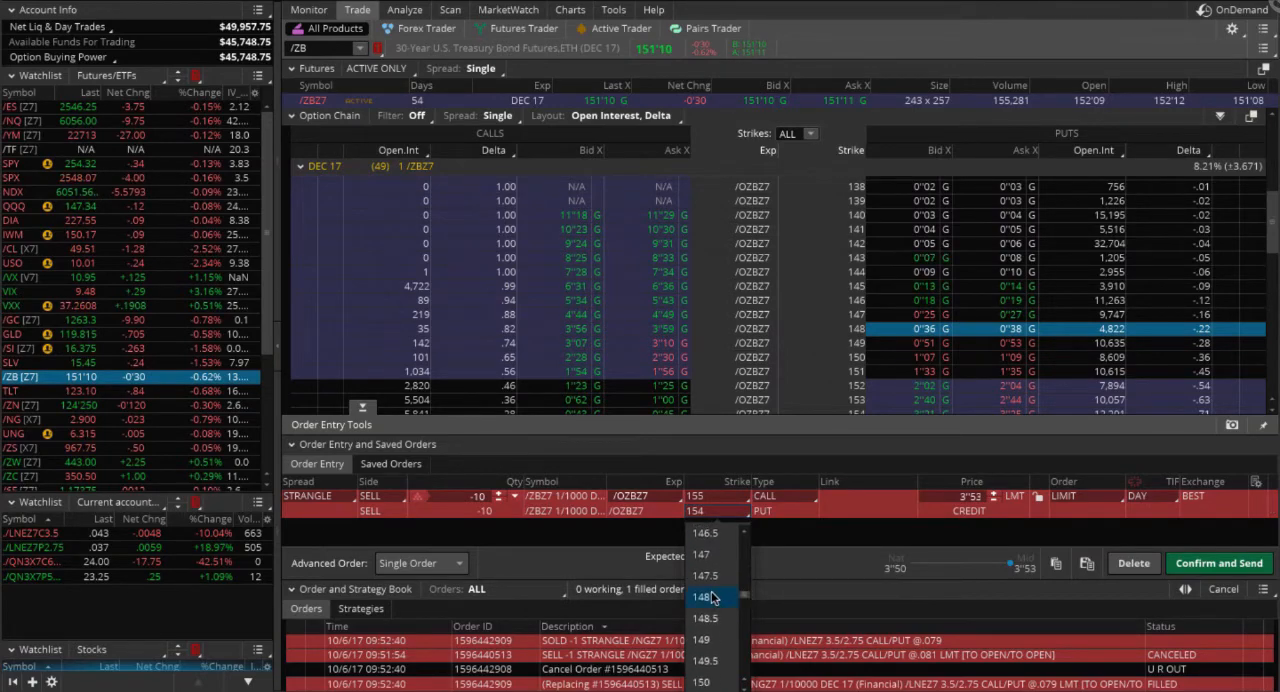
click(702, 596)
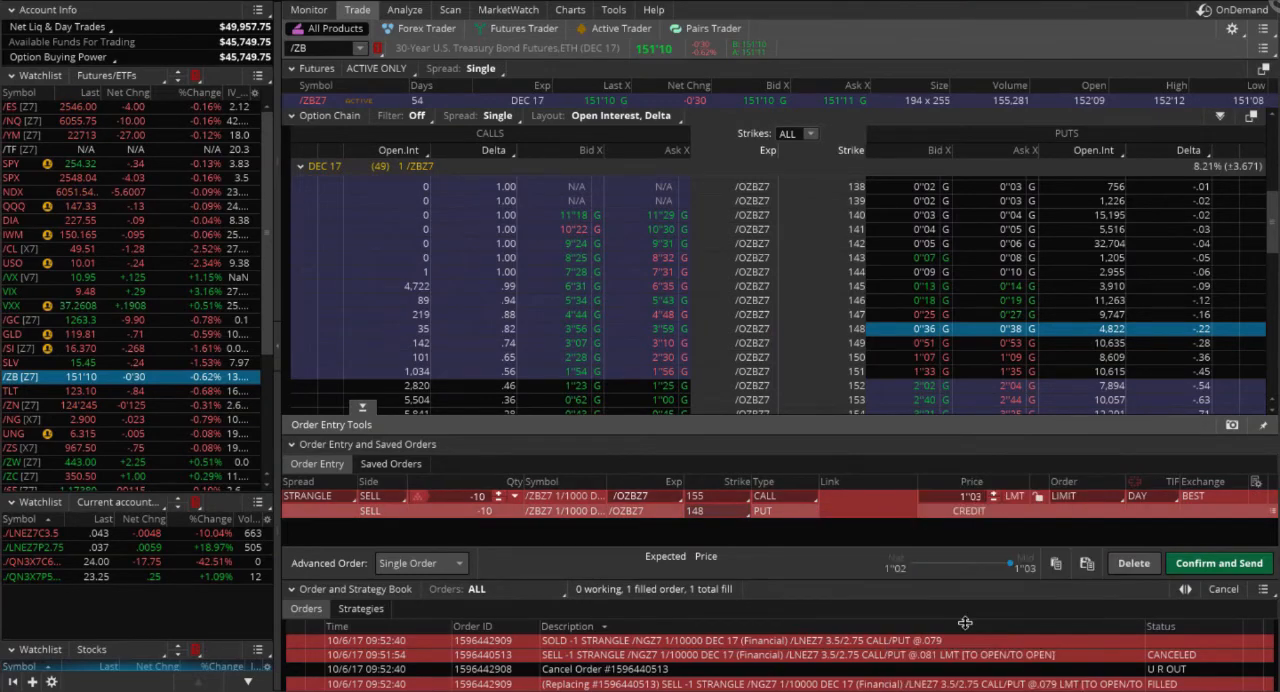
click(404, 10)
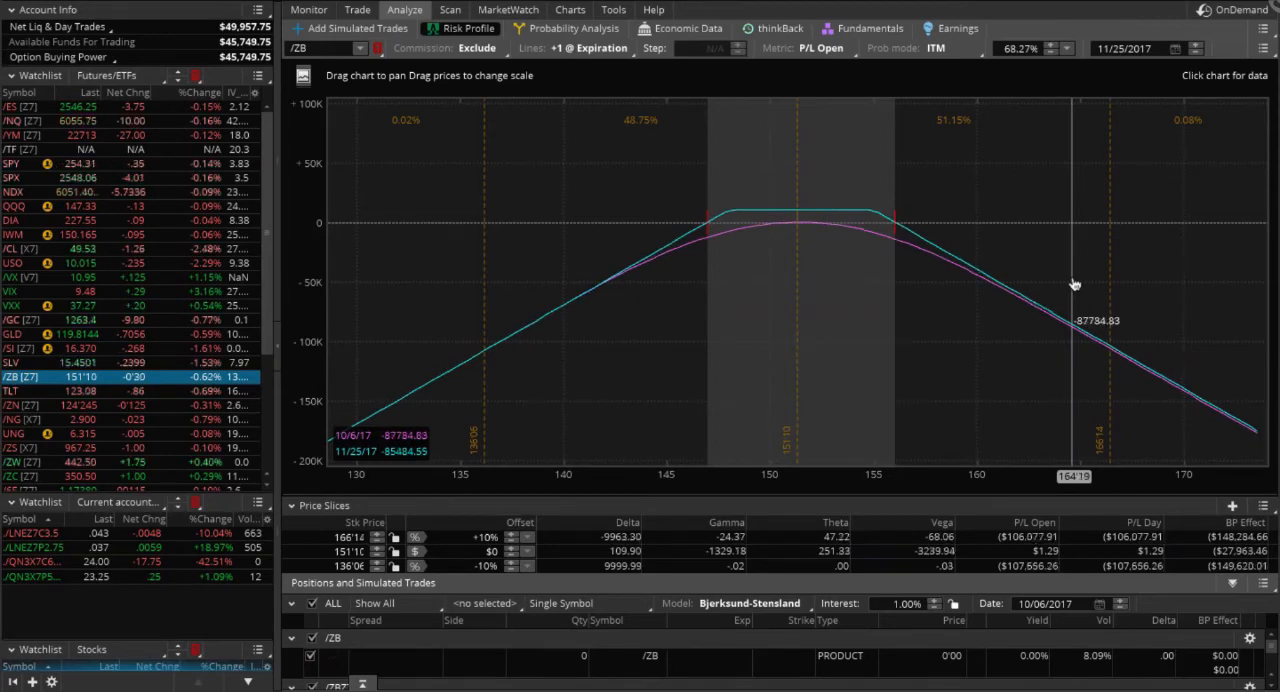
Step: Set the /ZB strangle's price slices to the 10/6/17 break-evens, 146'31 and 156'01
click(1264, 504)
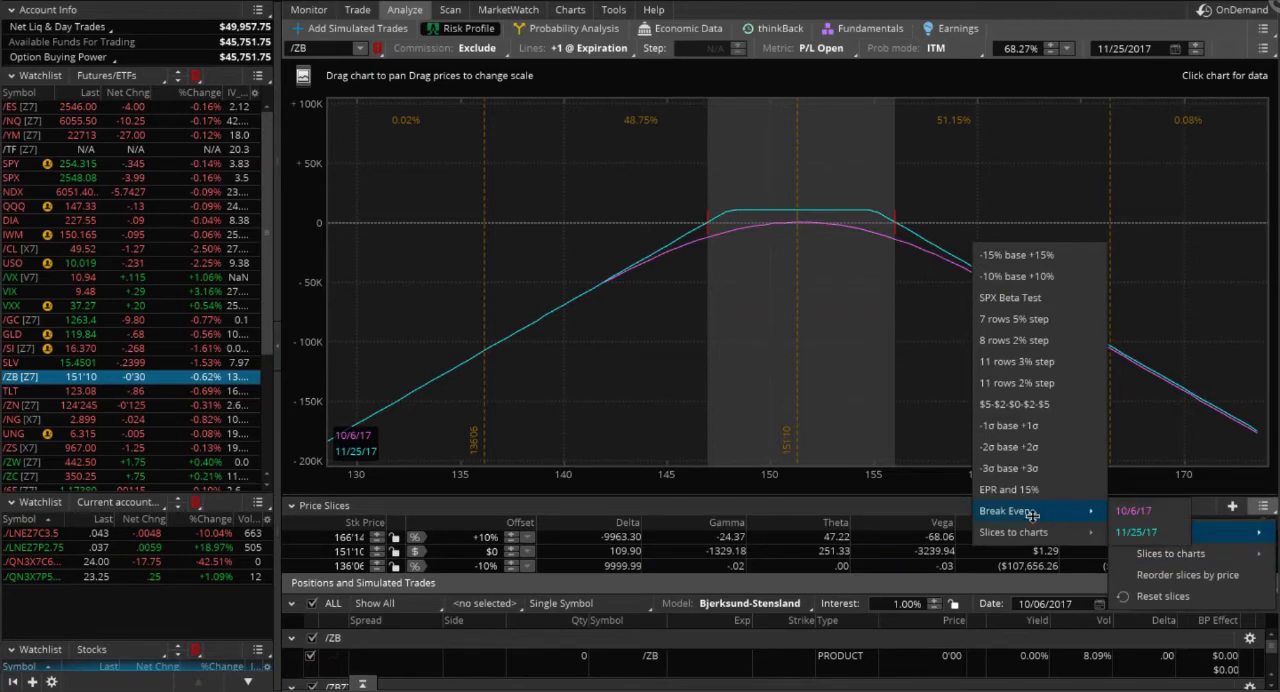
click(1010, 512)
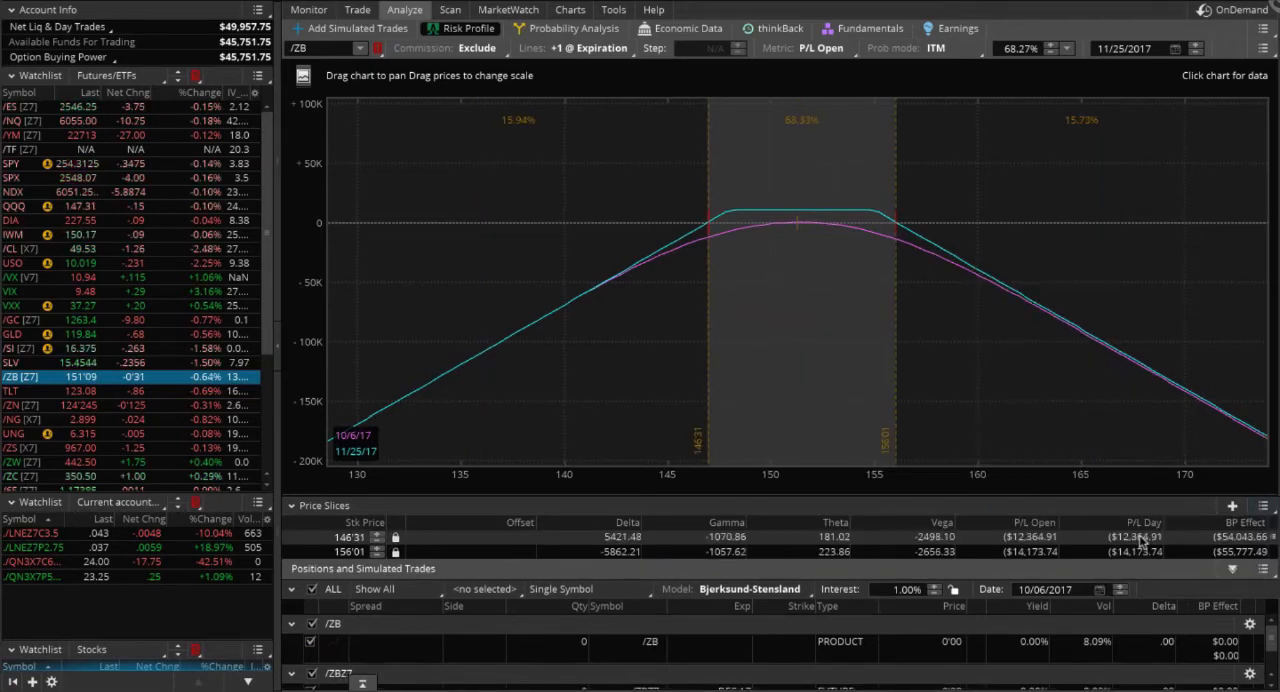
mouse_move(826, 460)
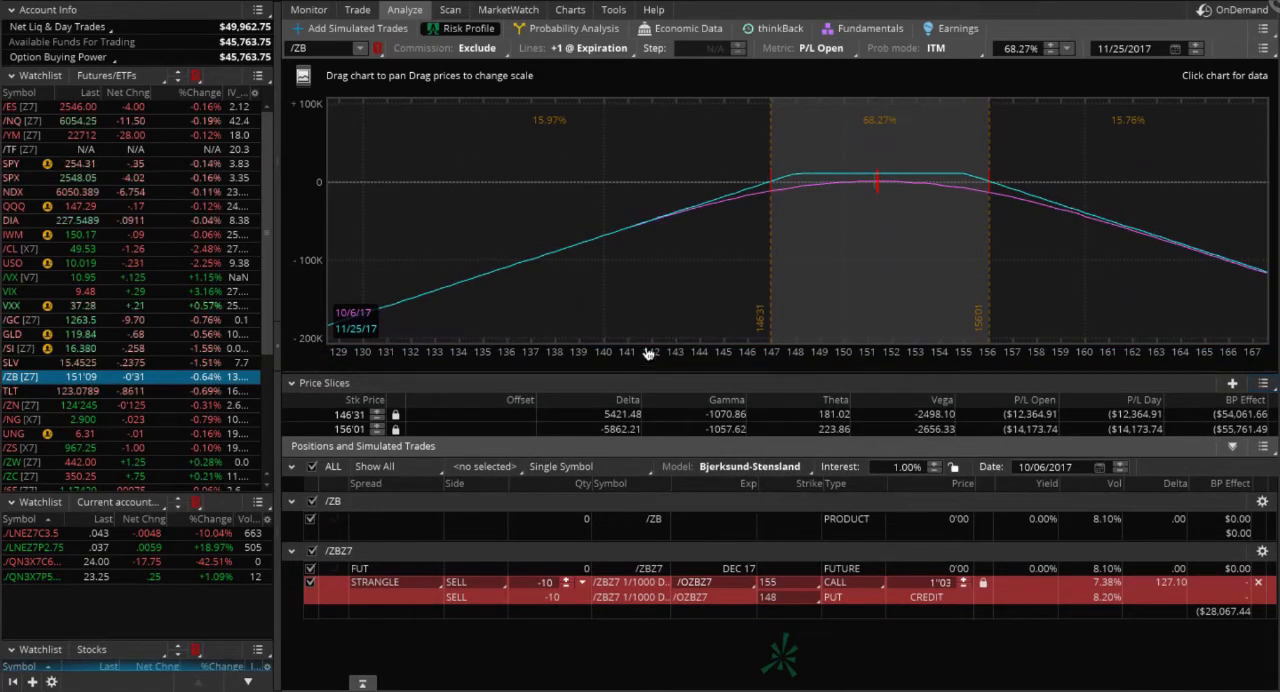
mouse_move(1138, 296)
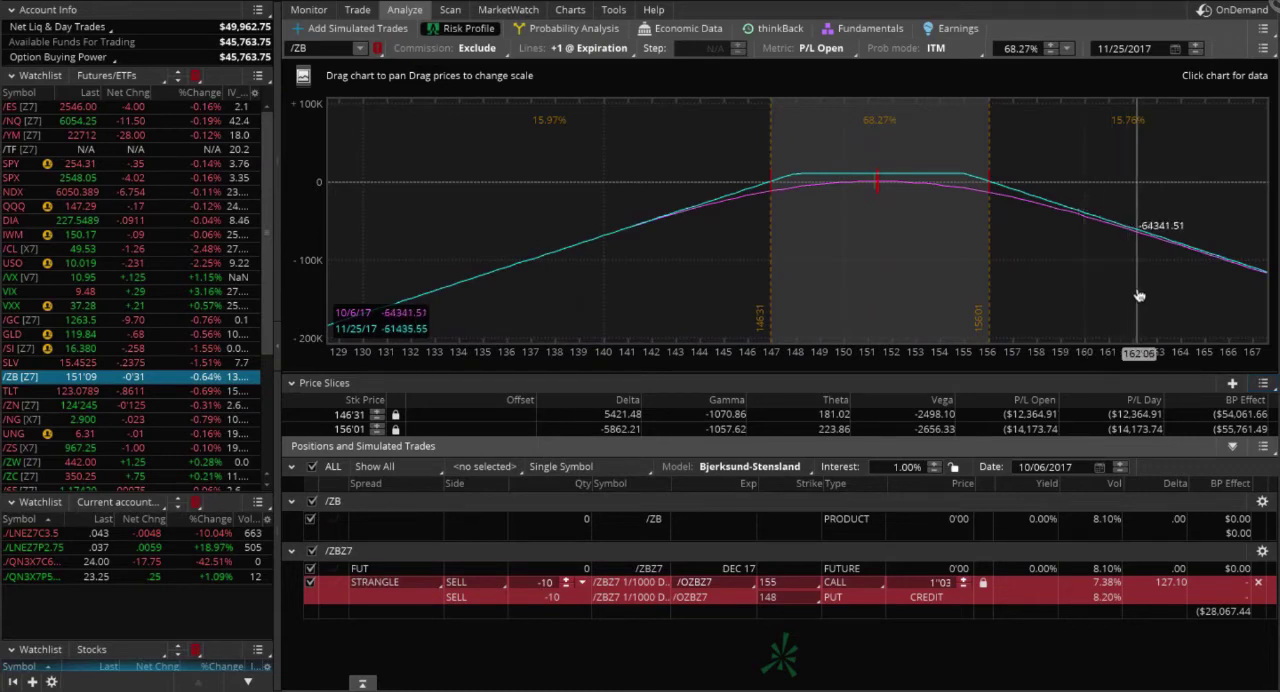
mouse_move(1032, 284)
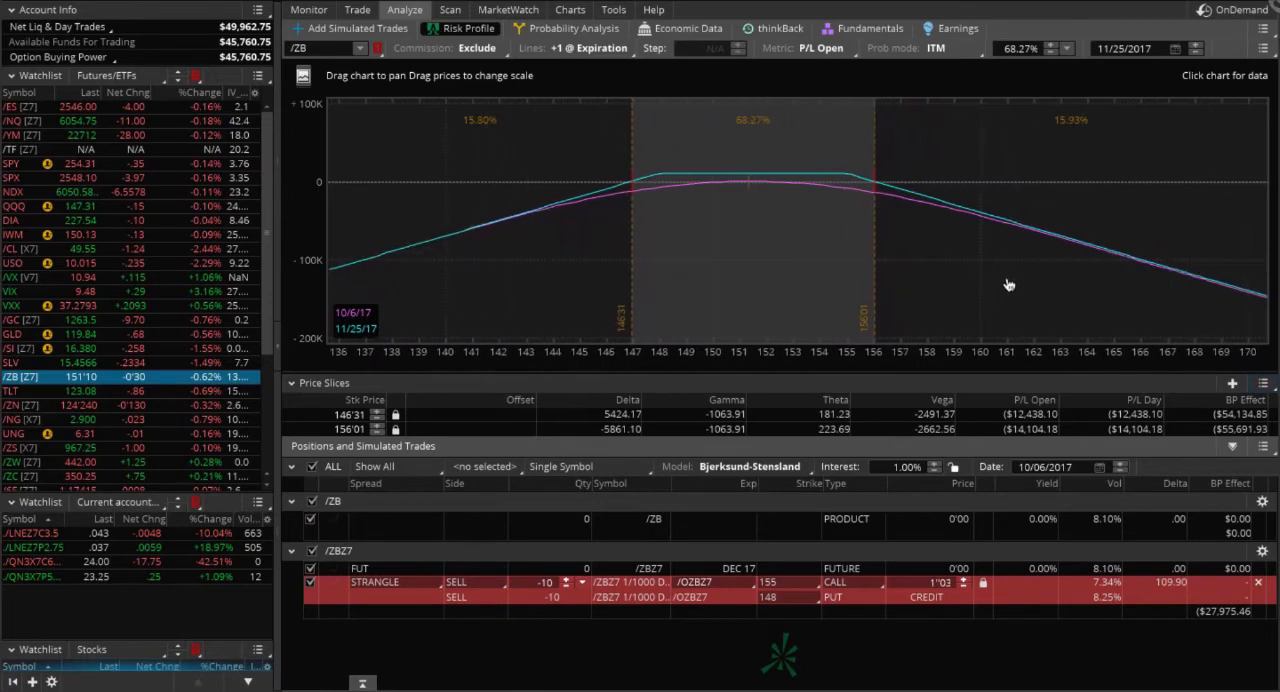
mouse_move(1048, 280)
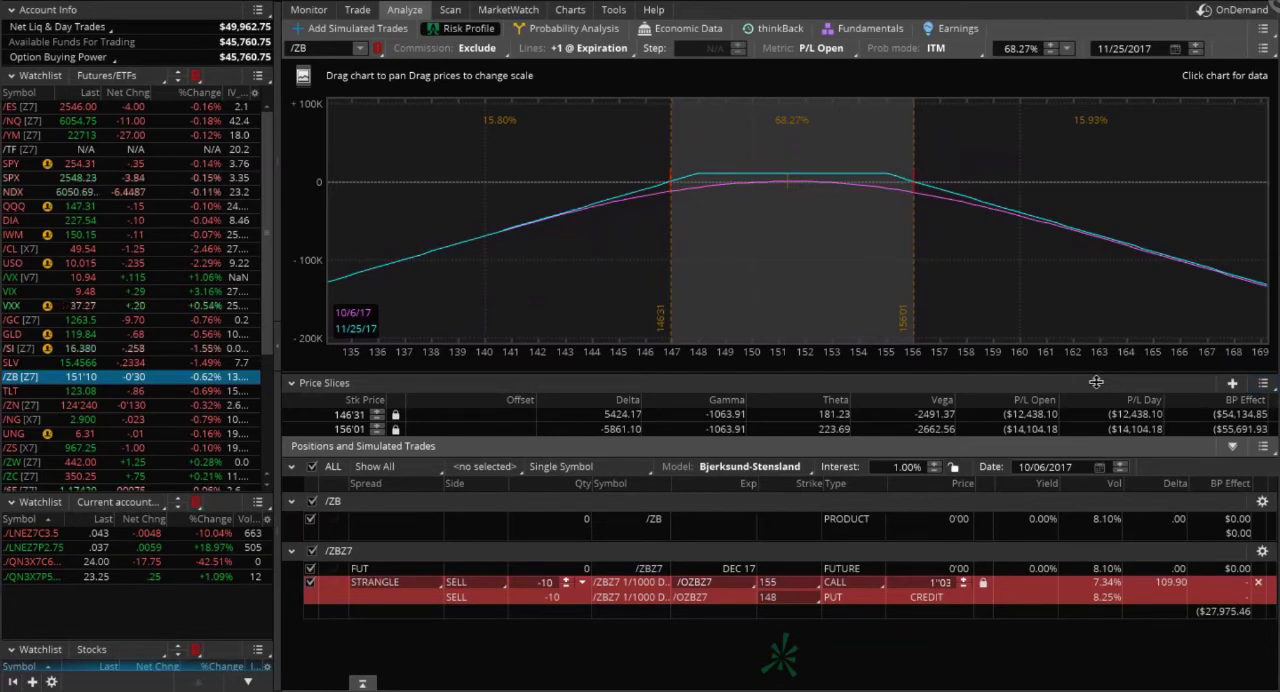
mouse_move(790, 130)
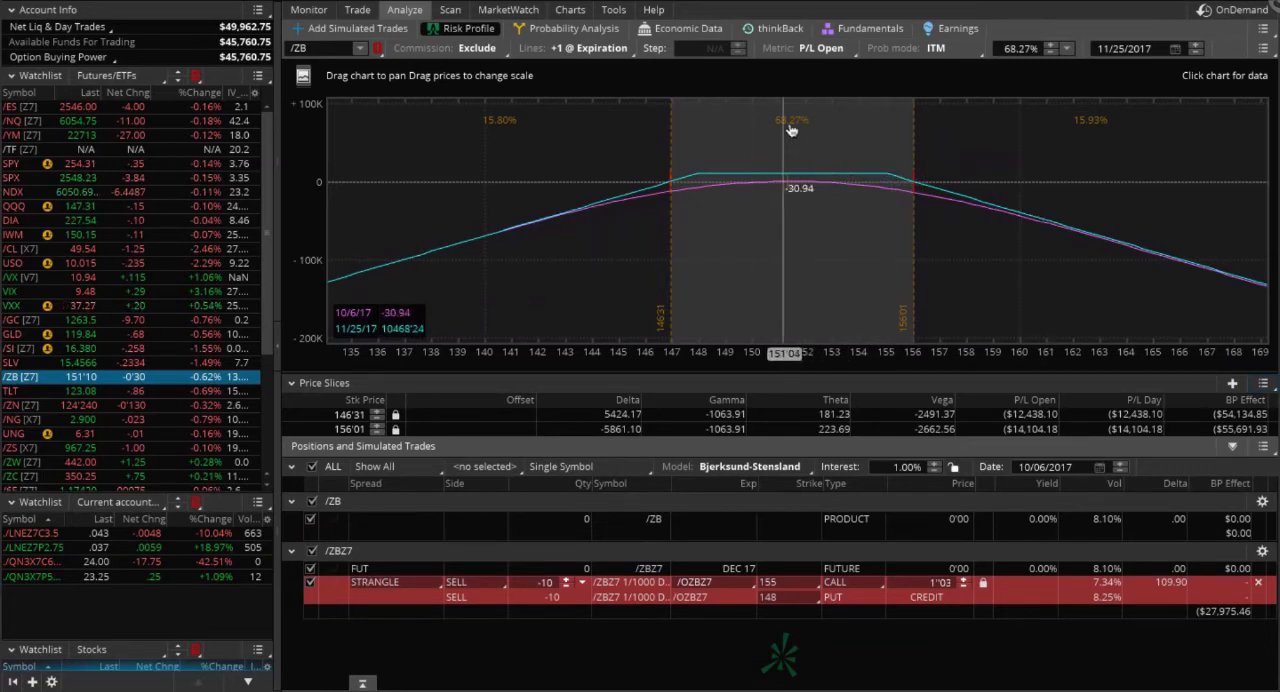
mouse_move(850, 132)
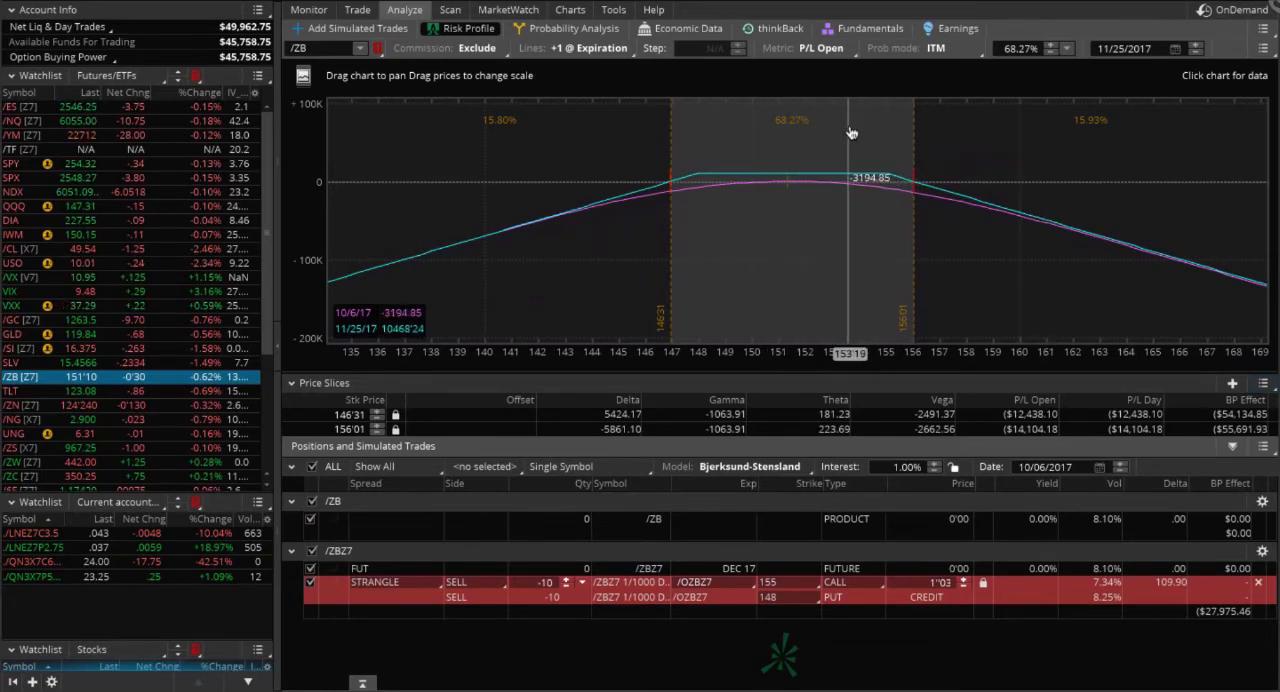
mouse_move(856, 132)
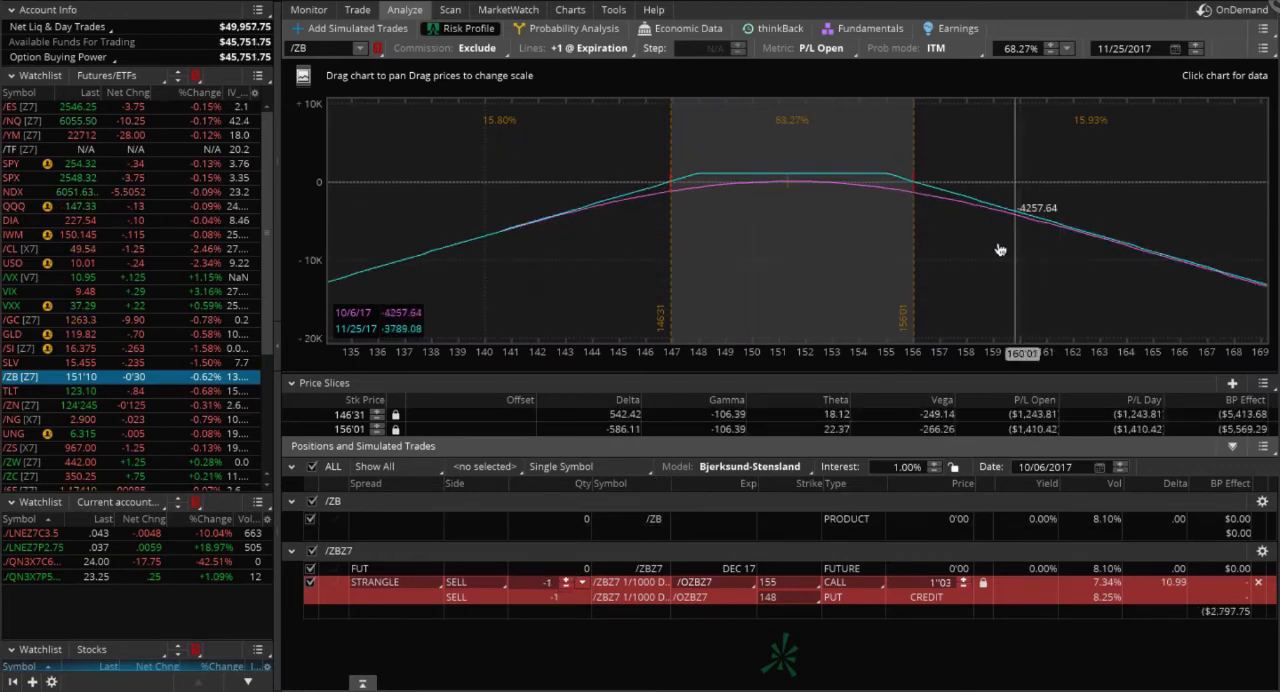
mouse_move(884, 322)
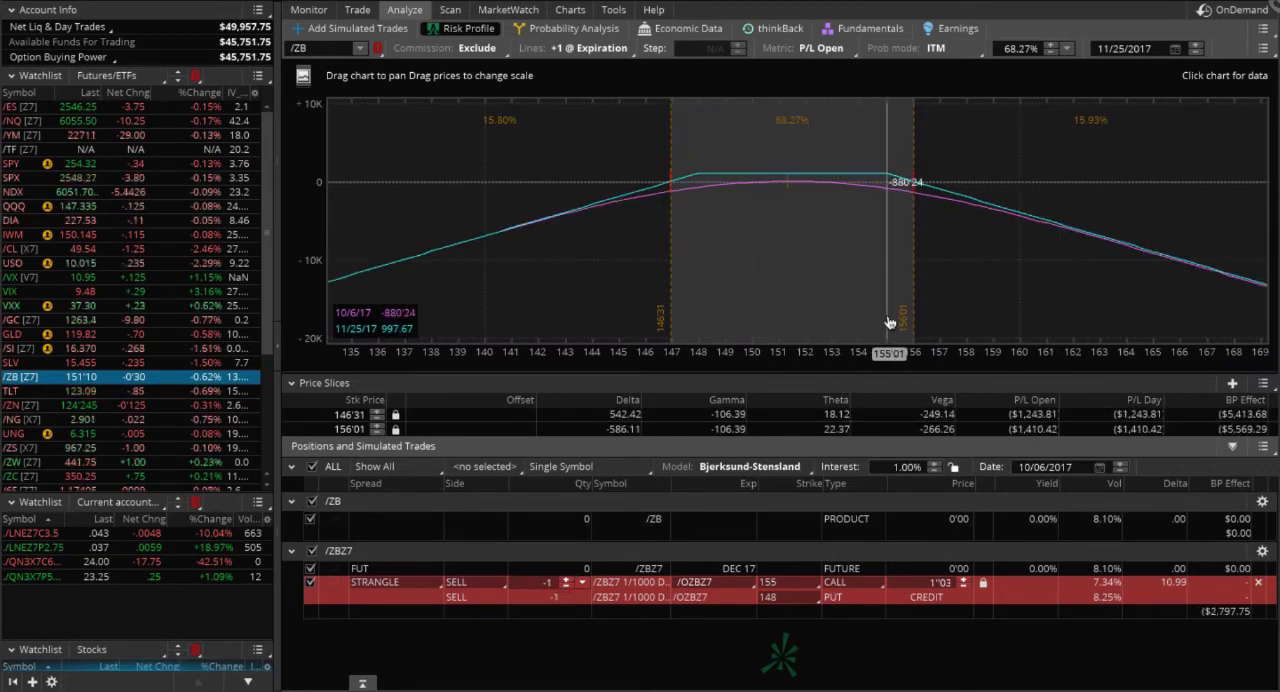
mouse_move(948, 232)
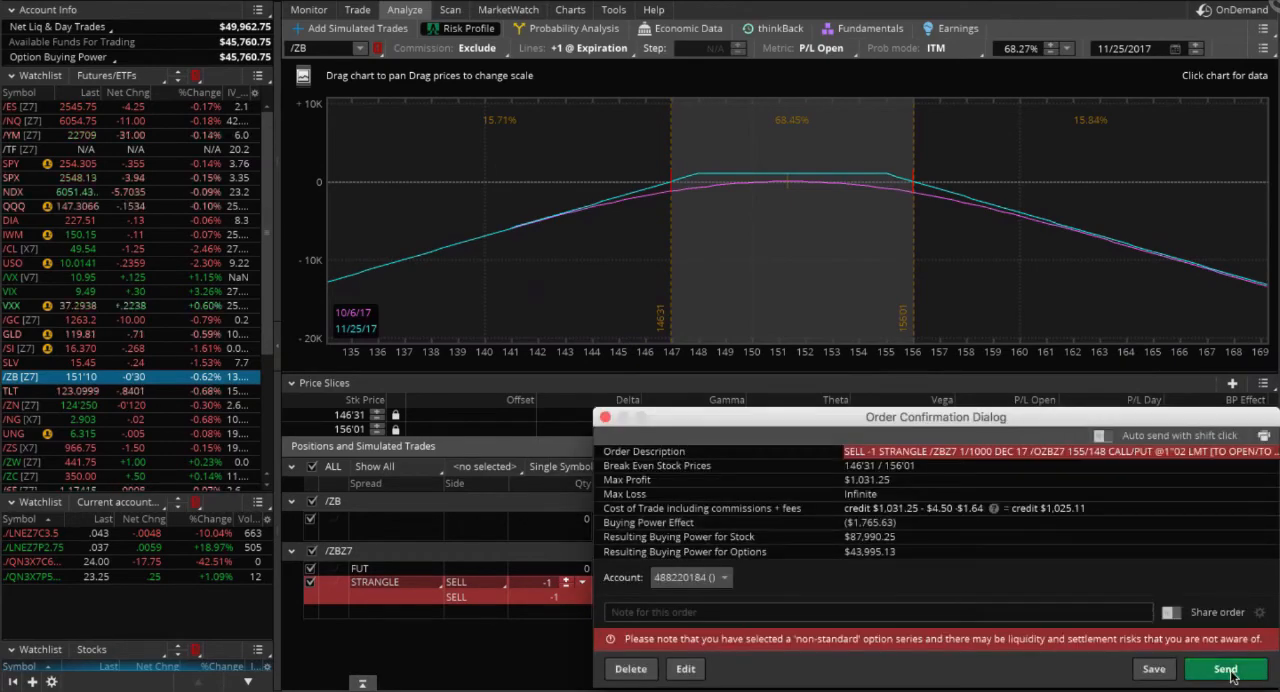
Step: Send the one-lot /ZBZ7 155 call/148 put strangle order so it fills as short positions
click(1224, 668)
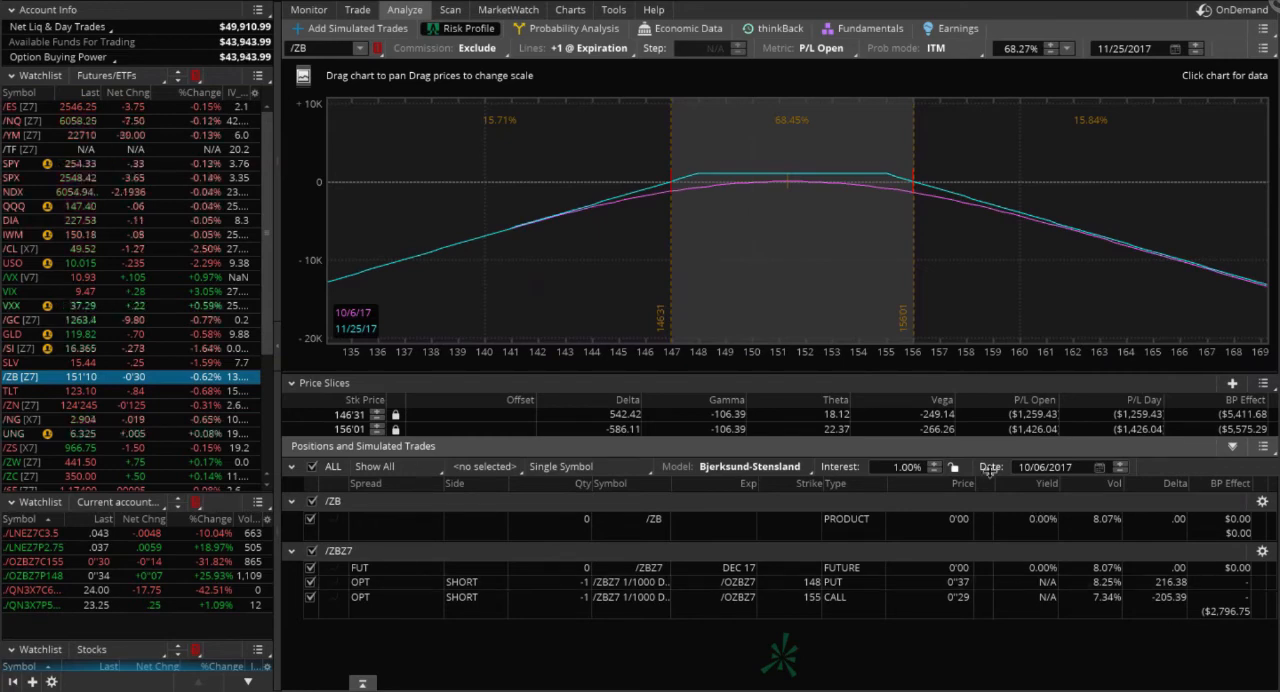
mouse_move(584, 170)
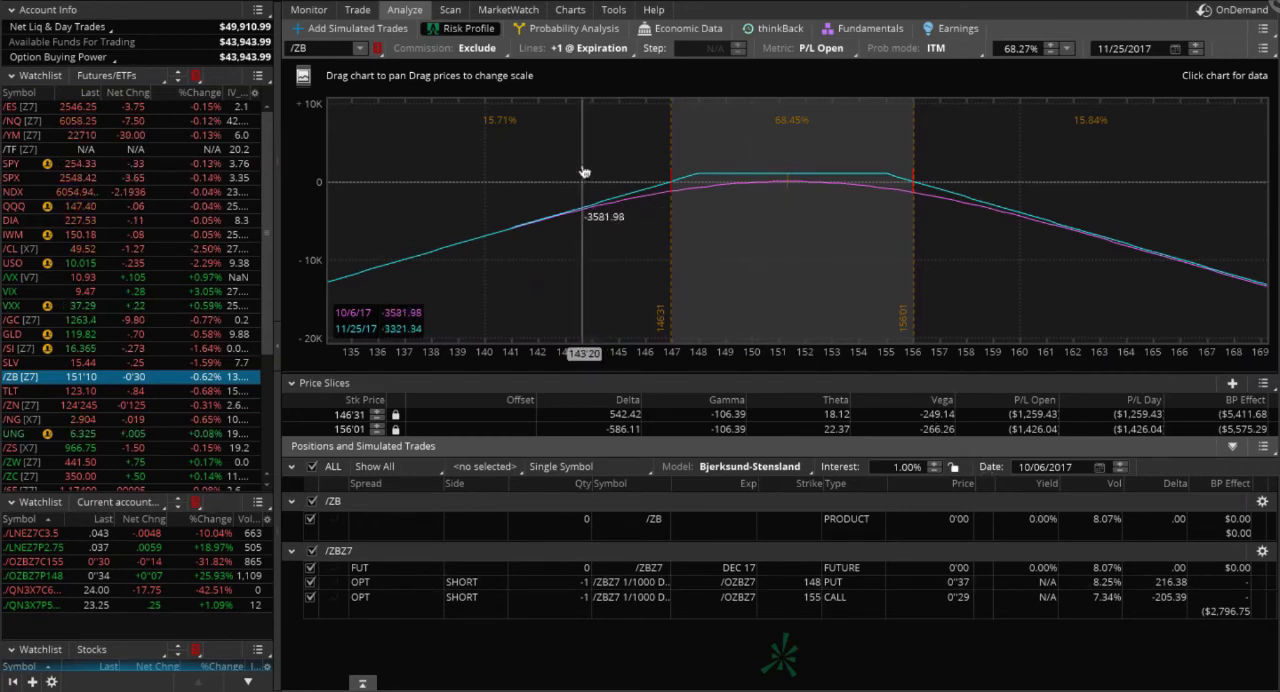
Step: Show the Monitor menu listing the Activity and Positions page
click(308, 10)
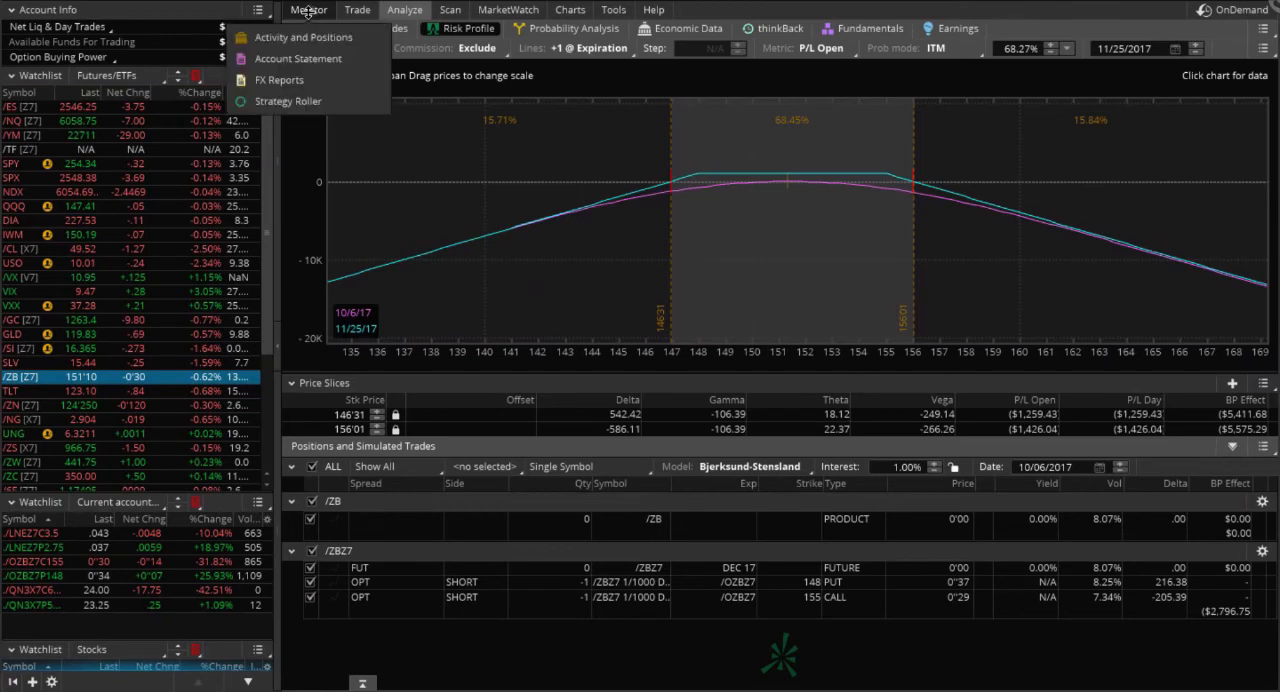
mouse_move(304, 36)
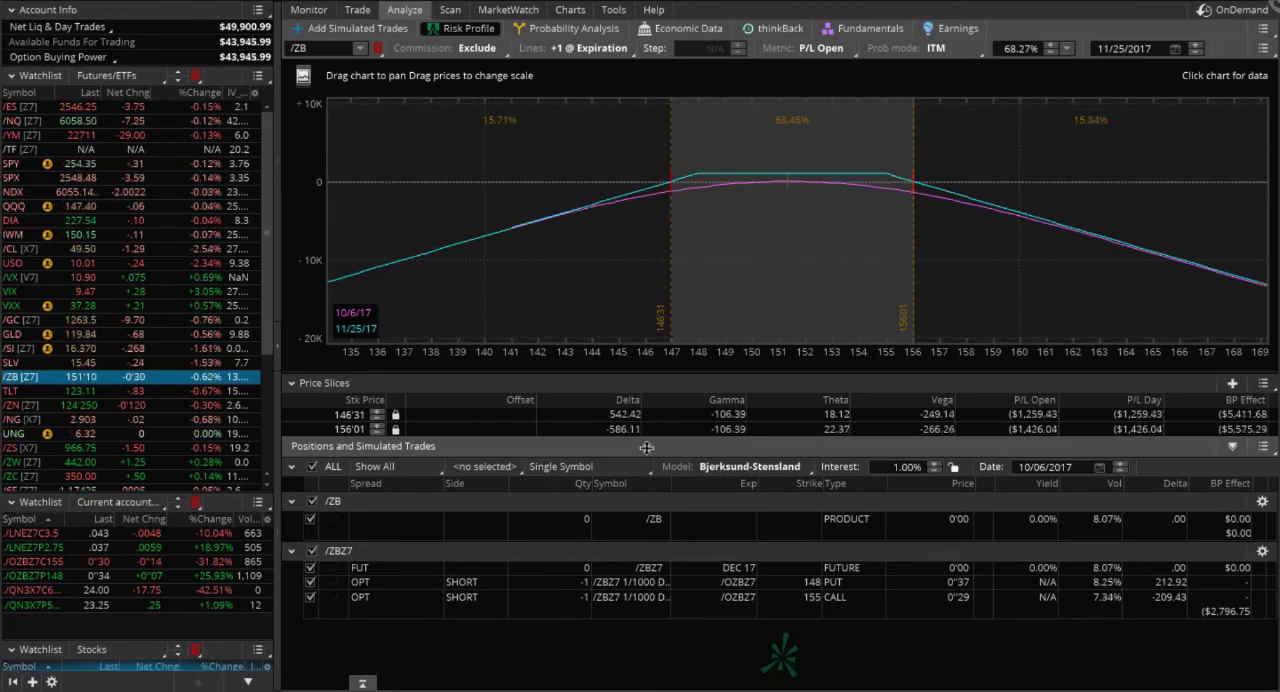
mouse_move(428, 120)
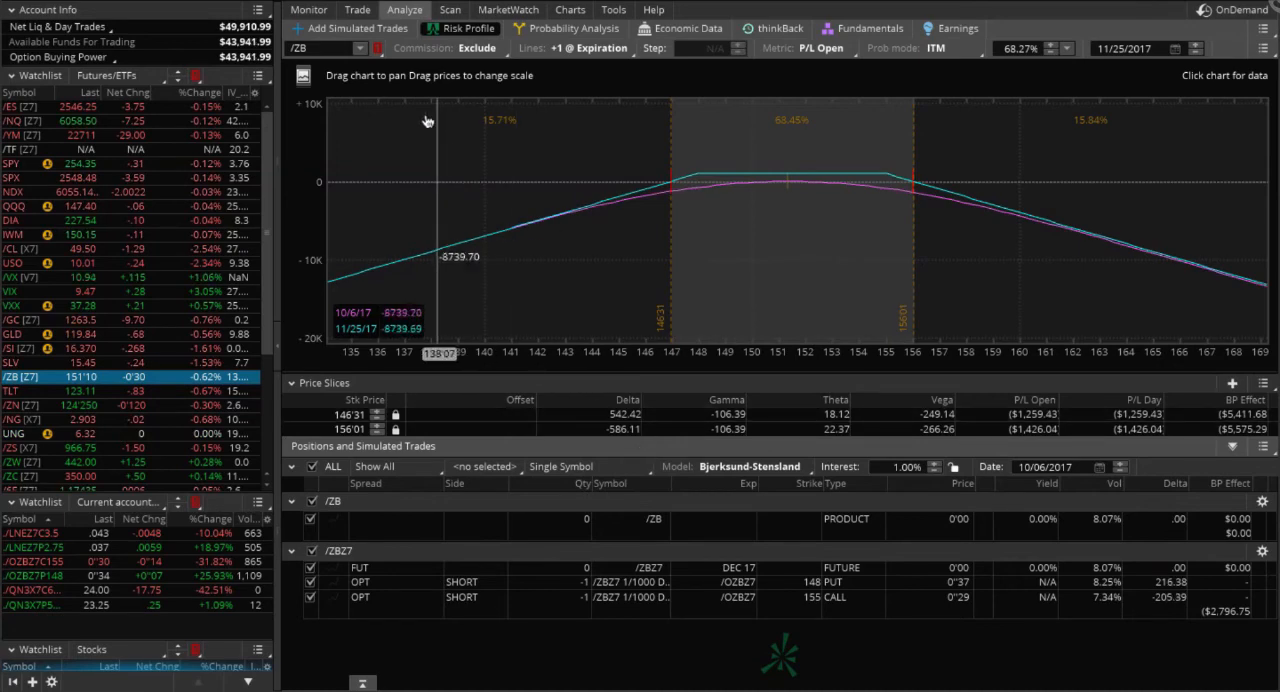
click(308, 10)
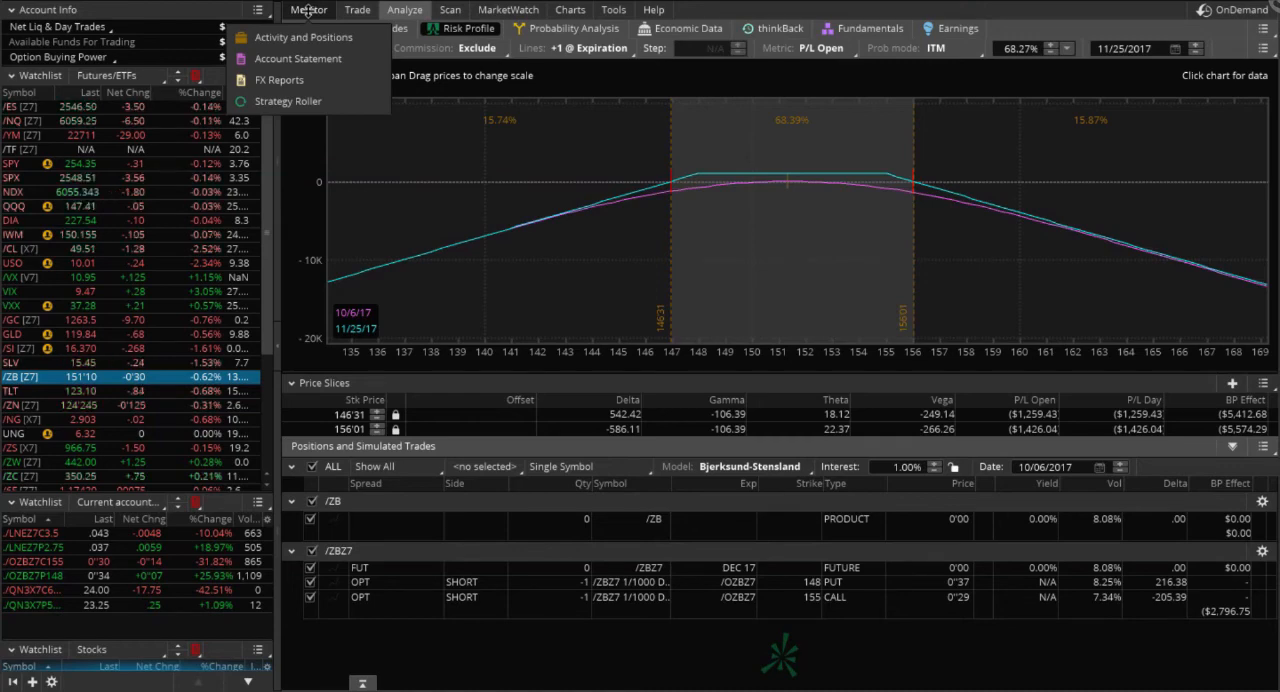
Step: Review the /NG, /NQ and /ZB positions on the Activity and Positions page
click(308, 10)
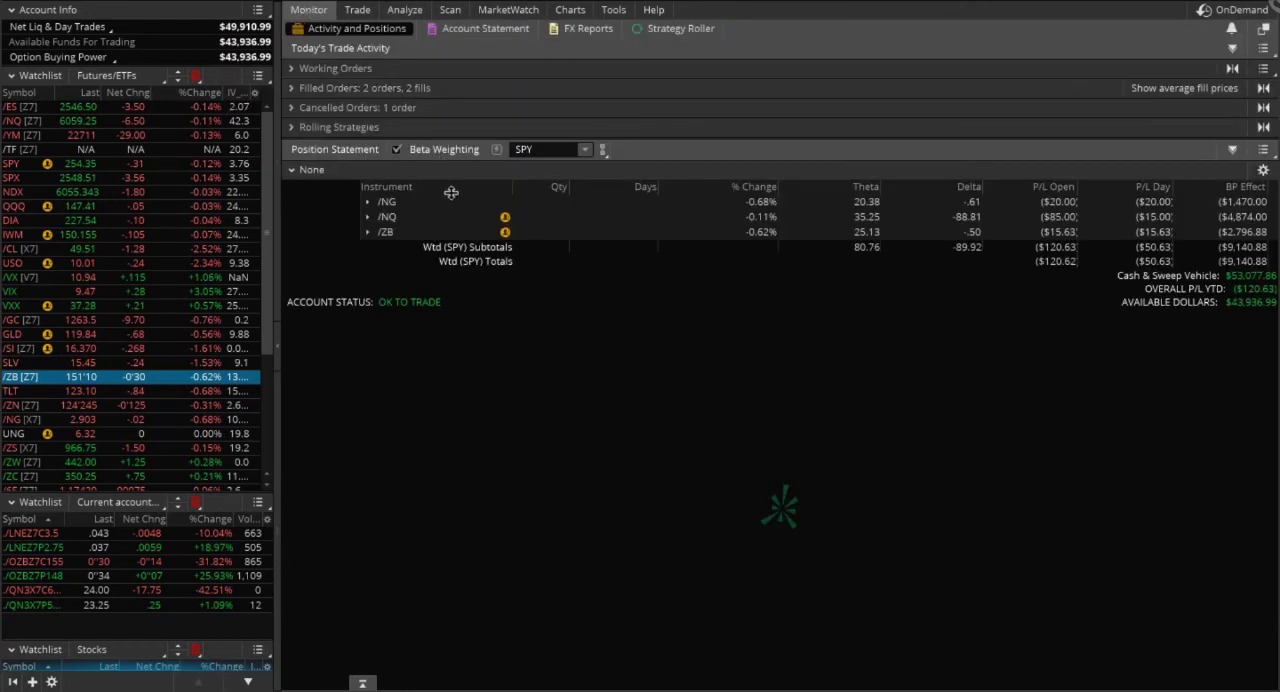
mouse_move(1030, 250)
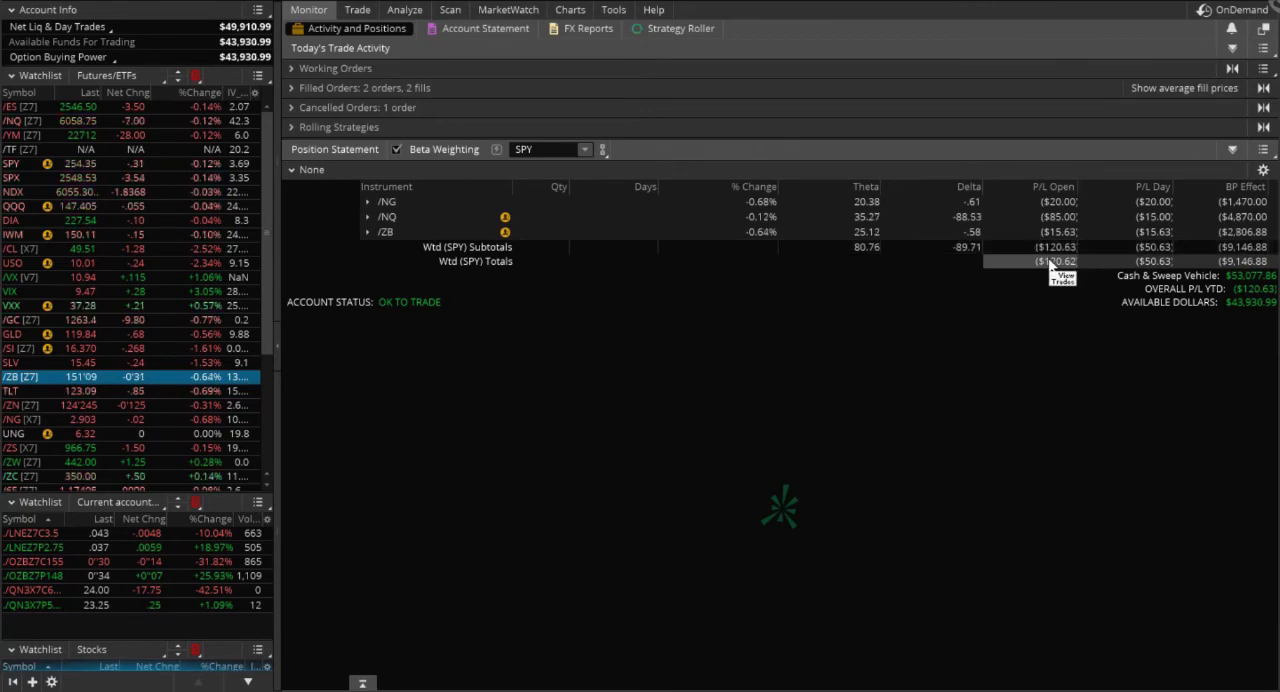
mouse_move(516, 218)
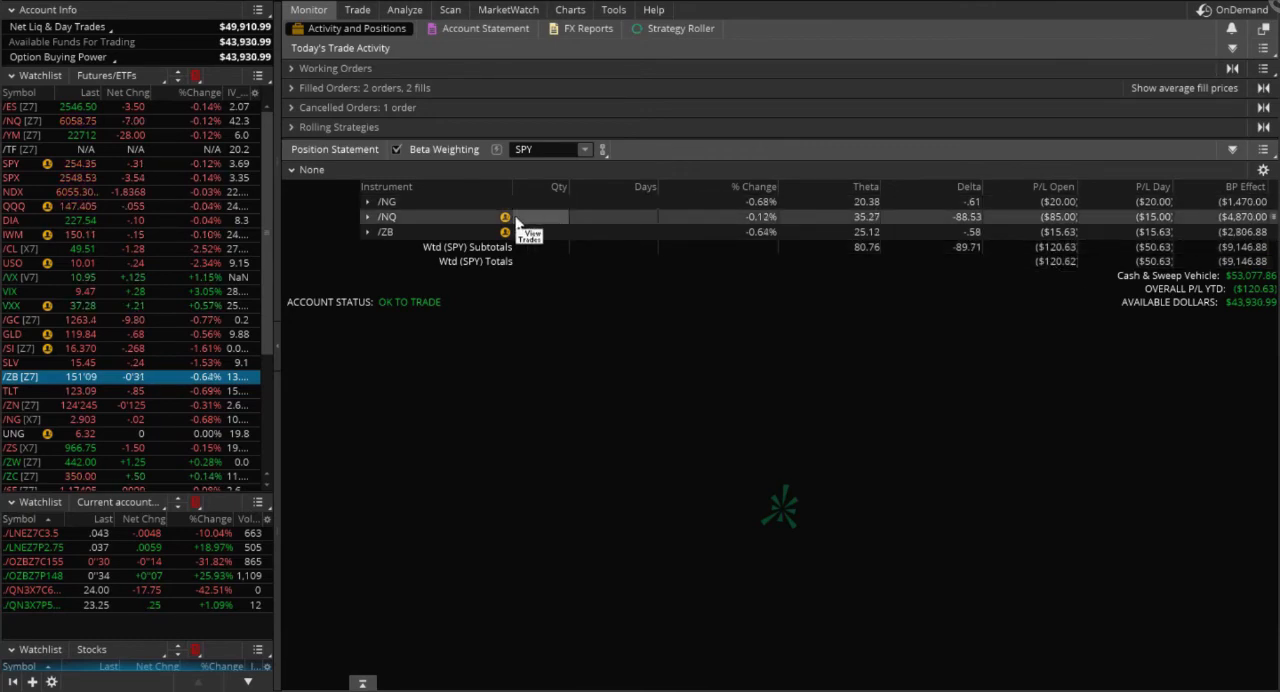